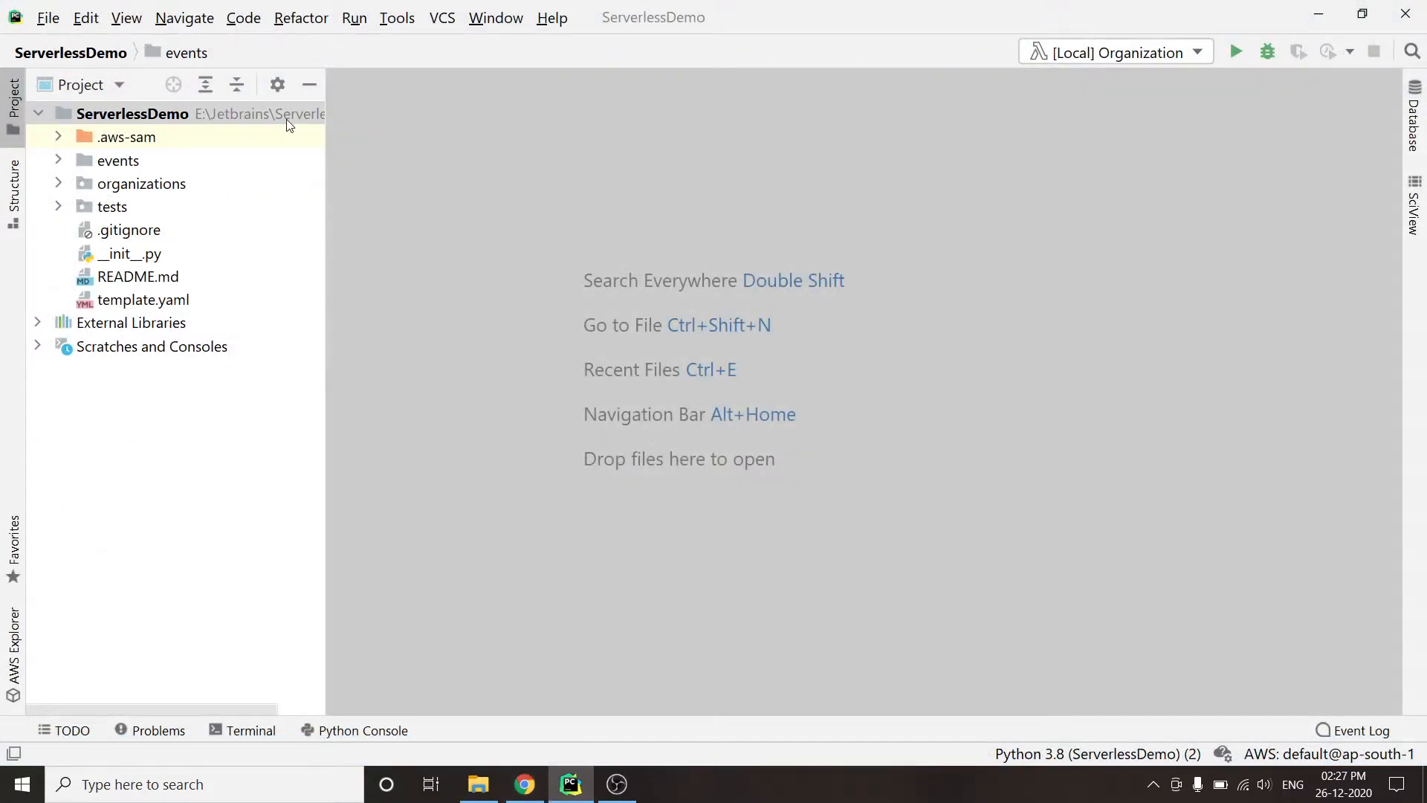
# - Launch Deploy Serverless Application from the ServerlessDemo project's context menu
pyautogui.rightClick(133, 113)
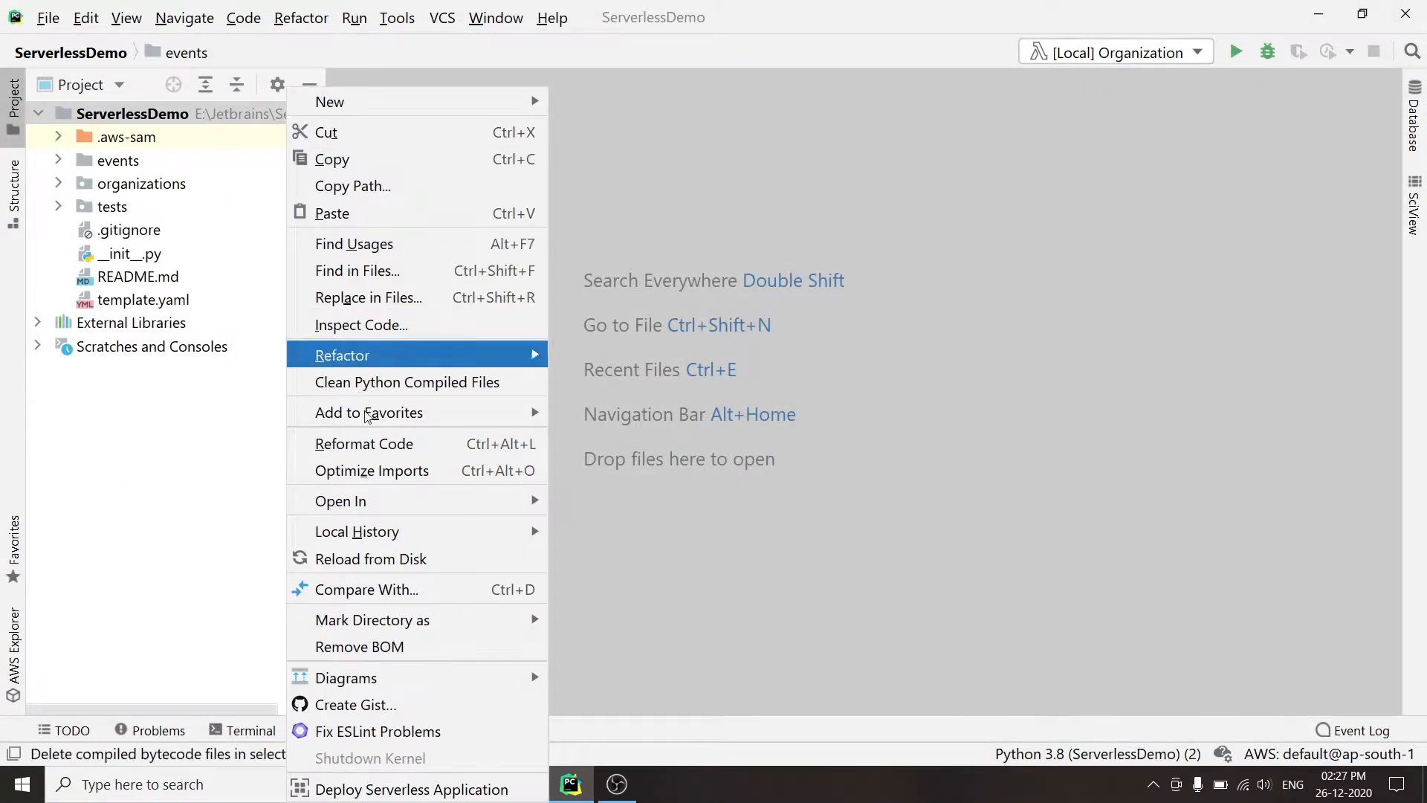
pyautogui.moveTo(411, 789)
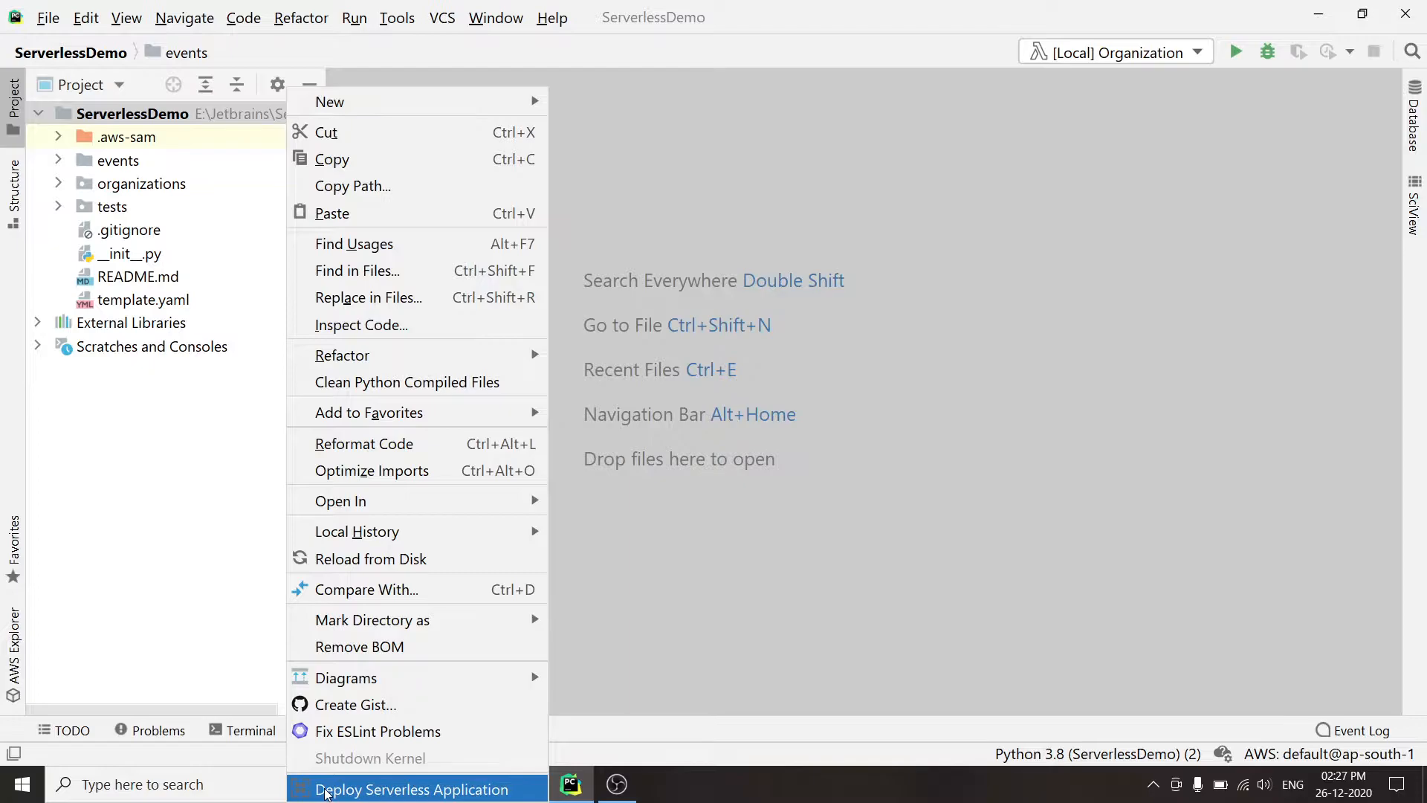
pyautogui.click(392, 789)
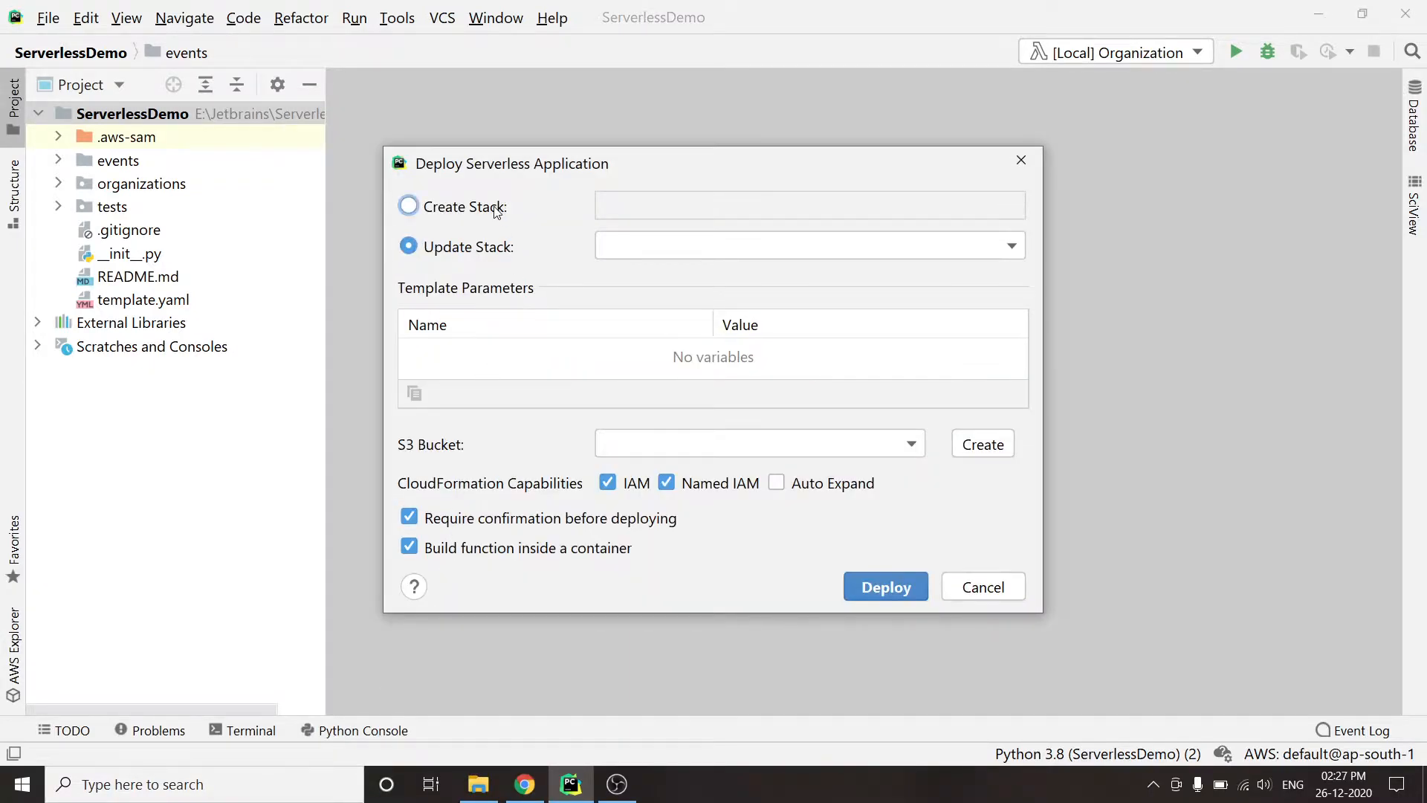
# - Choose Create Stack and name the new stack ServerlessDemoStack
pyautogui.click(407, 205)
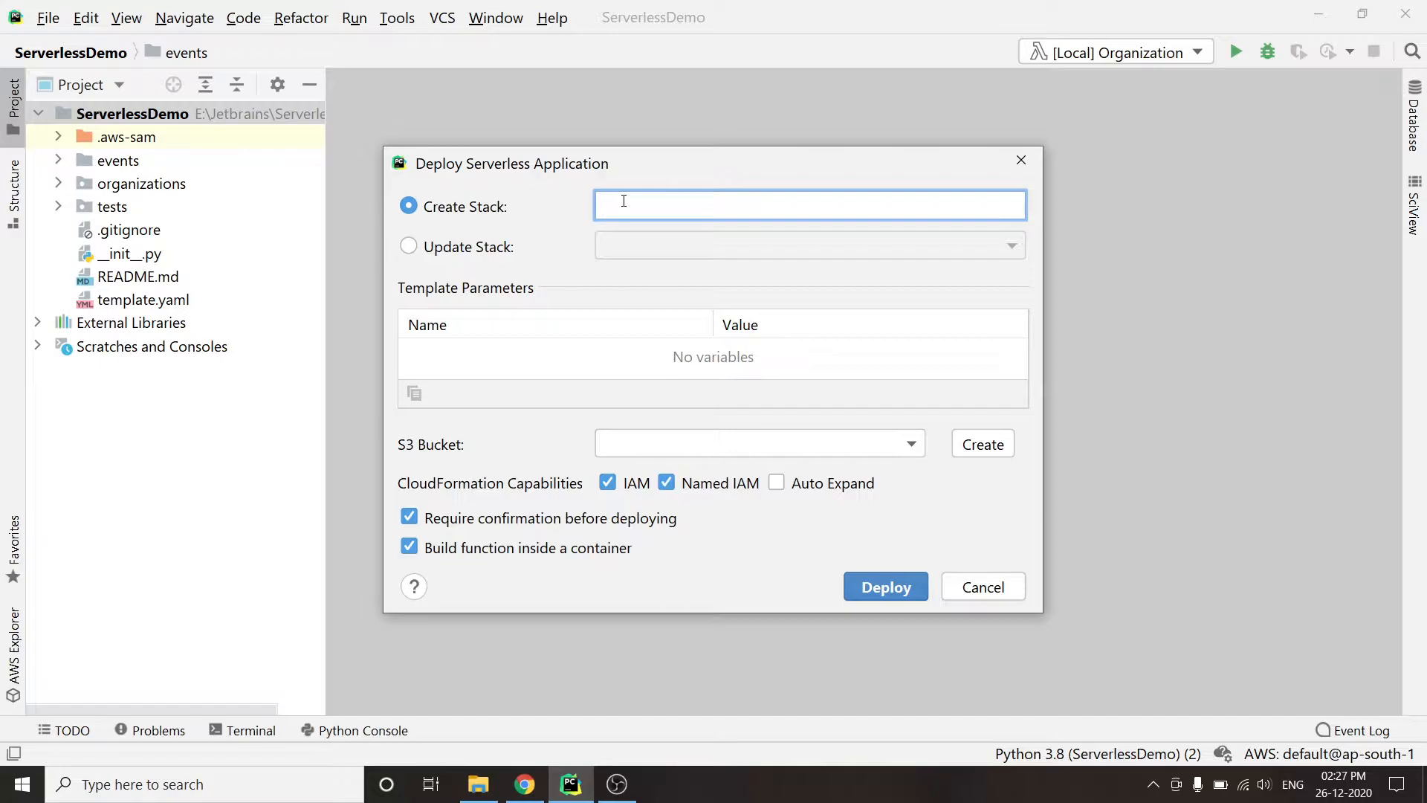
pyautogui.write('ServerlessDemo')
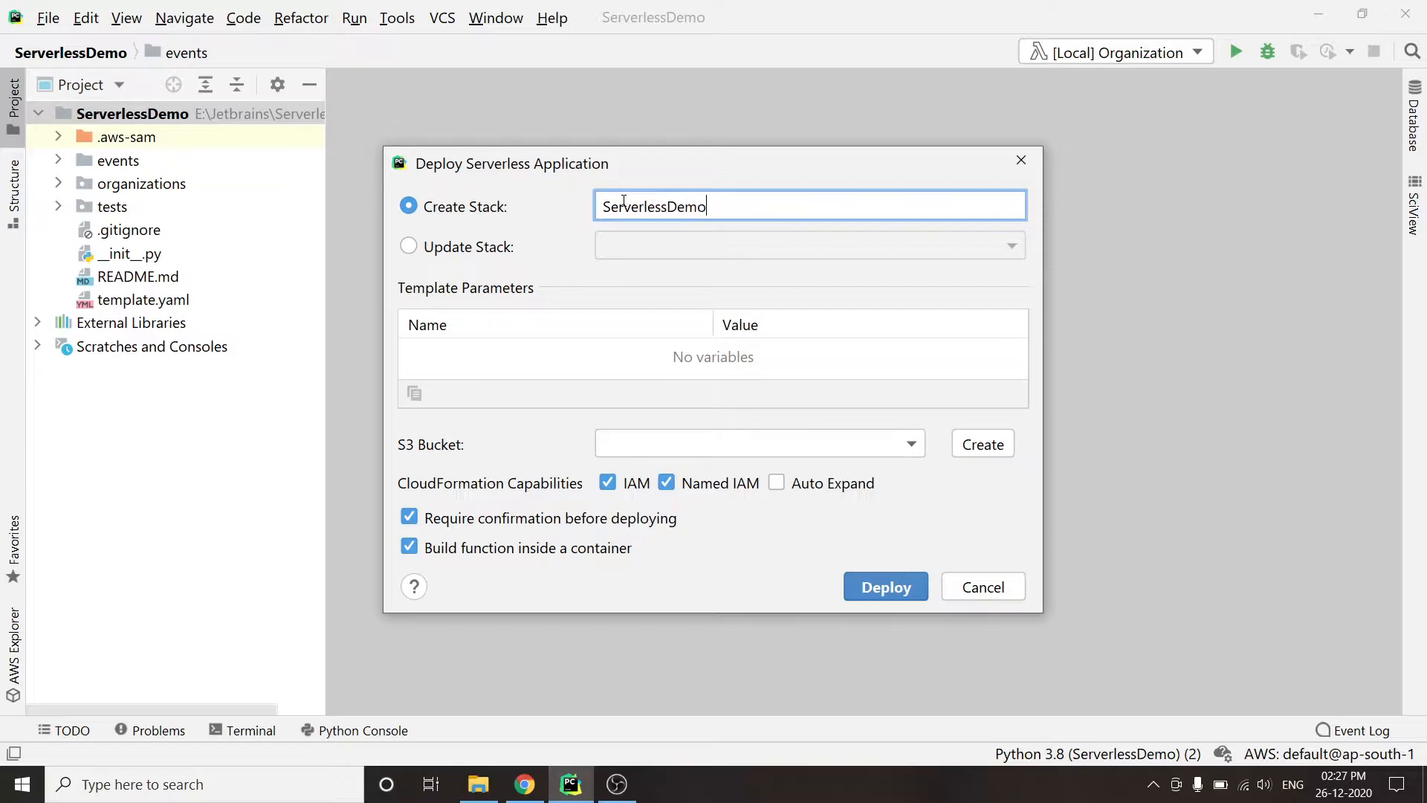
pyautogui.write('Stack')
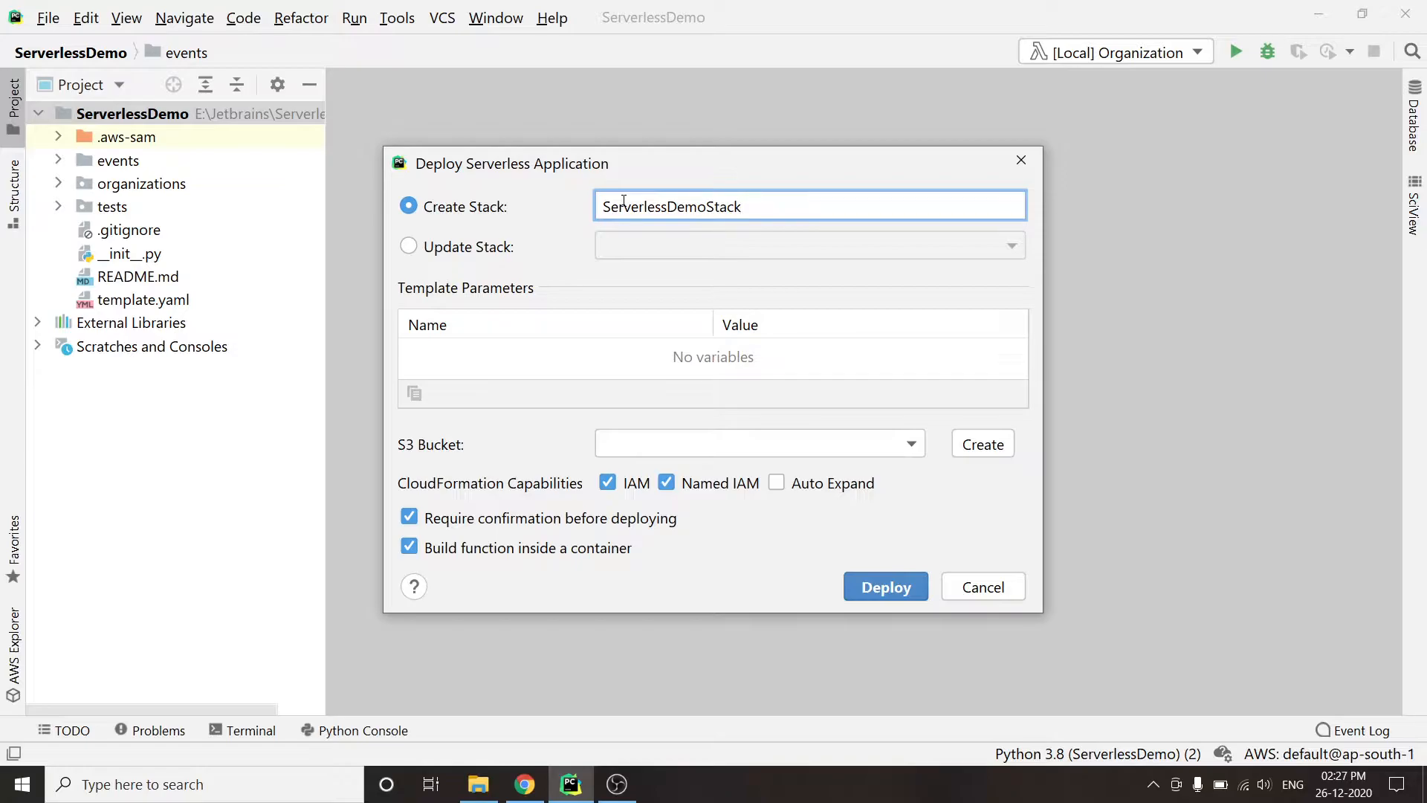
# - Create a new S3 bucket named serverless-pycharm-demo as the deployment bucket
pyautogui.click(983, 445)
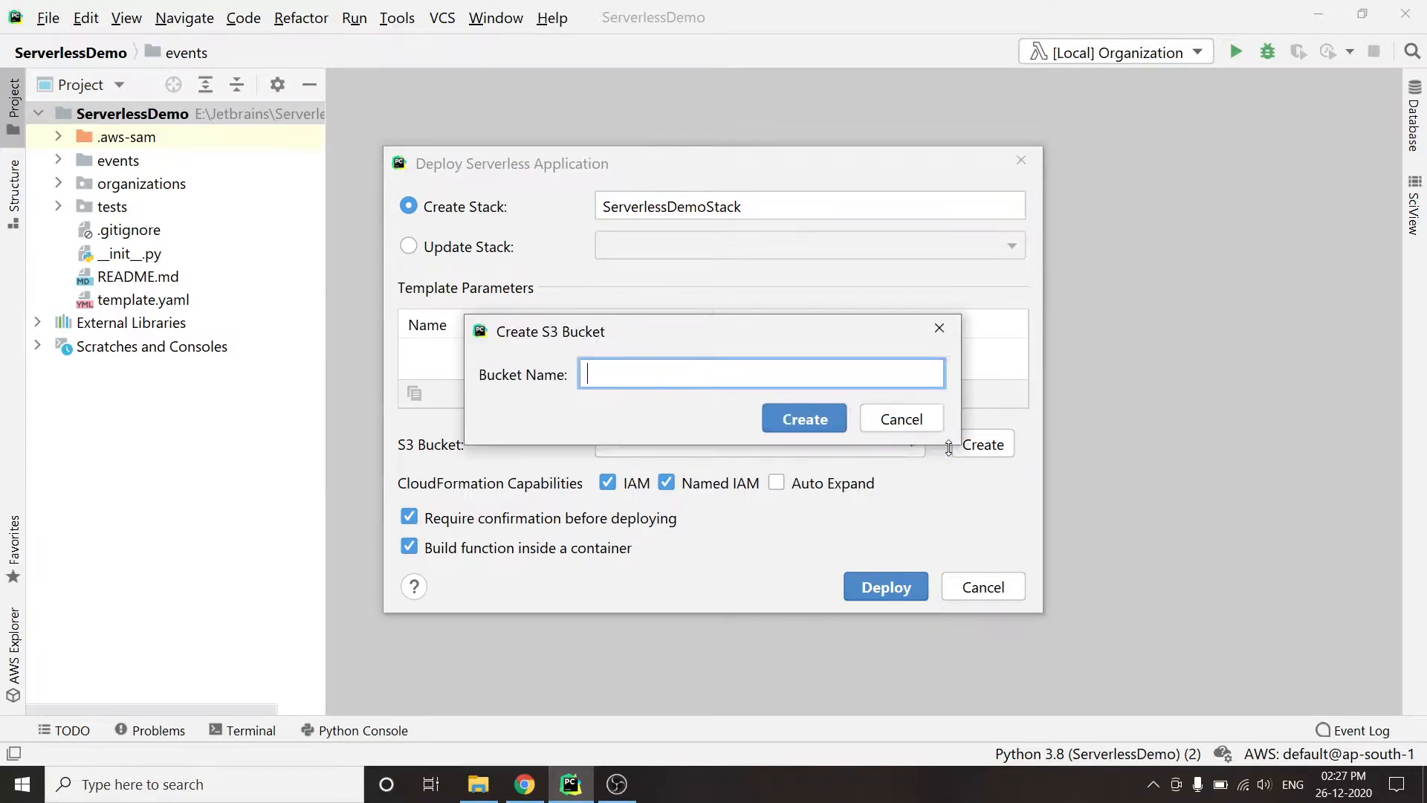
pyautogui.write('s')
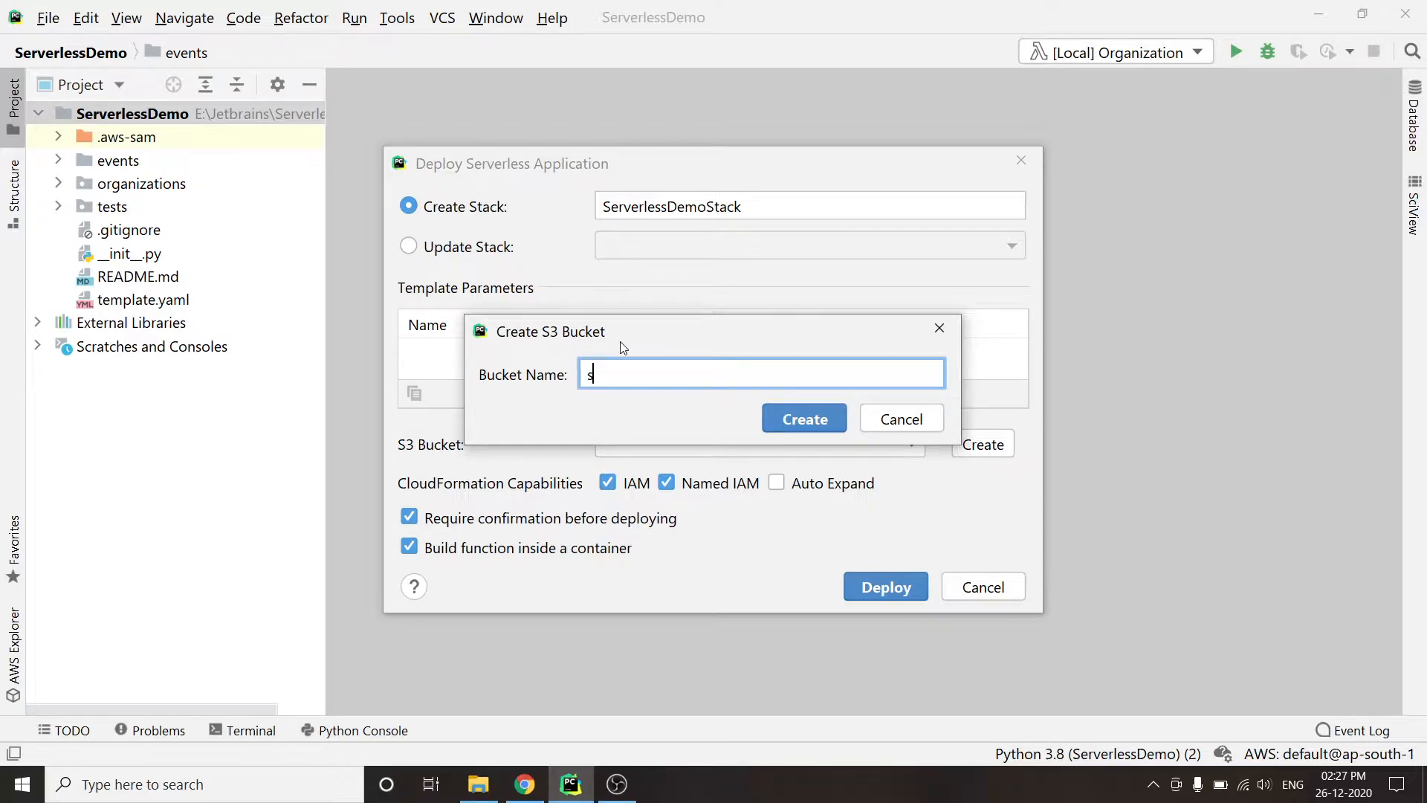
pyautogui.write('ervel')
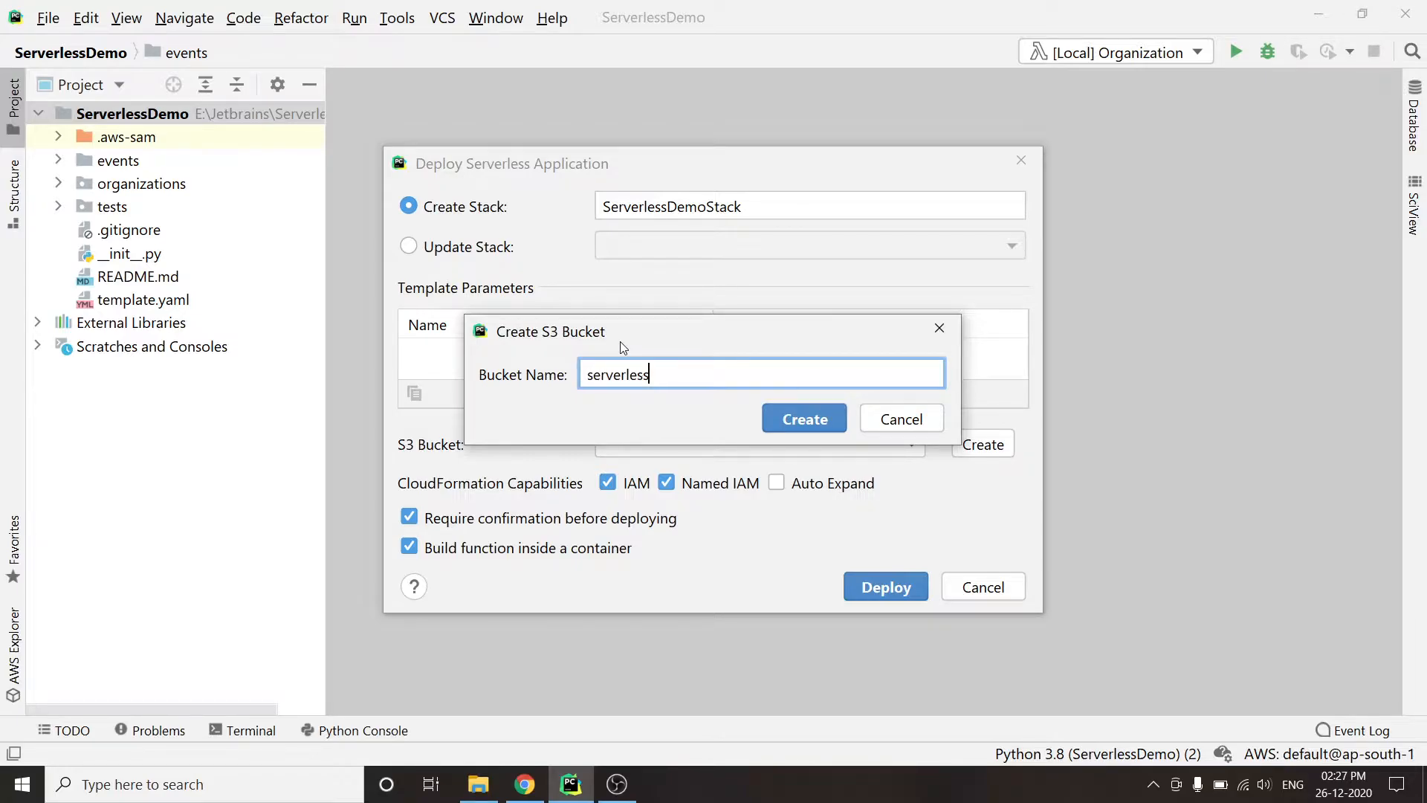
pyautogui.write('-pycharm')
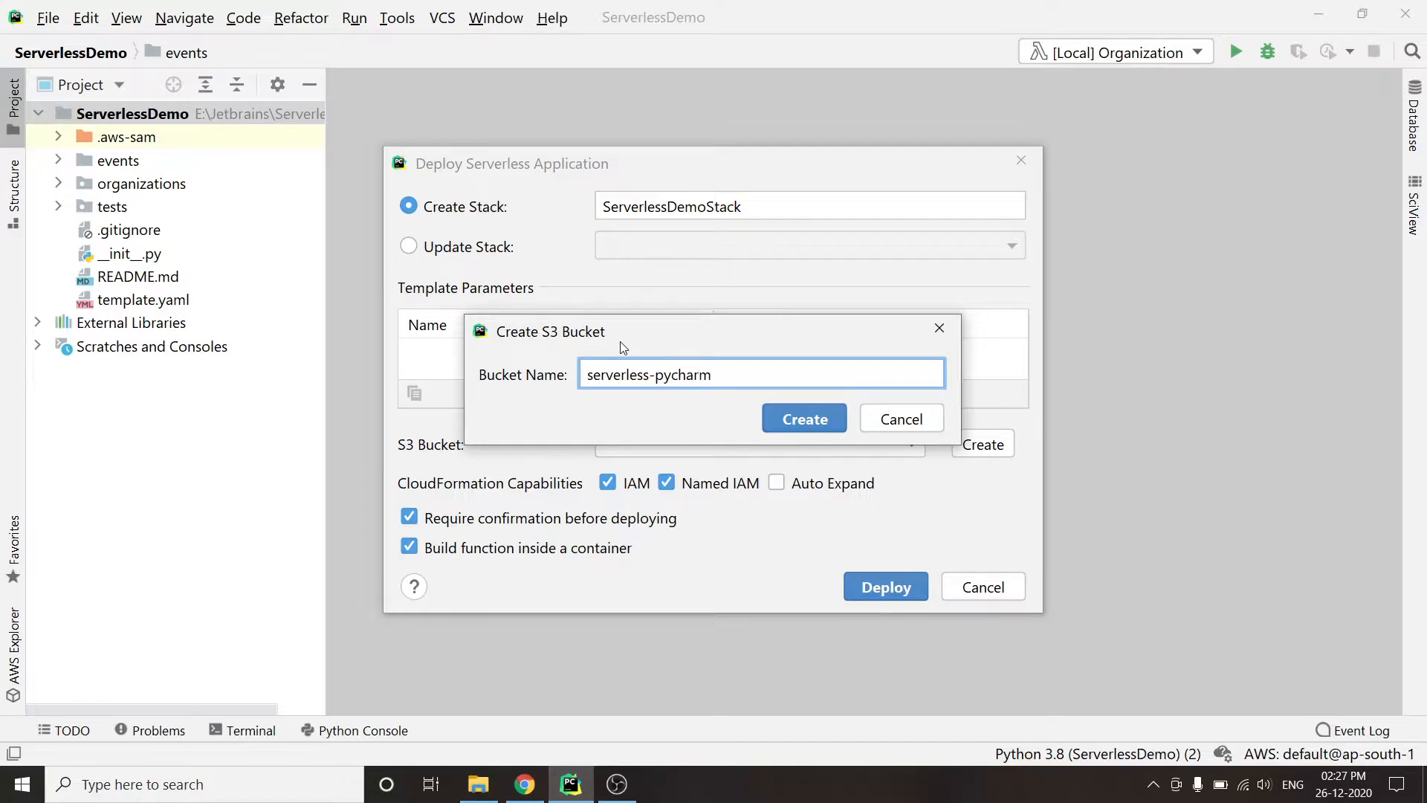
pyautogui.write('-demo')
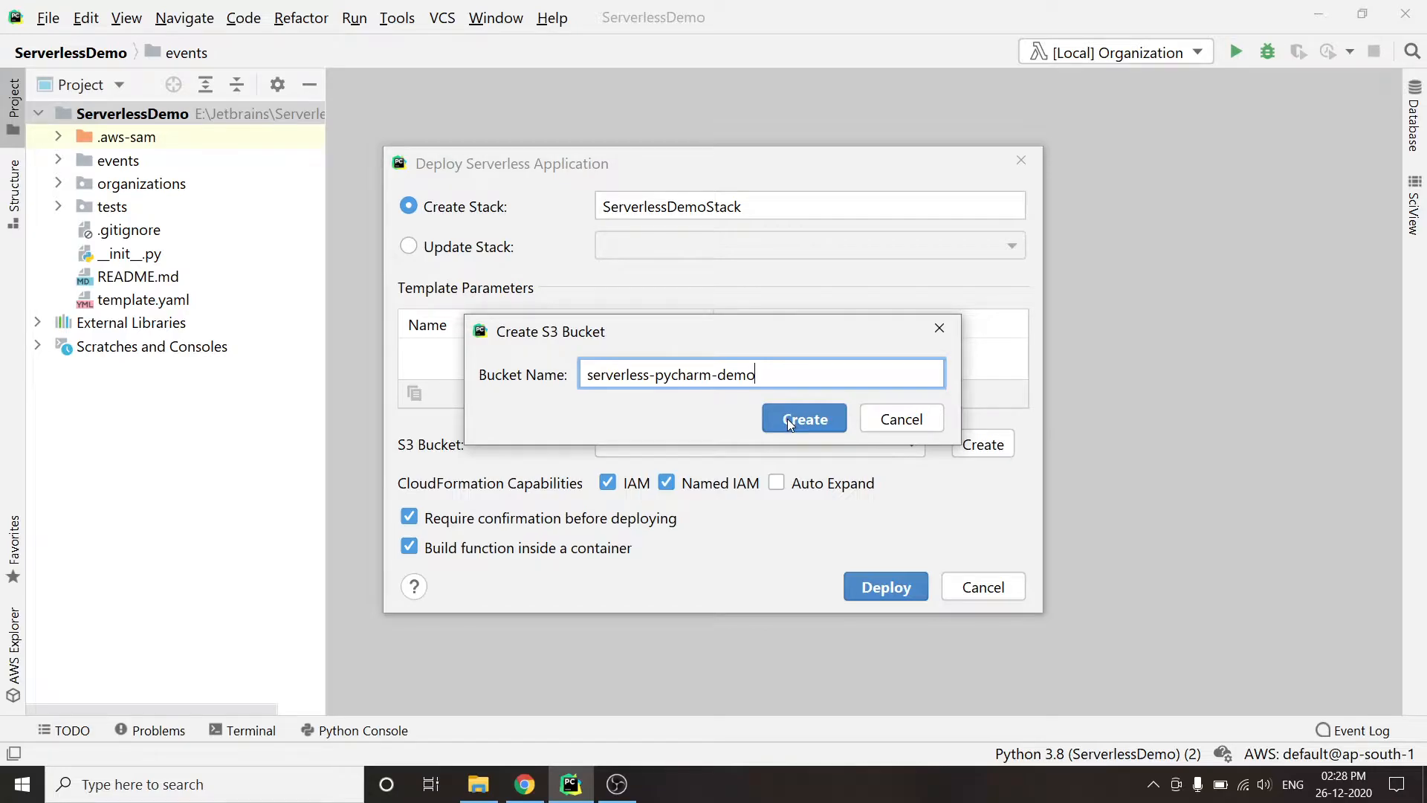
pyautogui.click(802, 418)
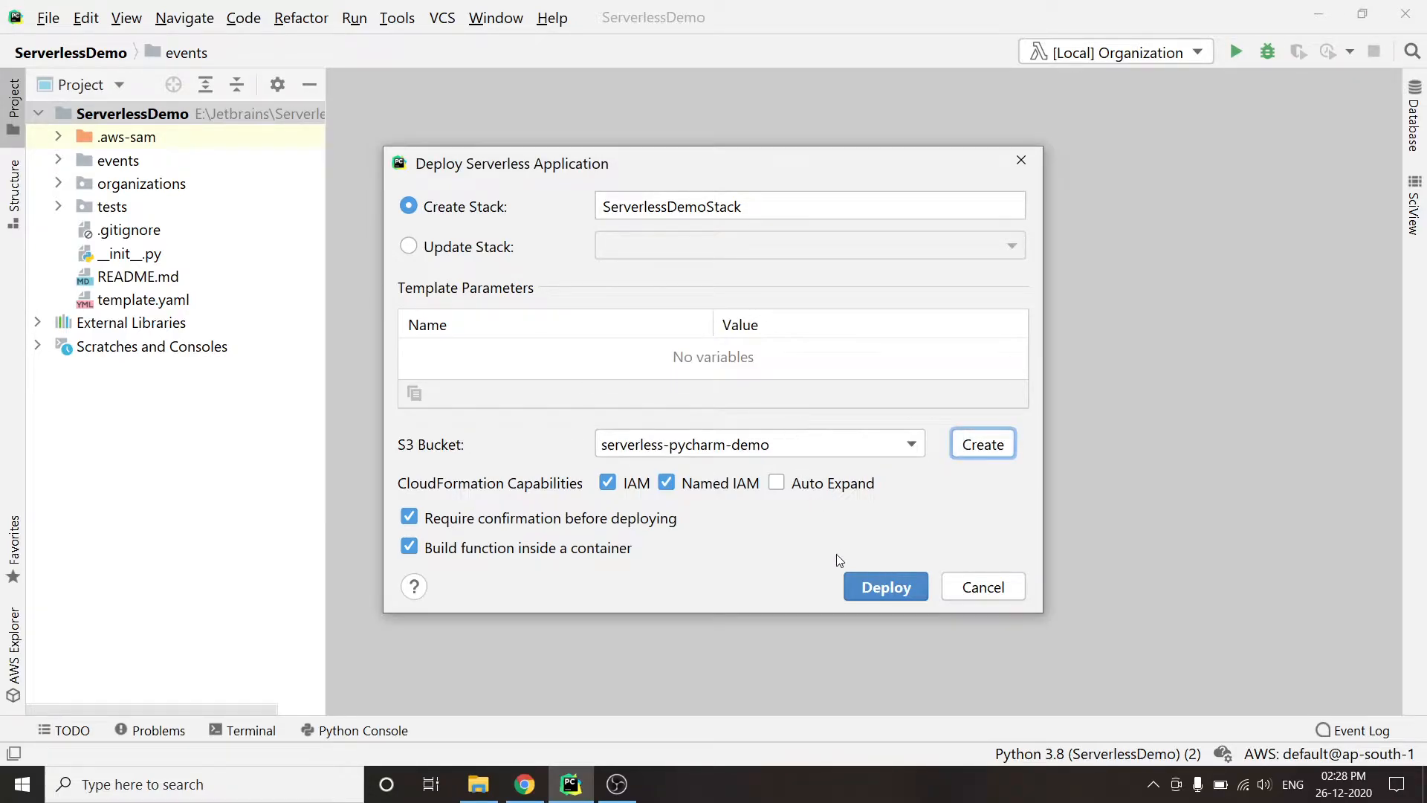
pyautogui.moveTo(850, 583)
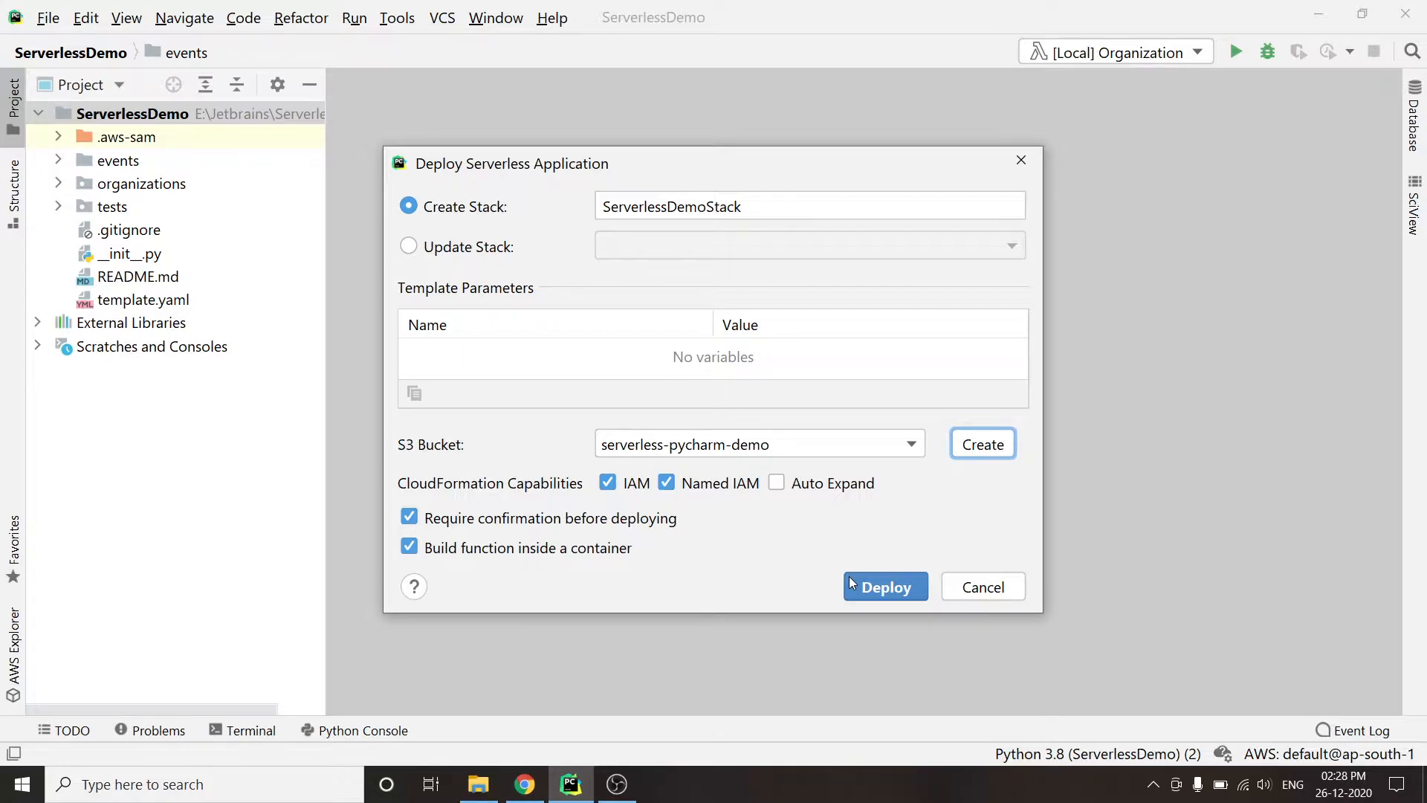
# - Deploy ServerlessDemoStack and let it build, package and create its change set
pyautogui.click(883, 586)
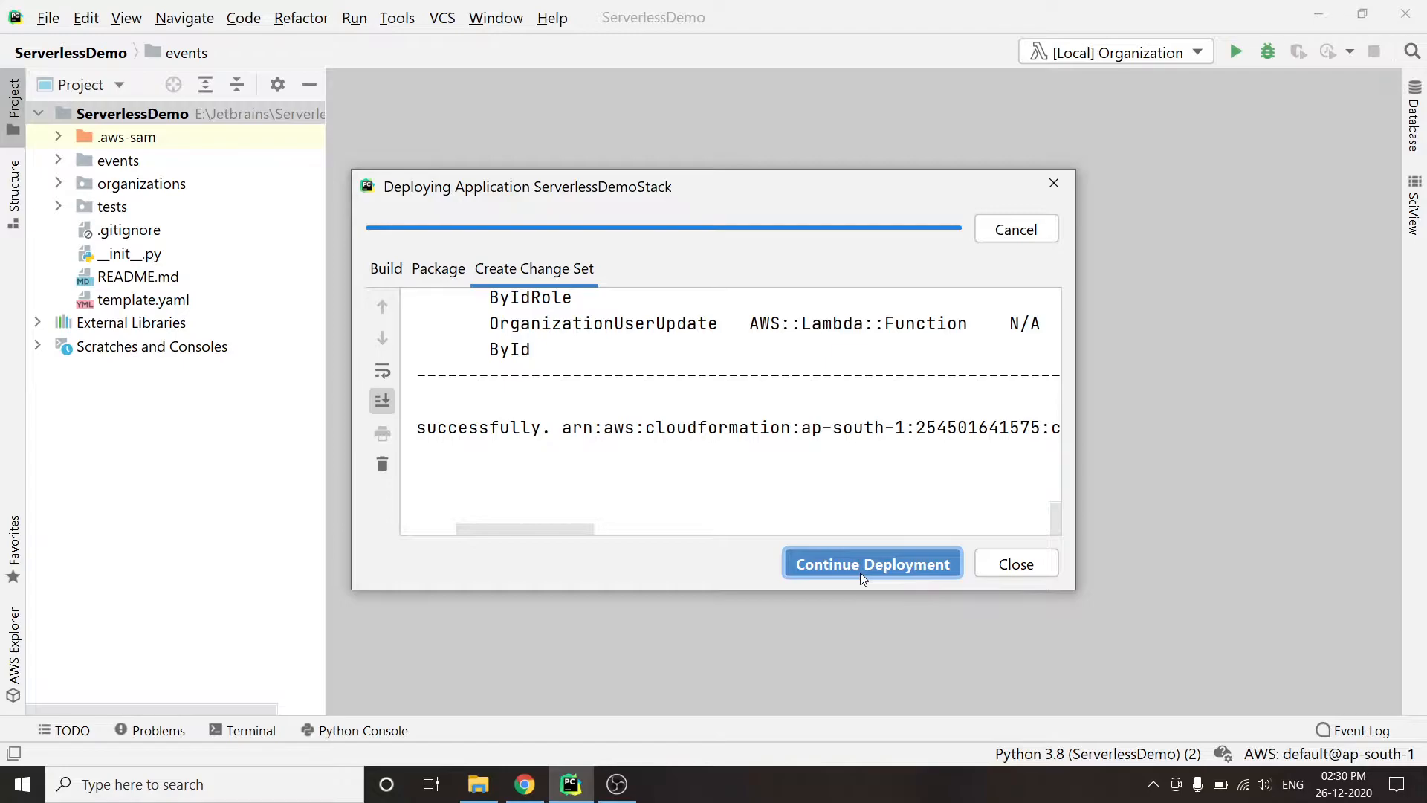
pyautogui.click(871, 564)
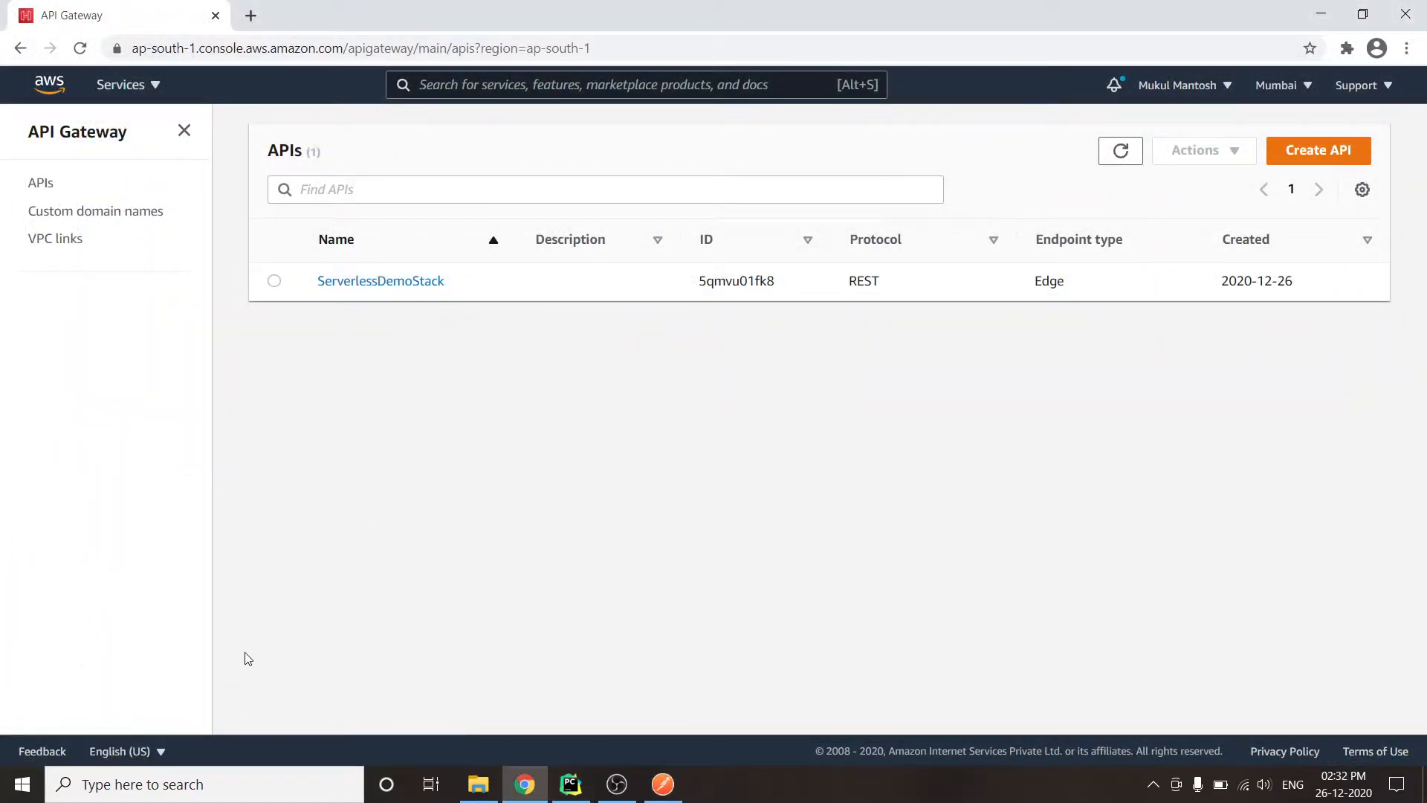
pyautogui.moveTo(234, 677)
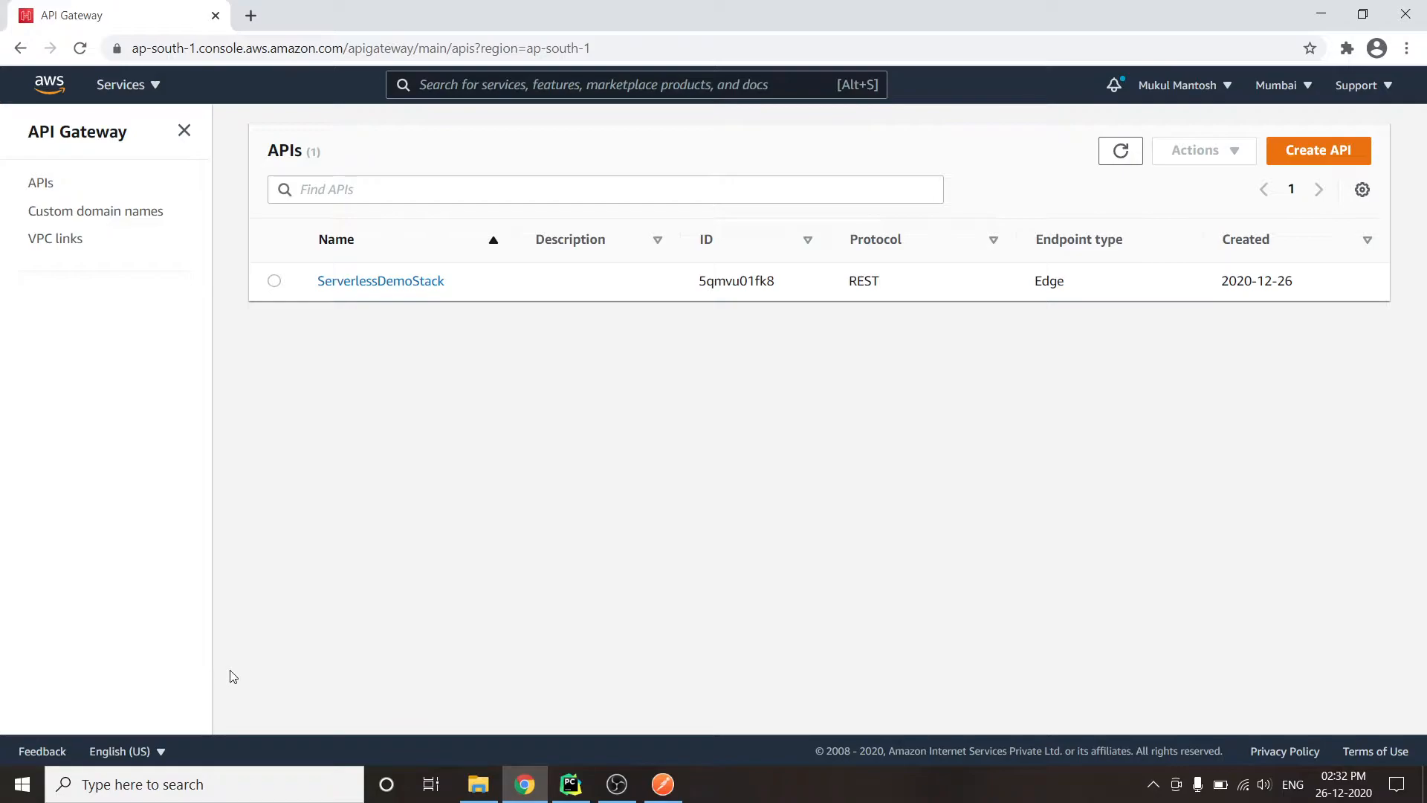
pyautogui.moveTo(379, 281)
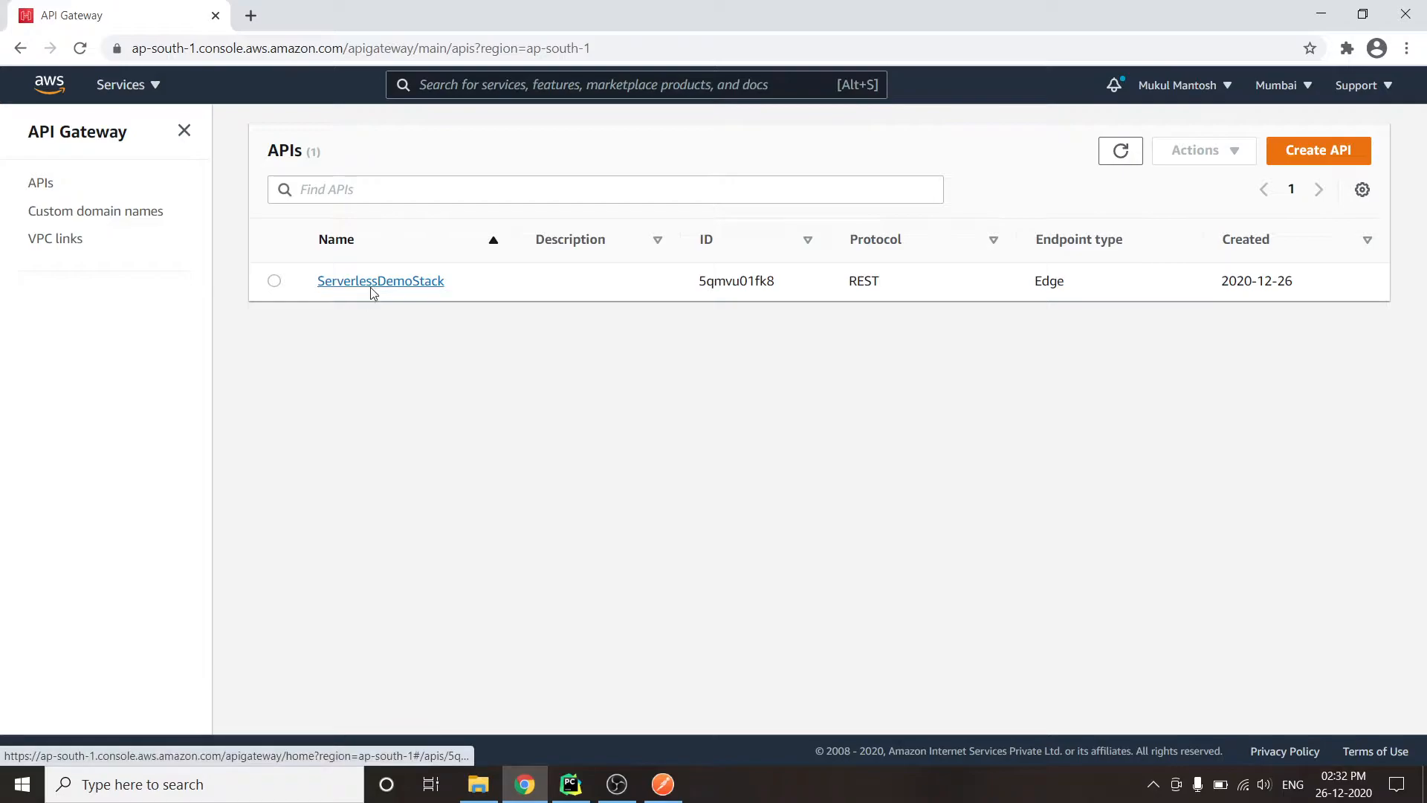
# - Open the ServerlessDemoStack API in the API Gateway console
pyautogui.click(381, 281)
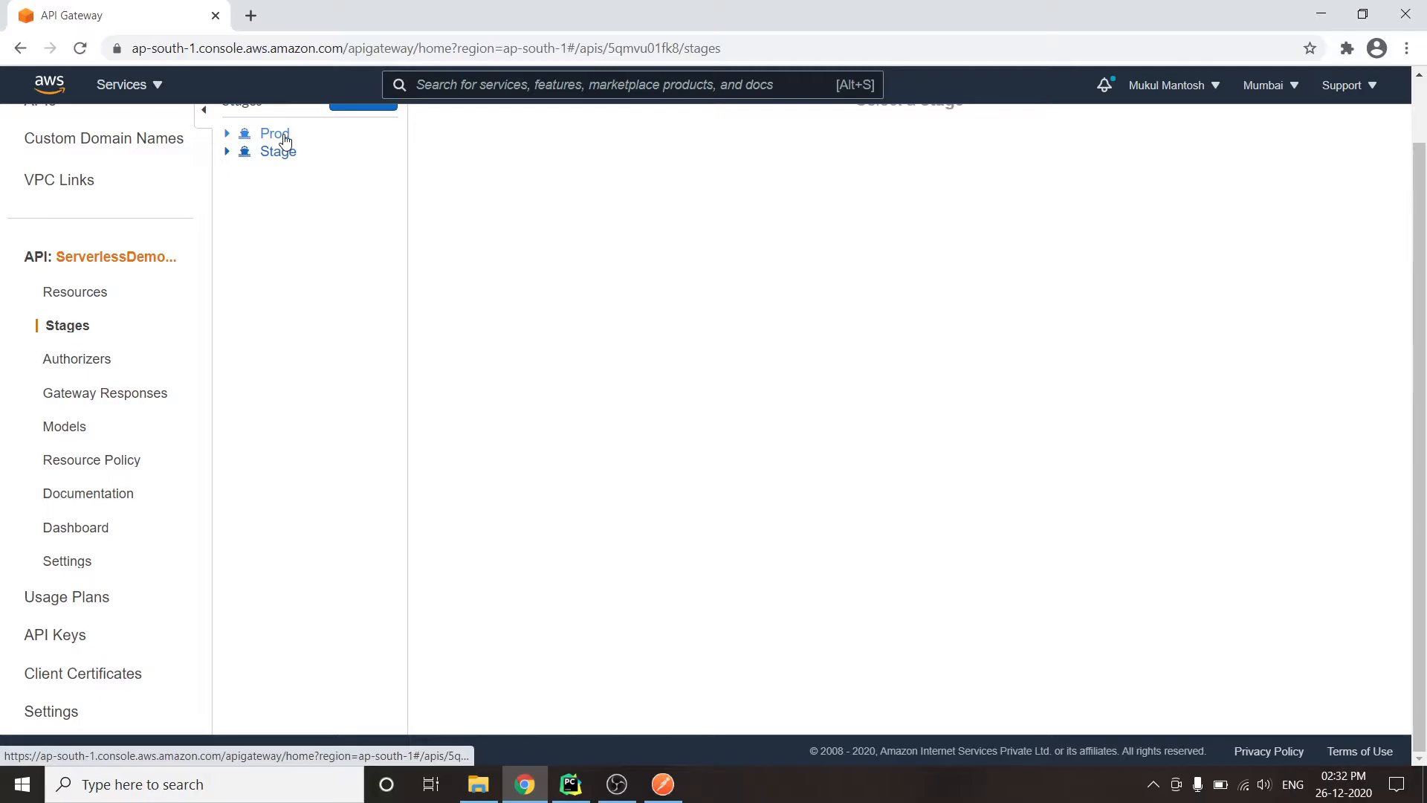
# - Show the Prod stage's invoke URL, then switch over to Postman
pyautogui.click(273, 134)
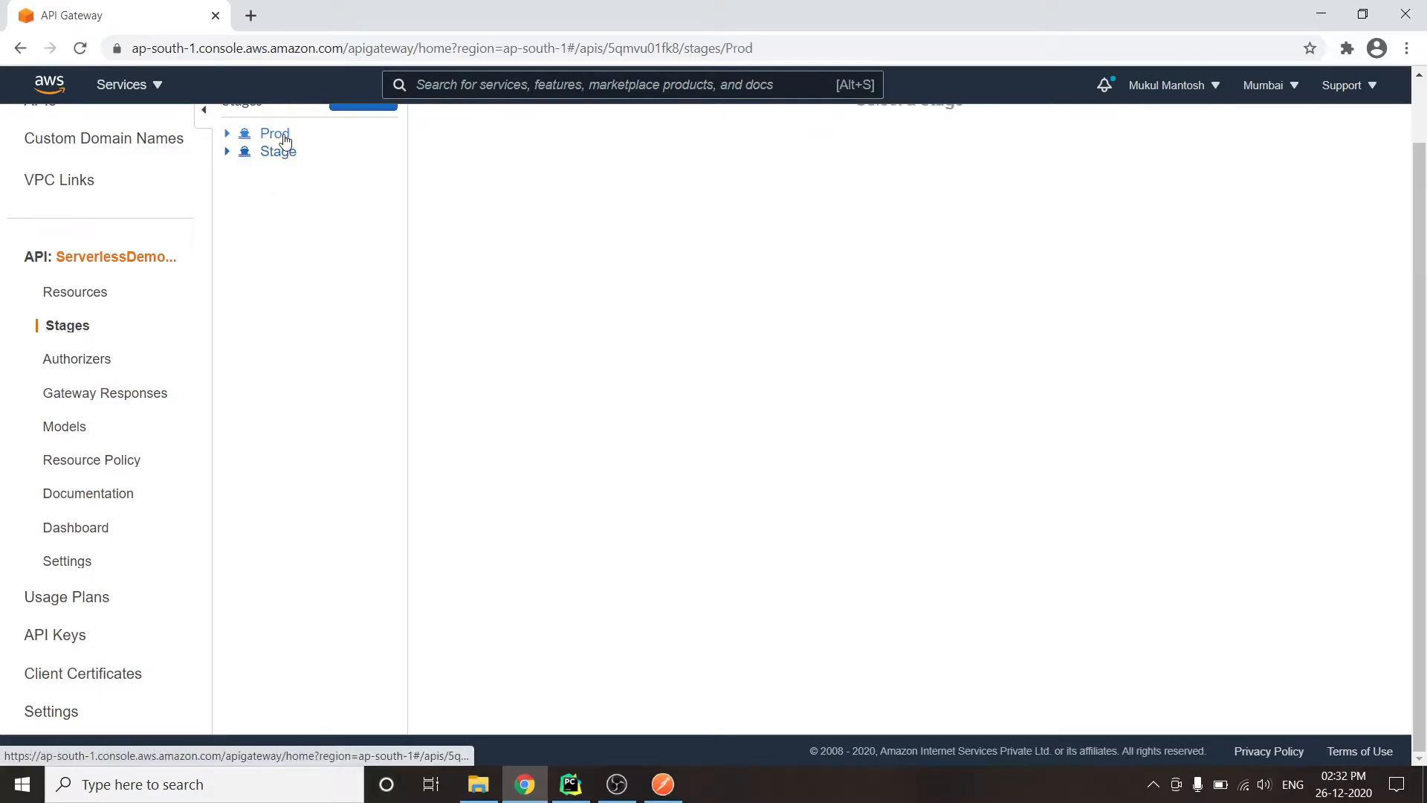
pyautogui.click(274, 132)
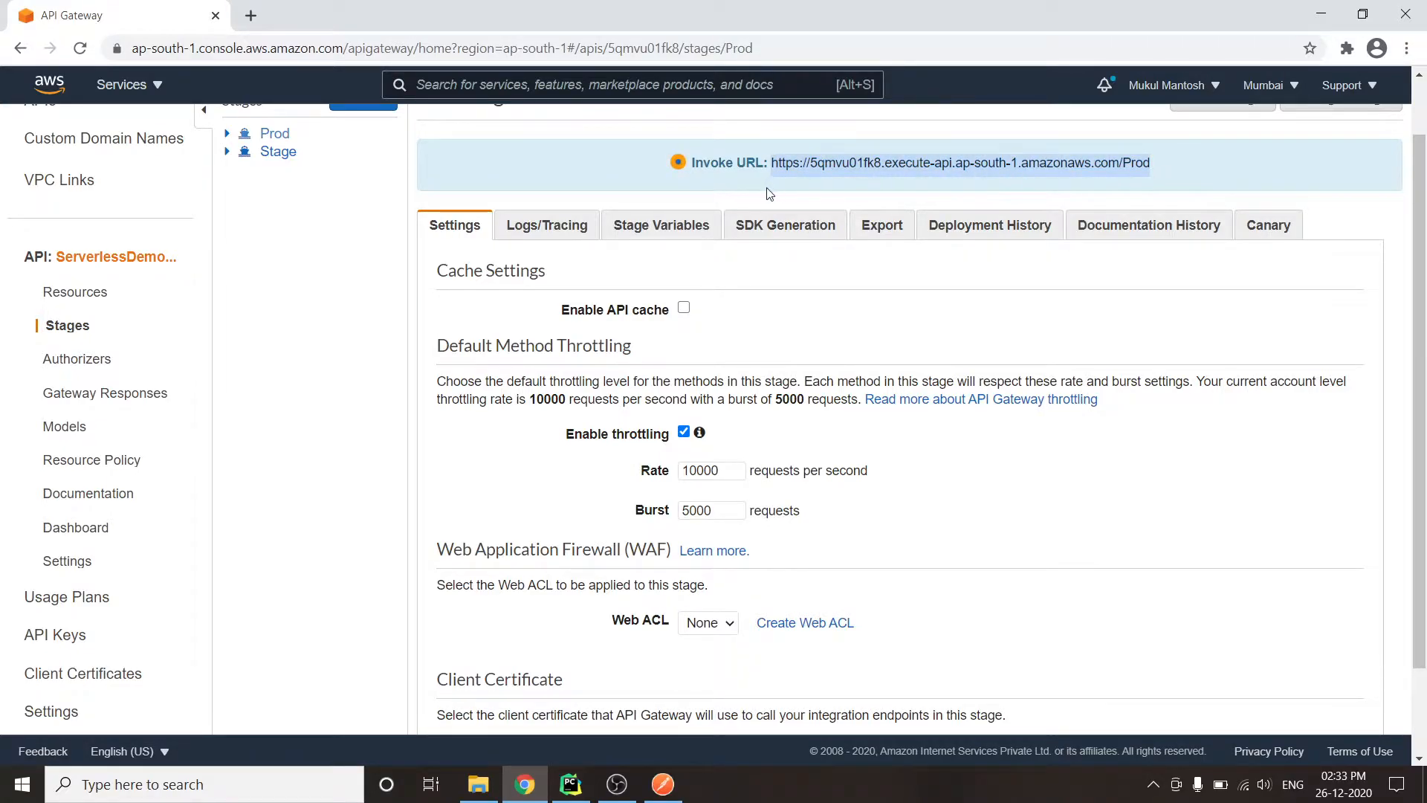
pyautogui.moveTo(660, 642)
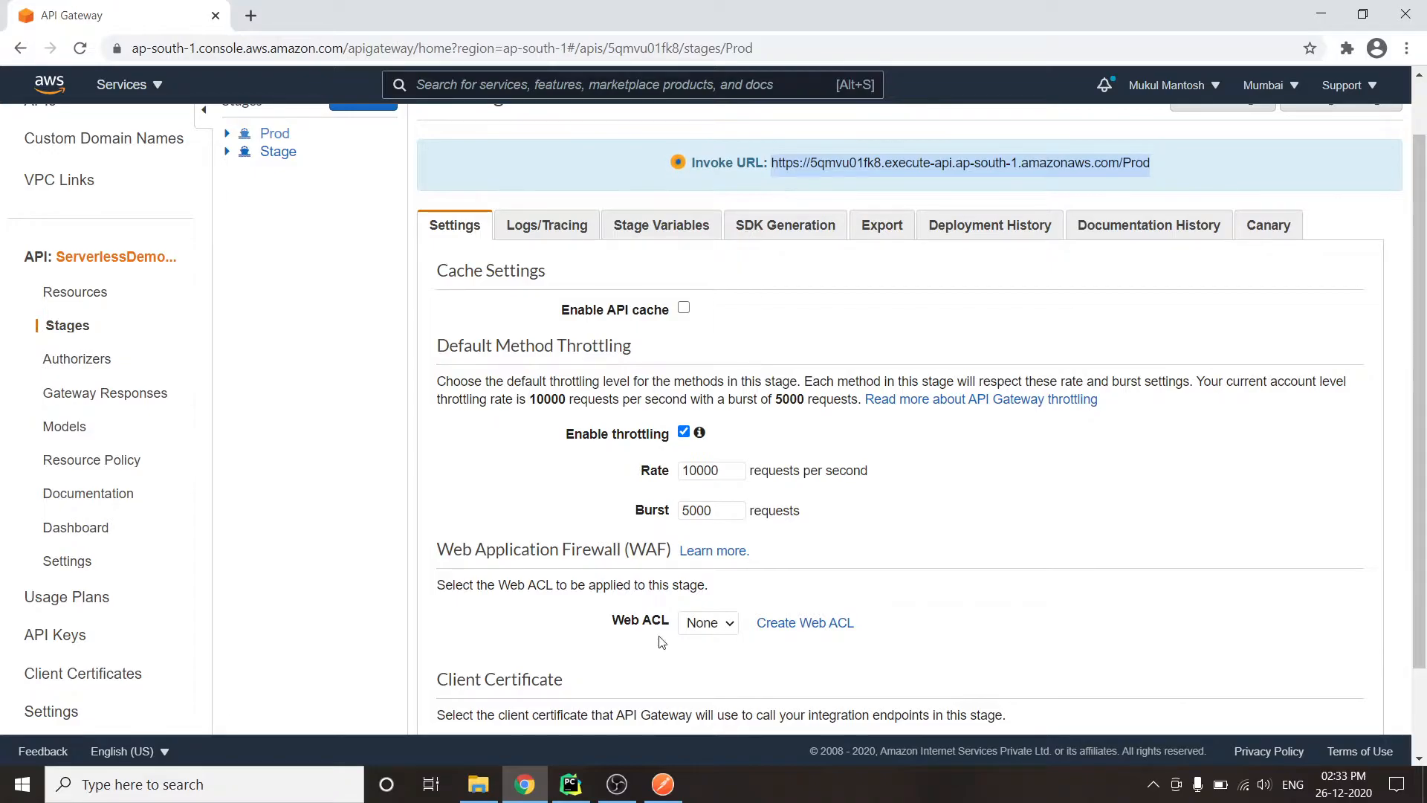
pyautogui.click(663, 783)
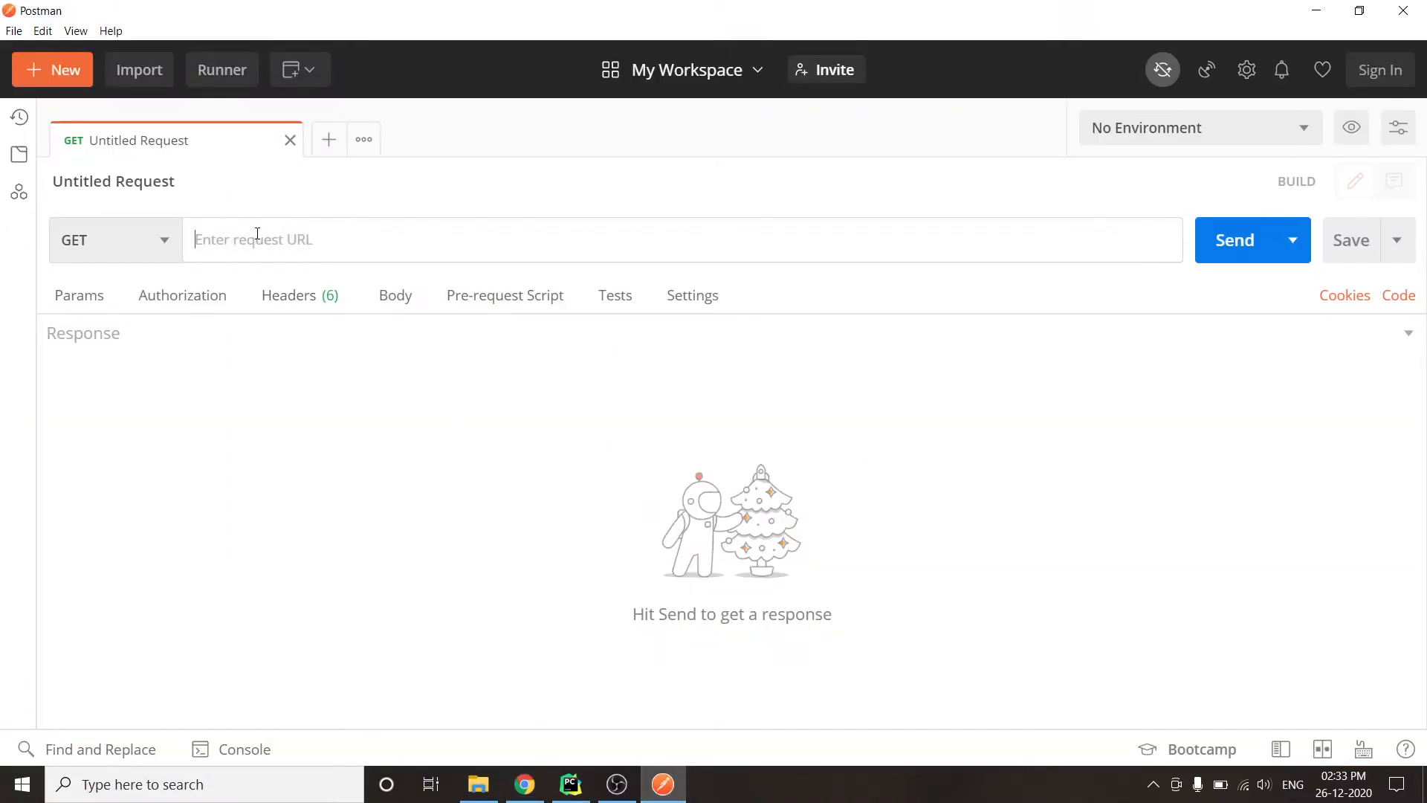
# - Target the GET request at the Prod invoke URL's /user/login endpoint and show its body
pyautogui.write('https://5qmvu01fk8.execute-api.ap-south-1.amazonaws.com/Prod/user/login')
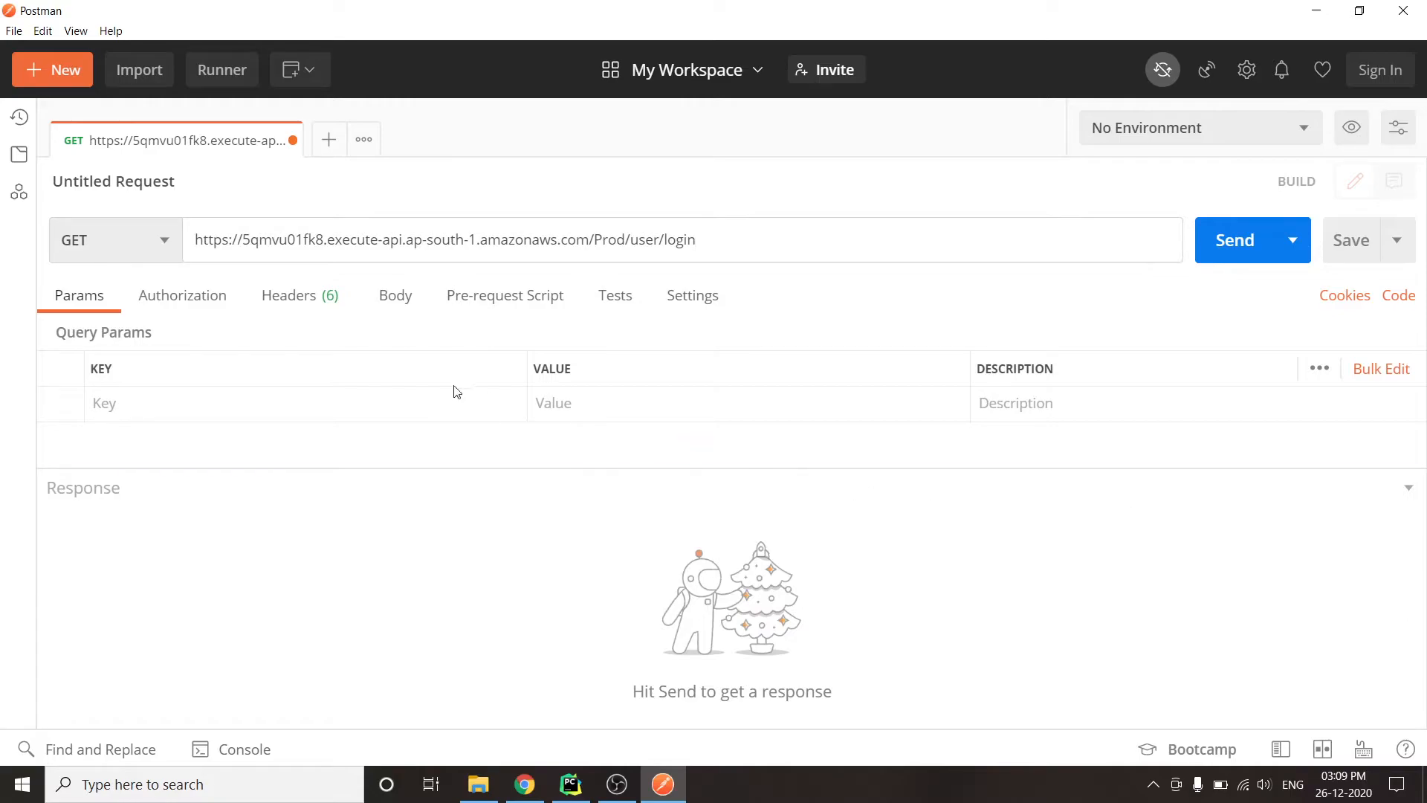
pyautogui.click(395, 294)
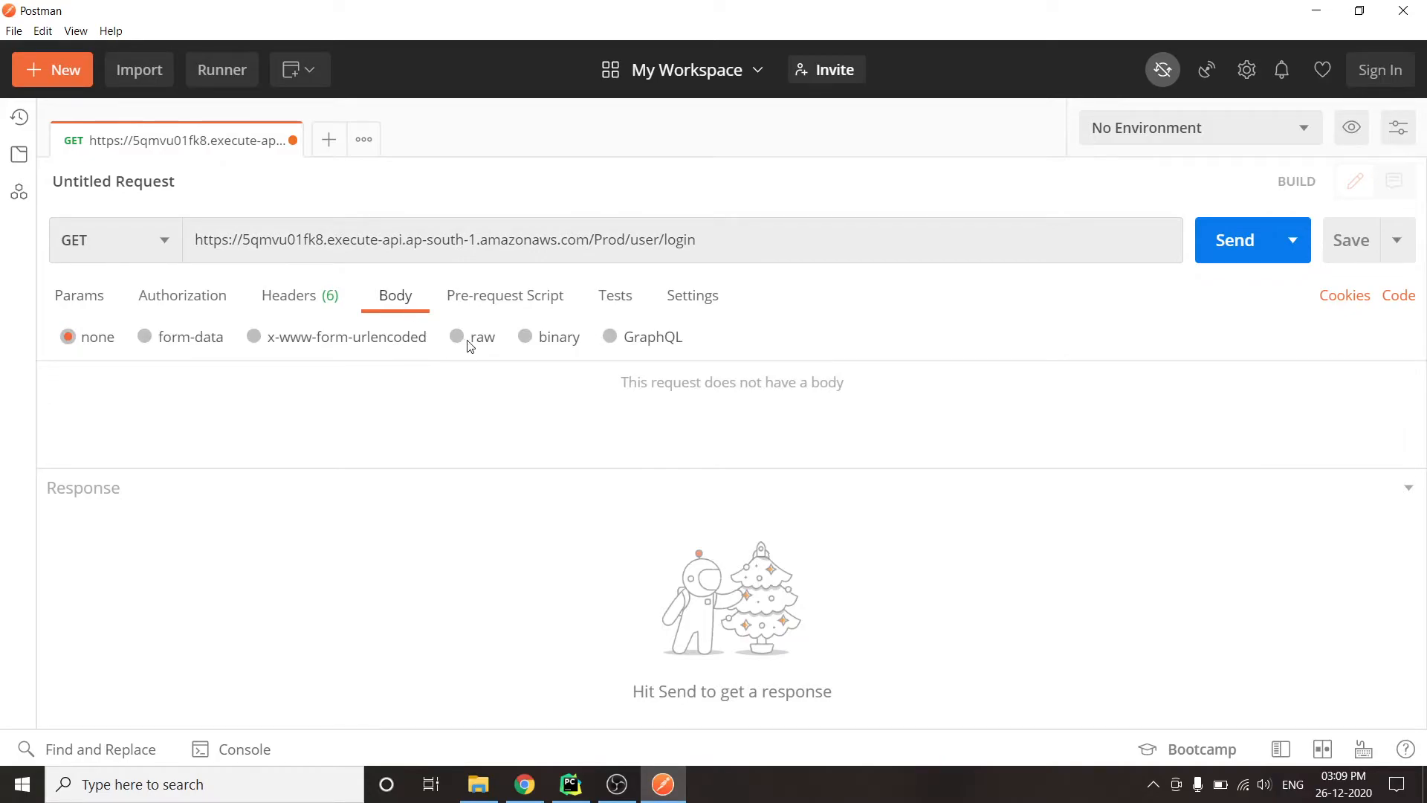
pyautogui.click(458, 337)
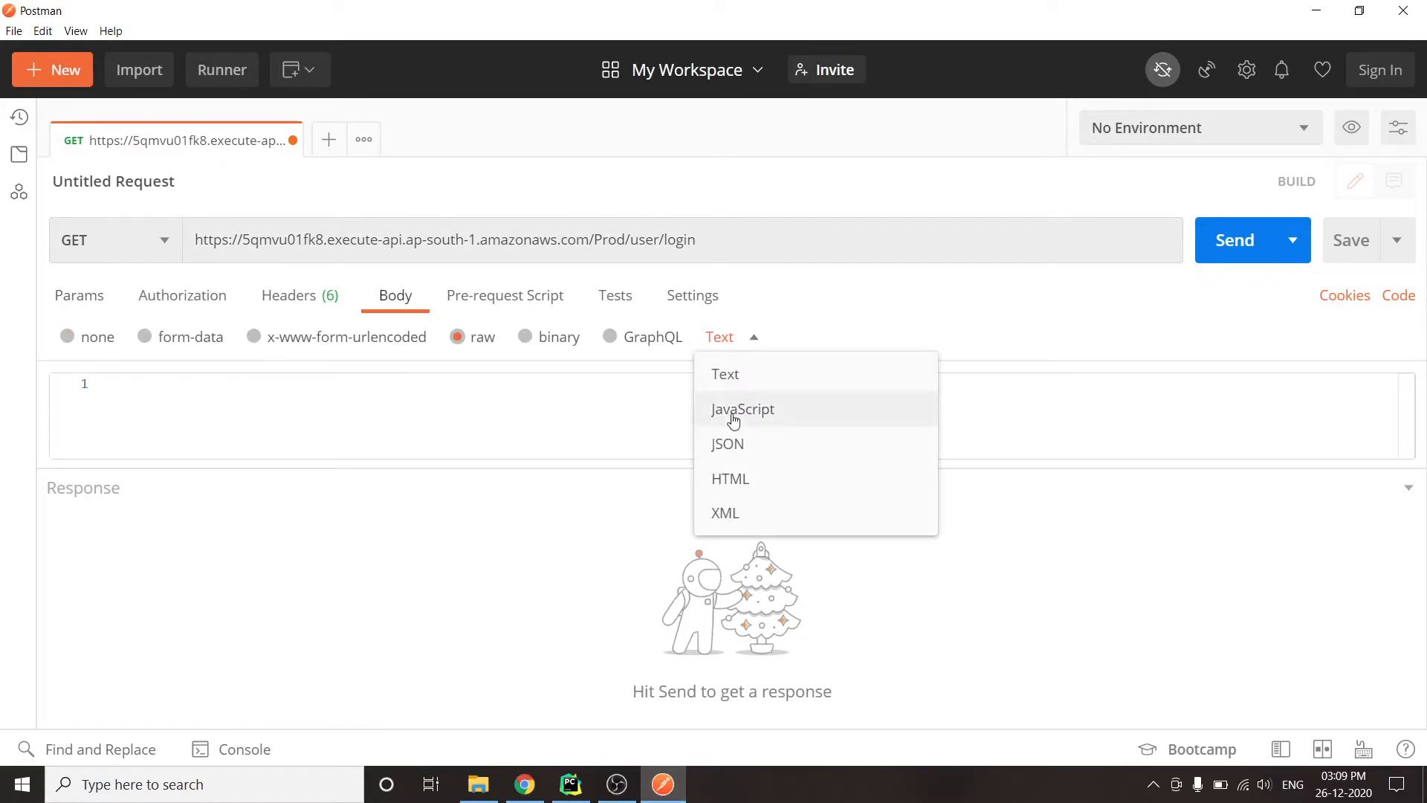
pyautogui.click(726, 443)
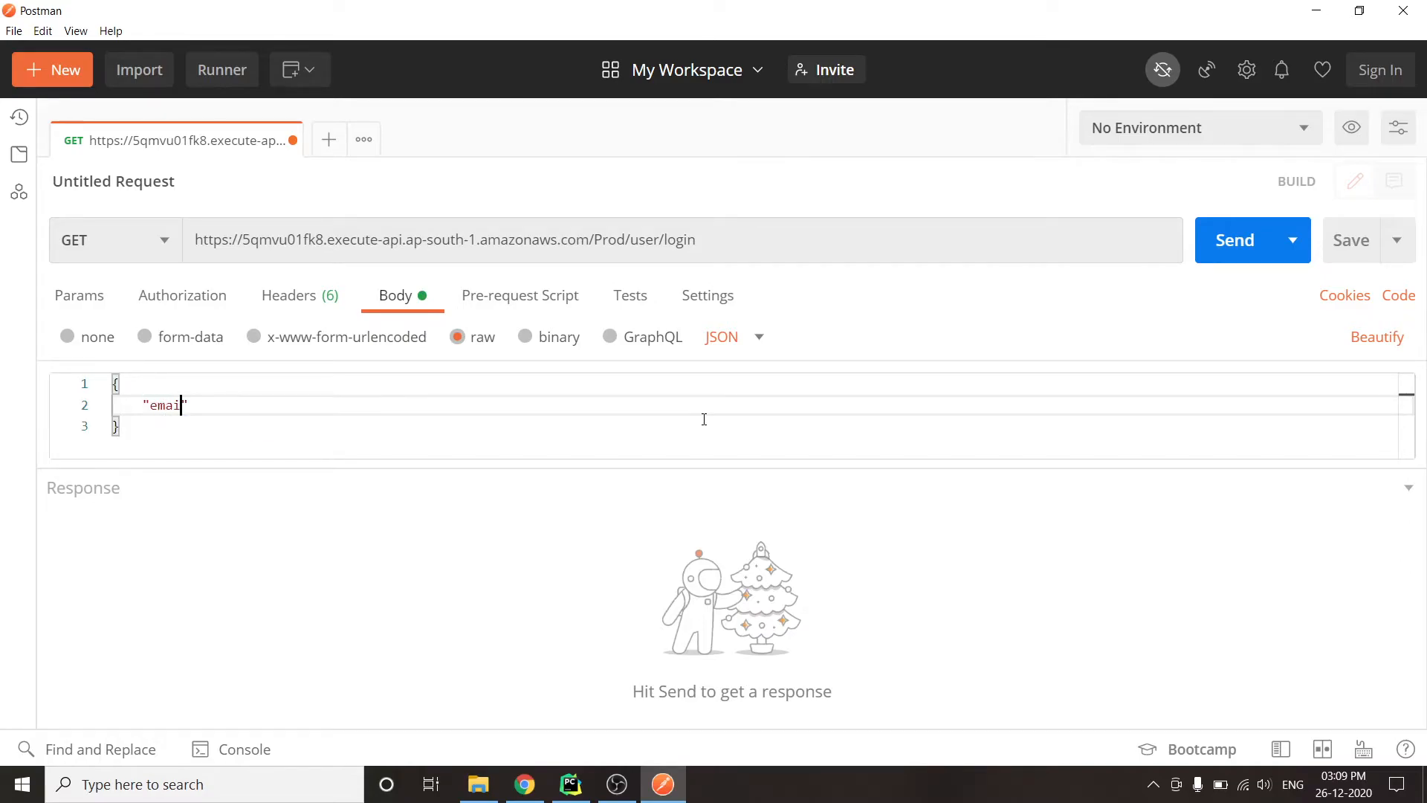
pyautogui.write('l"')
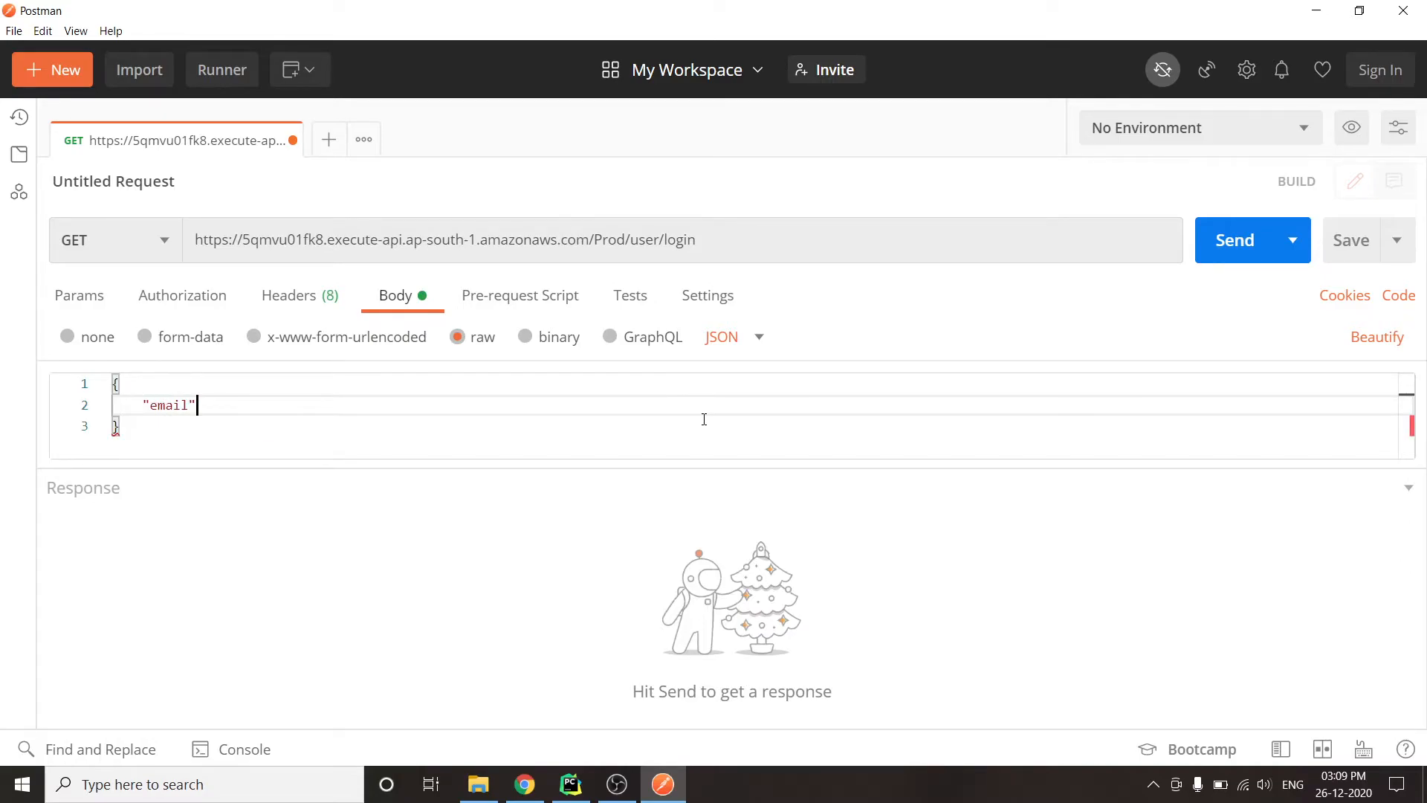
pyautogui.write(':')
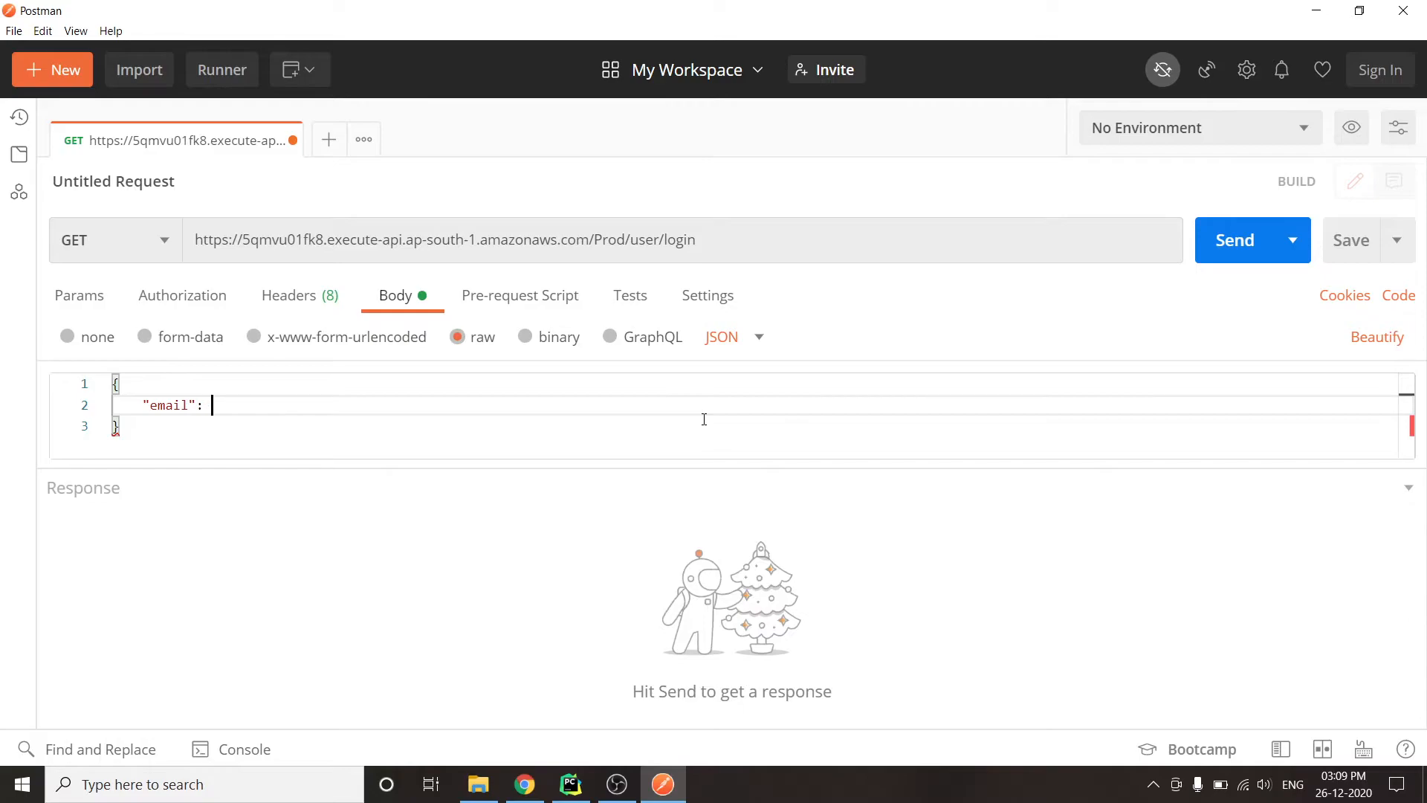
pyautogui.write('"",')
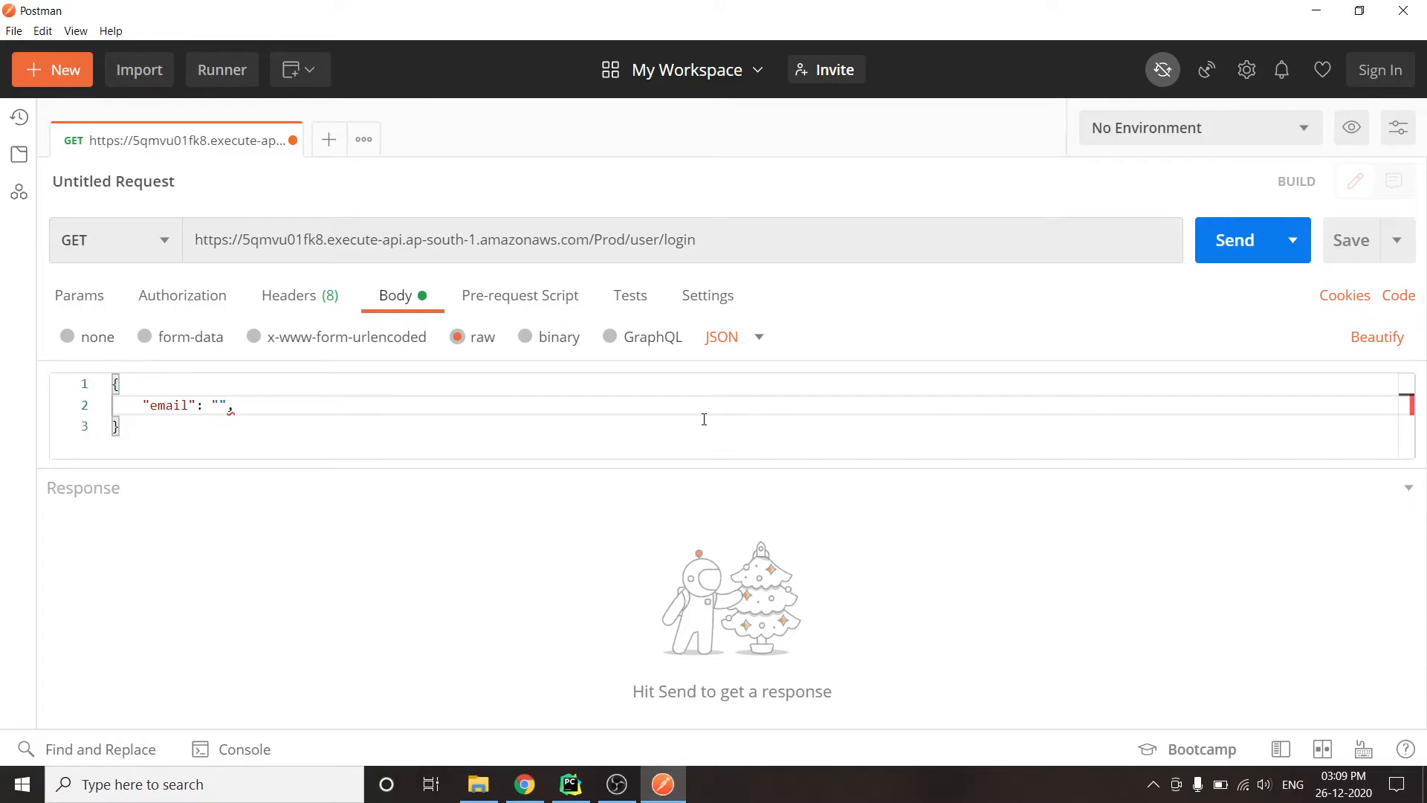
pyautogui.press('enter')
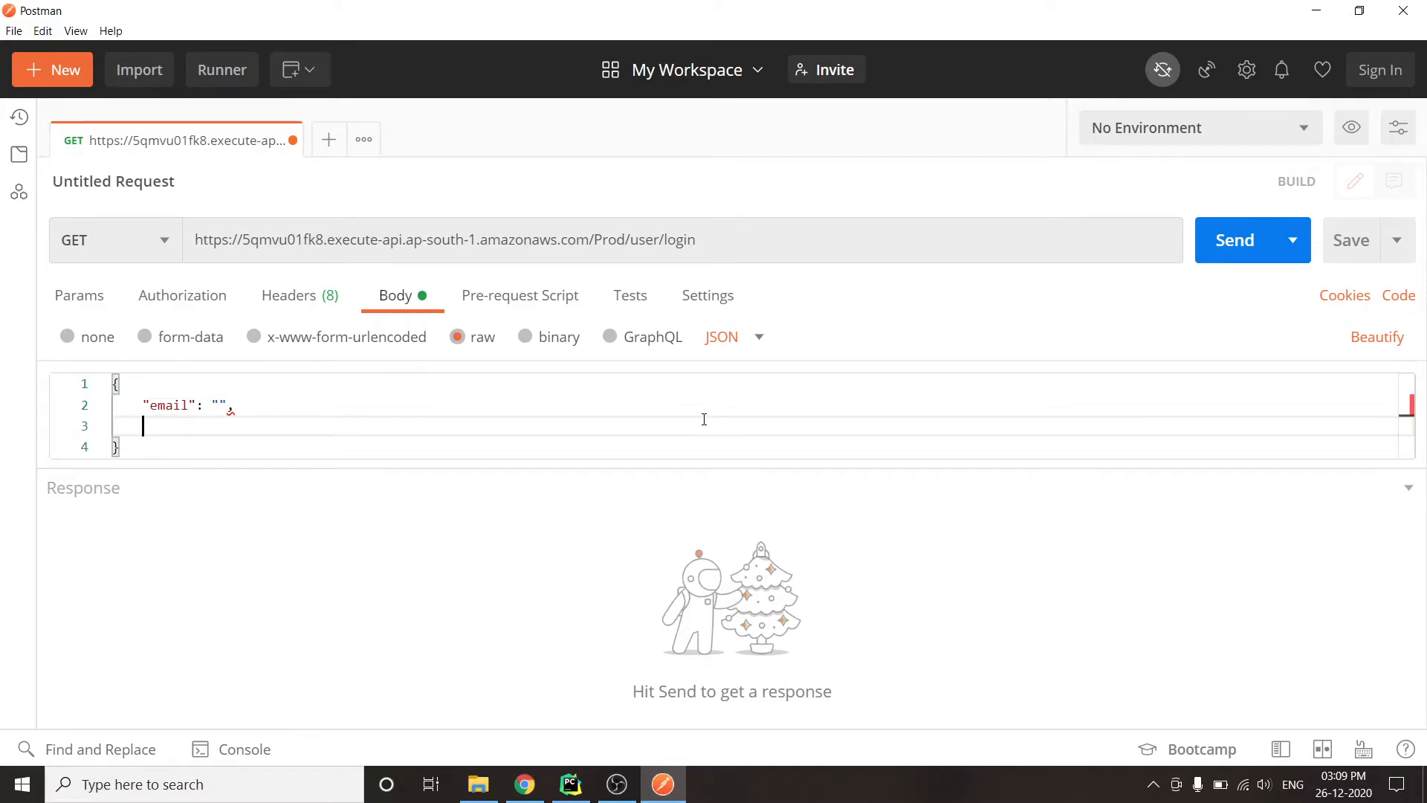
pyautogui.write('"password"')
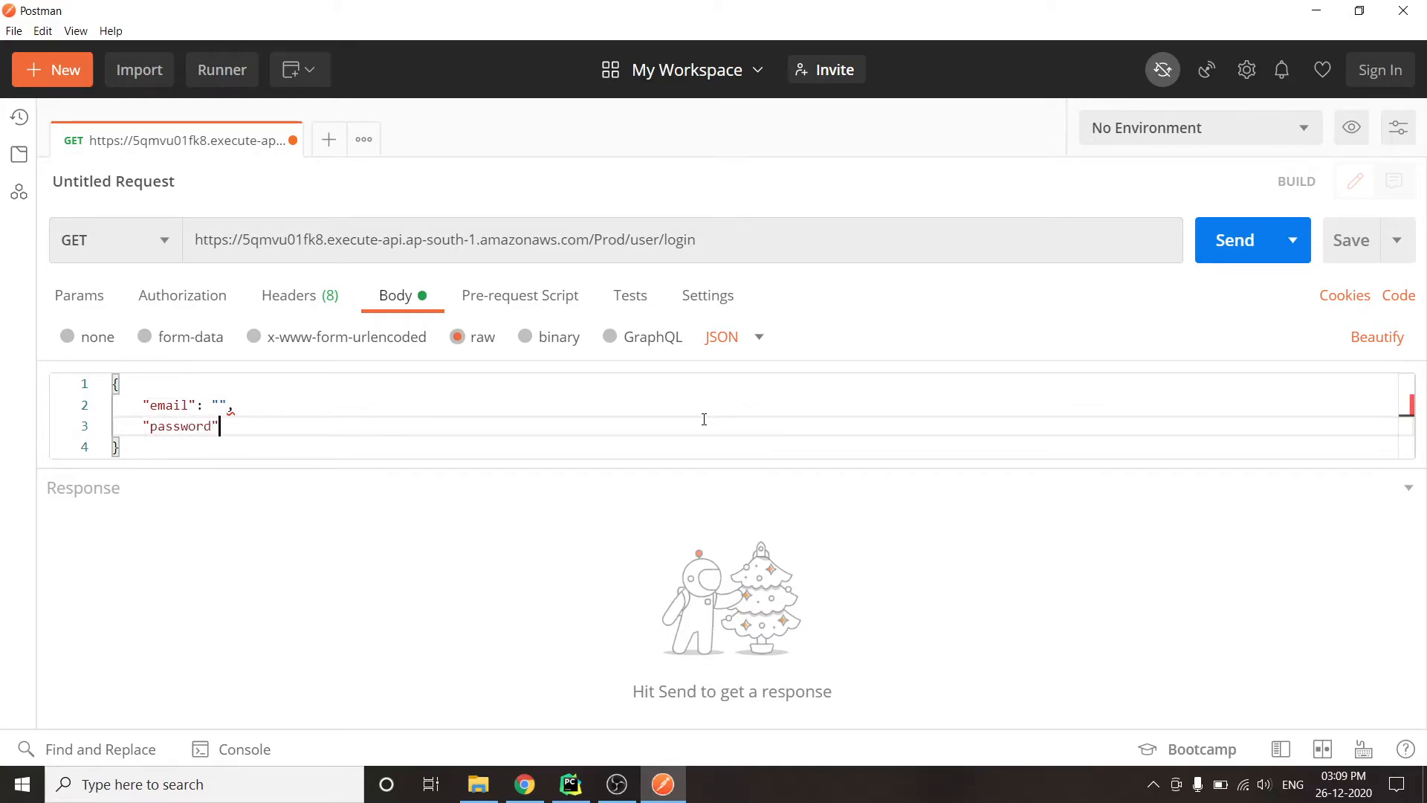
pyautogui.write(': "')
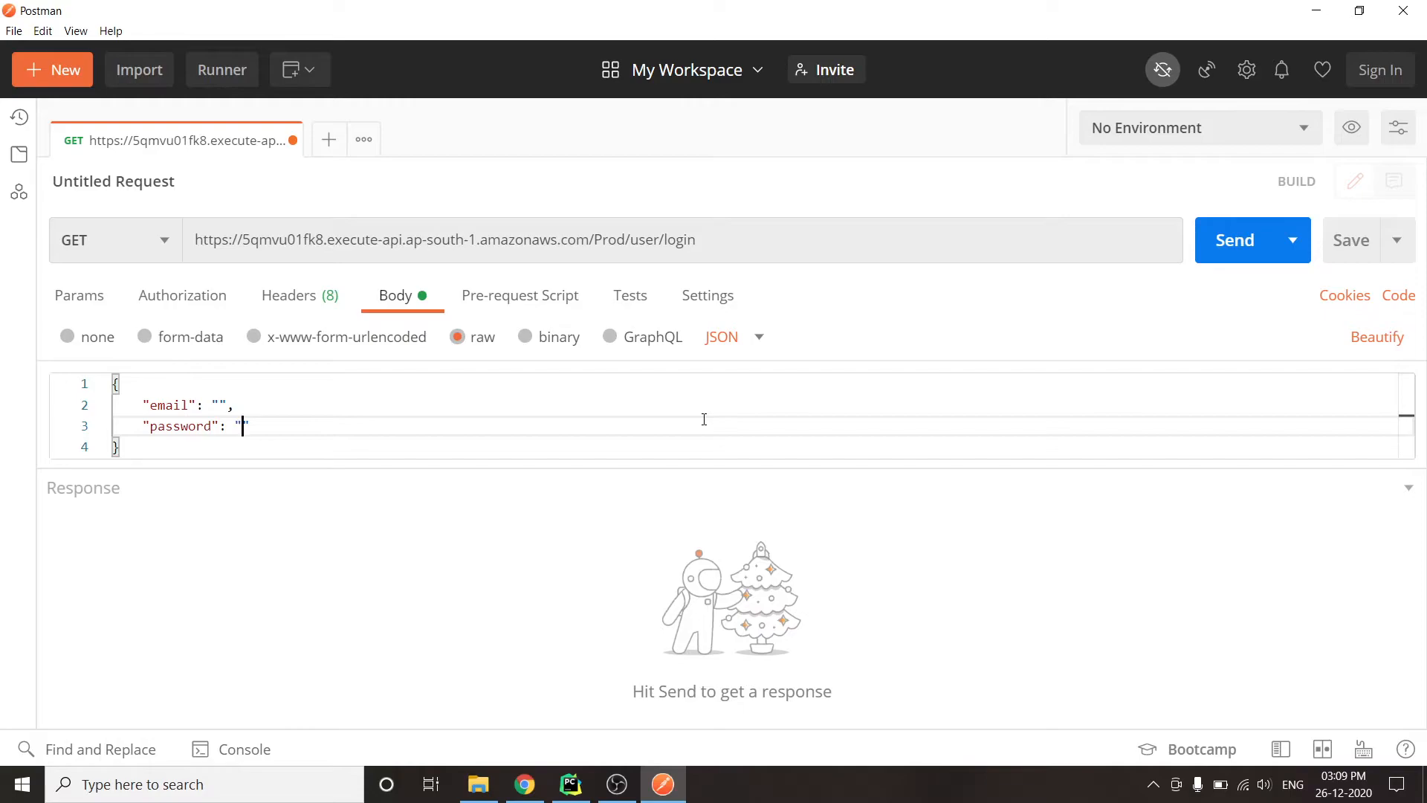
pyautogui.moveTo(643, 589)
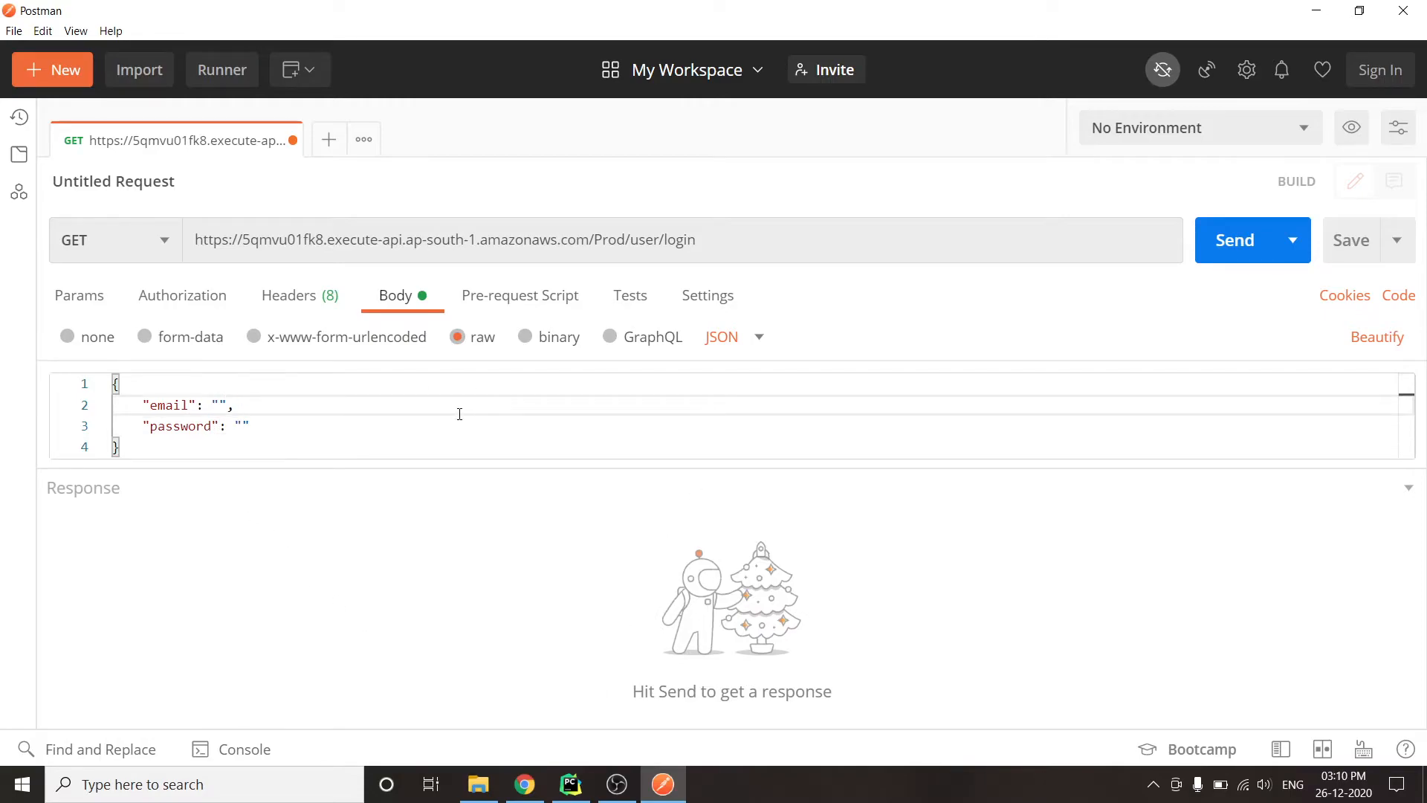
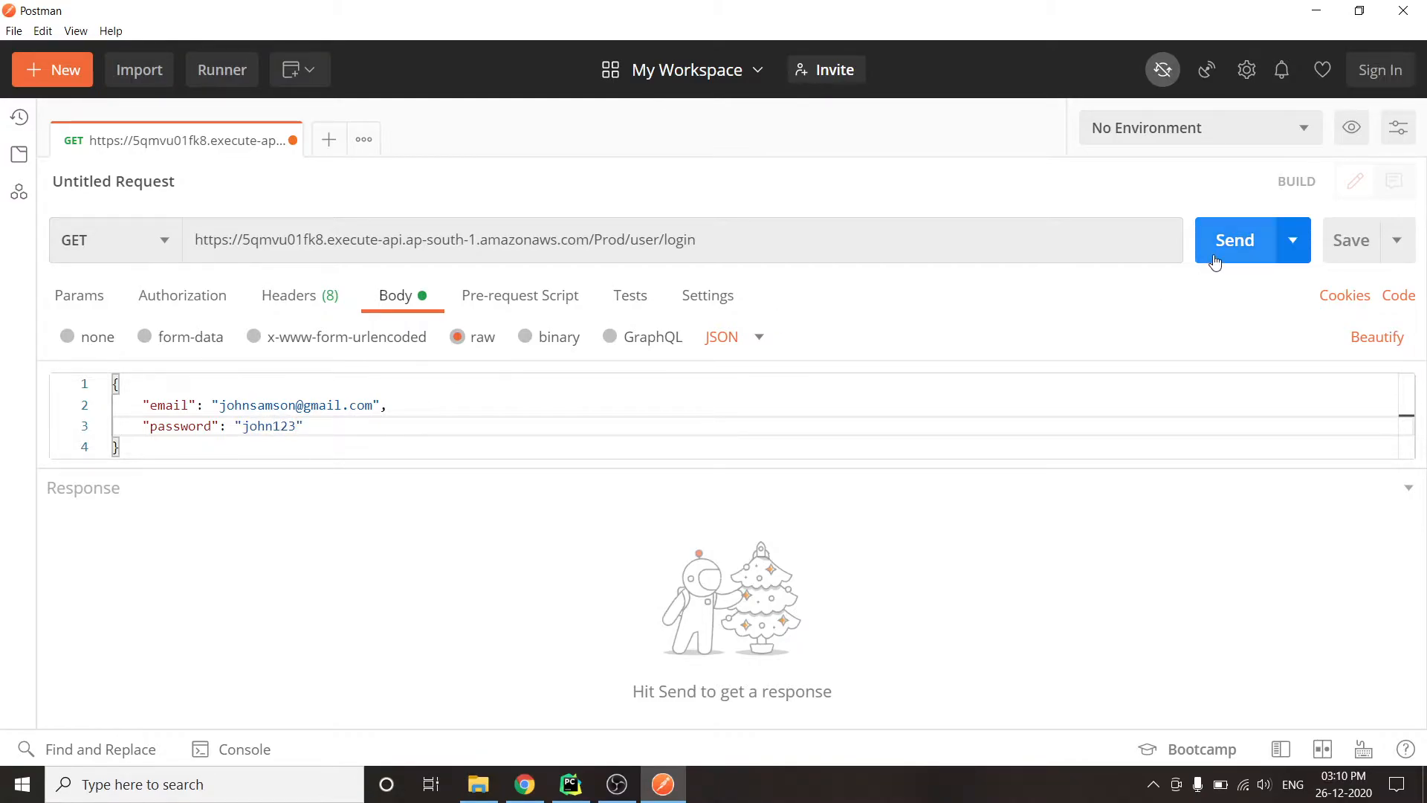
# - Send the login request as POST, receiving 200 OK with a welcome message and token
pyautogui.click(1234, 239)
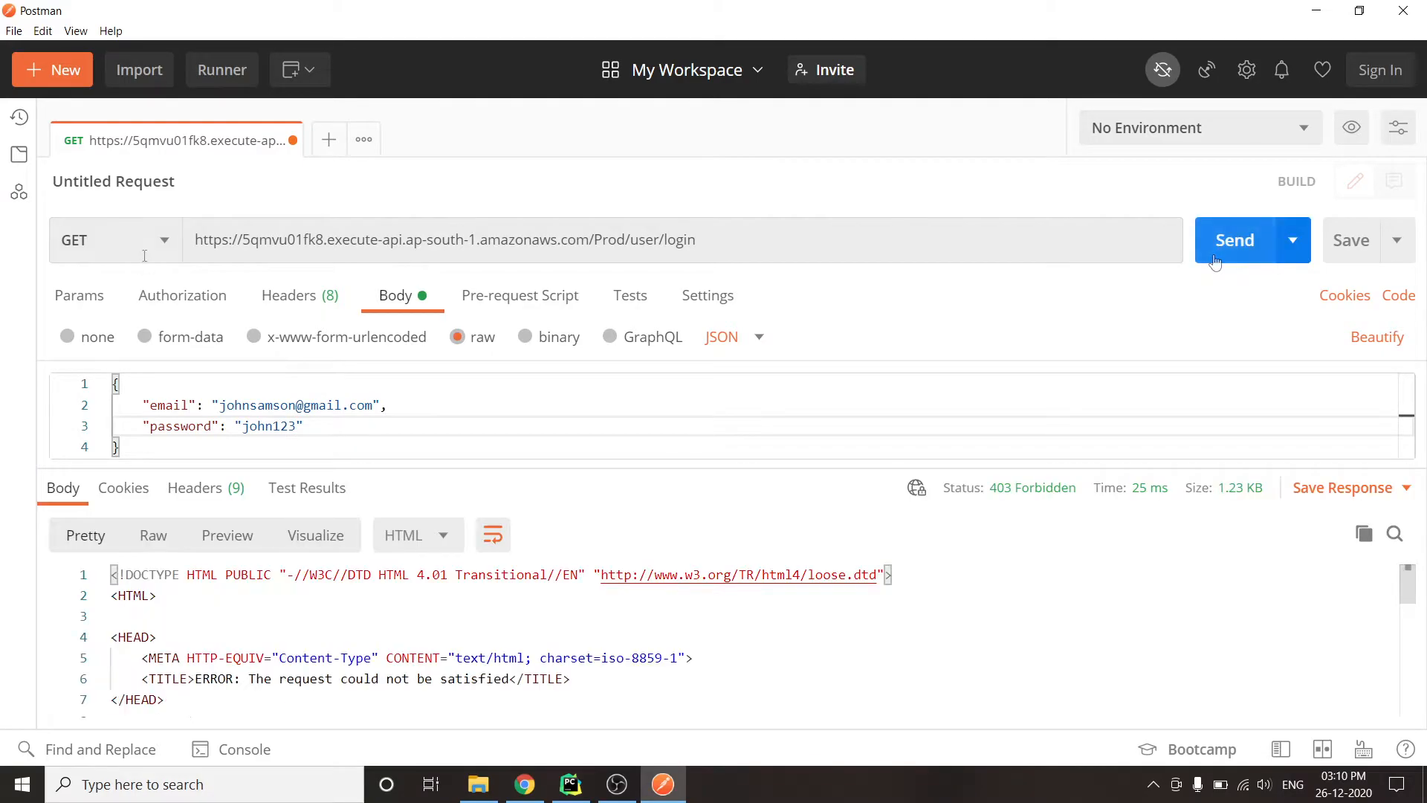
pyautogui.click(115, 240)
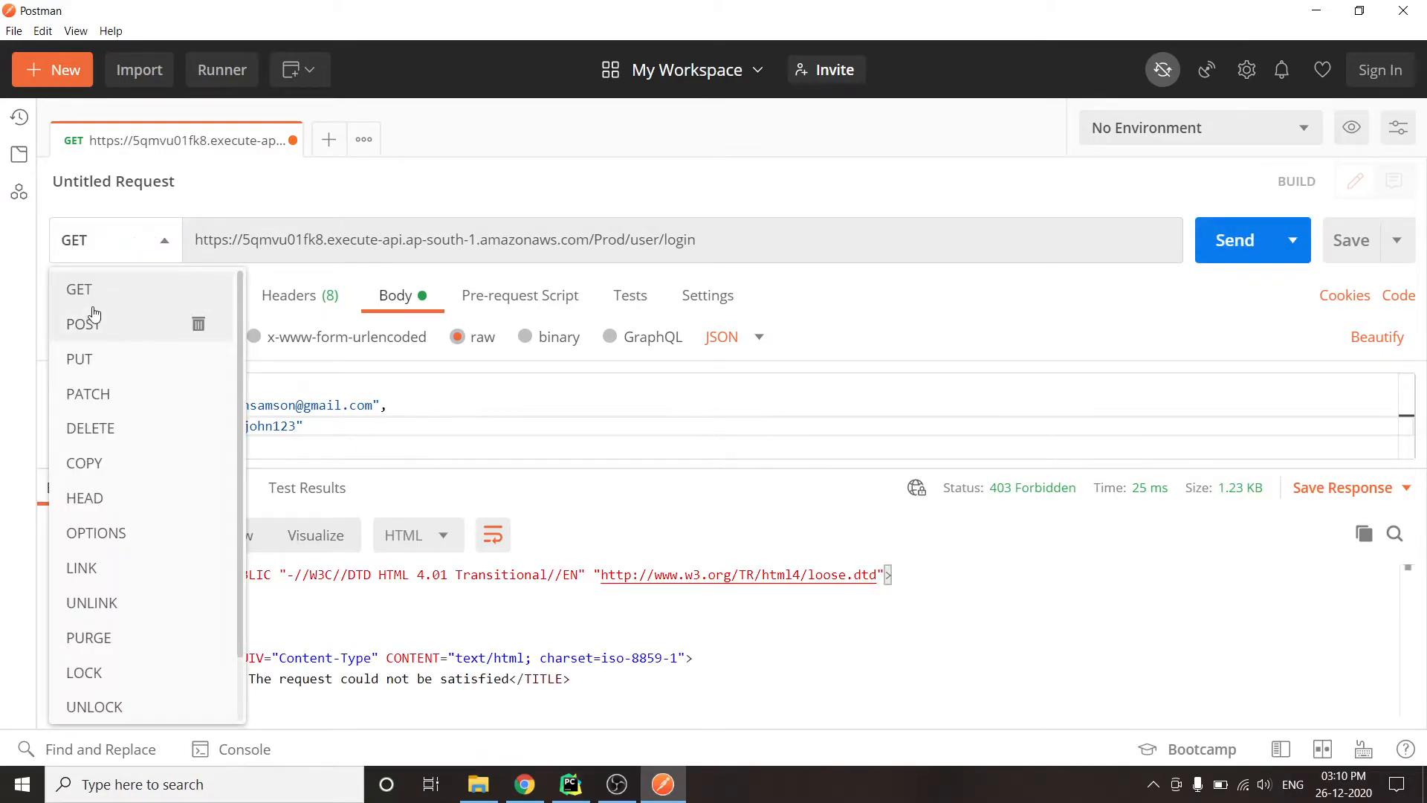
pyautogui.click(79, 322)
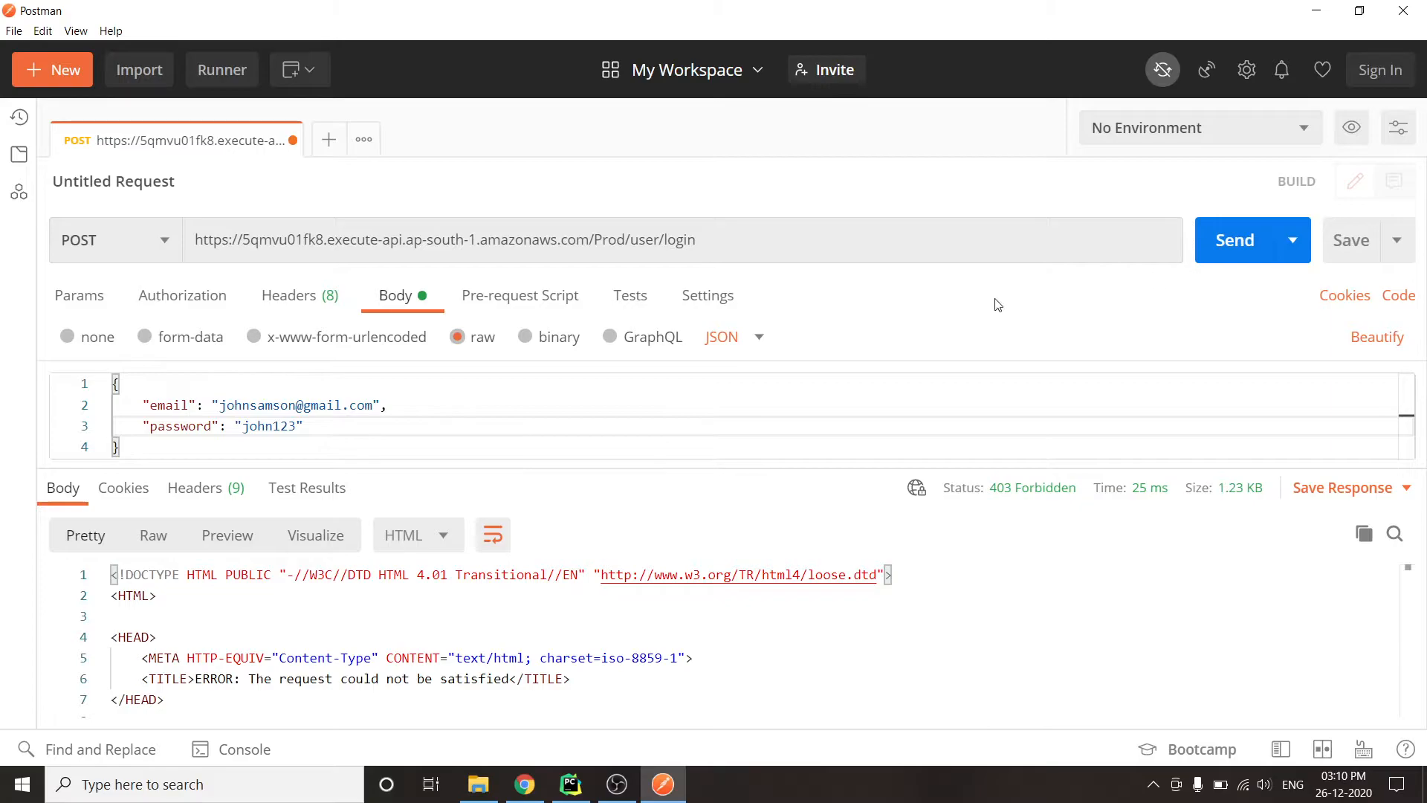
pyautogui.click(1238, 239)
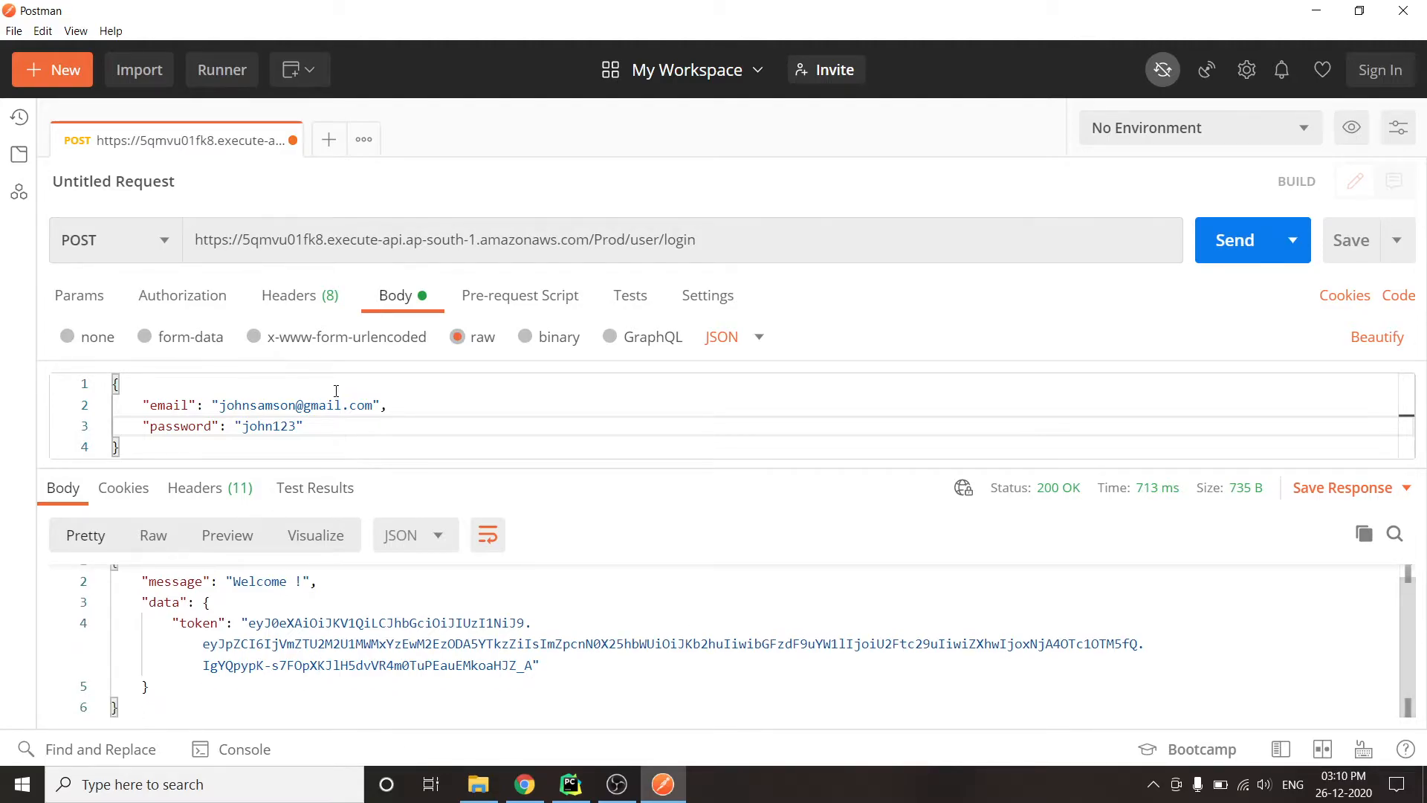
pyautogui.moveTo(303, 326)
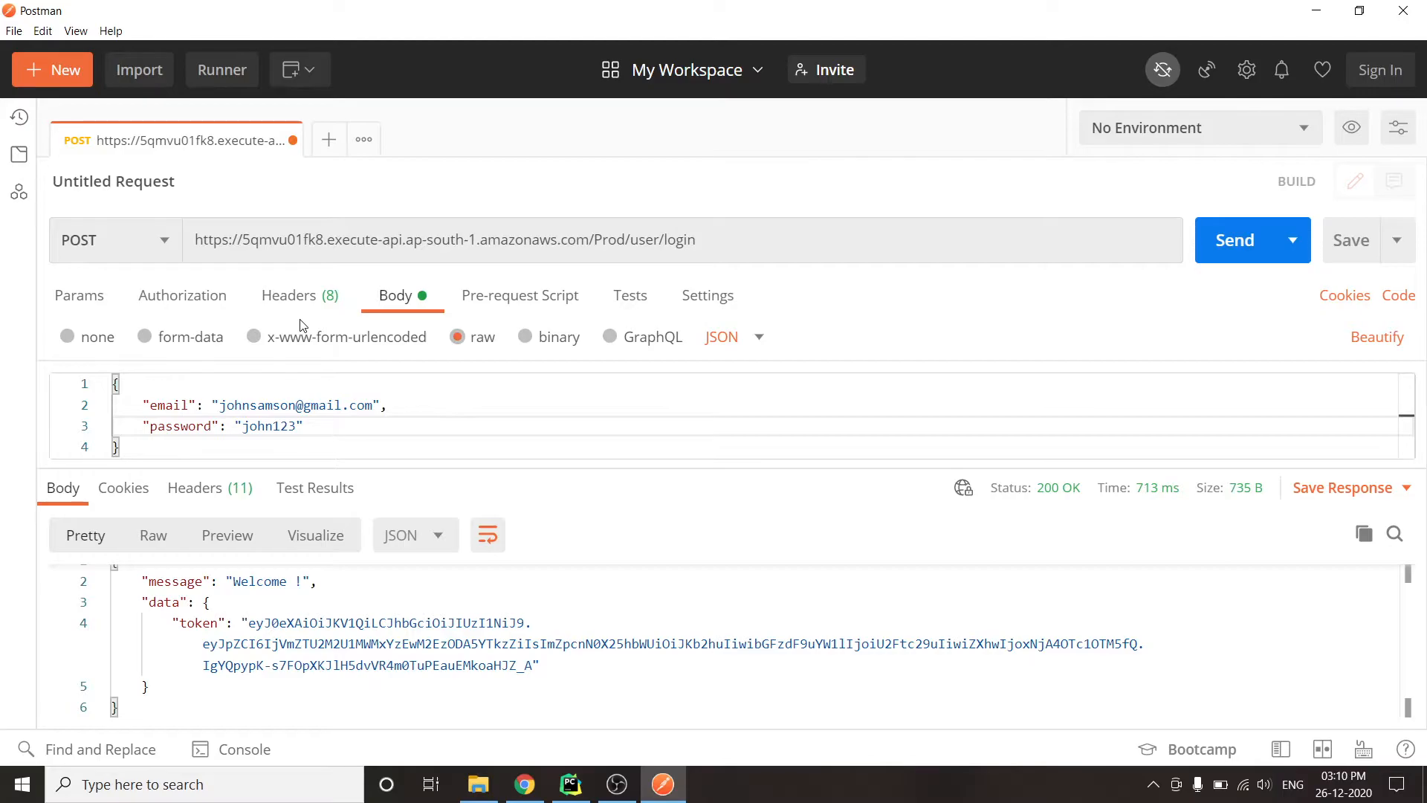
pyautogui.moveTo(312, 232)
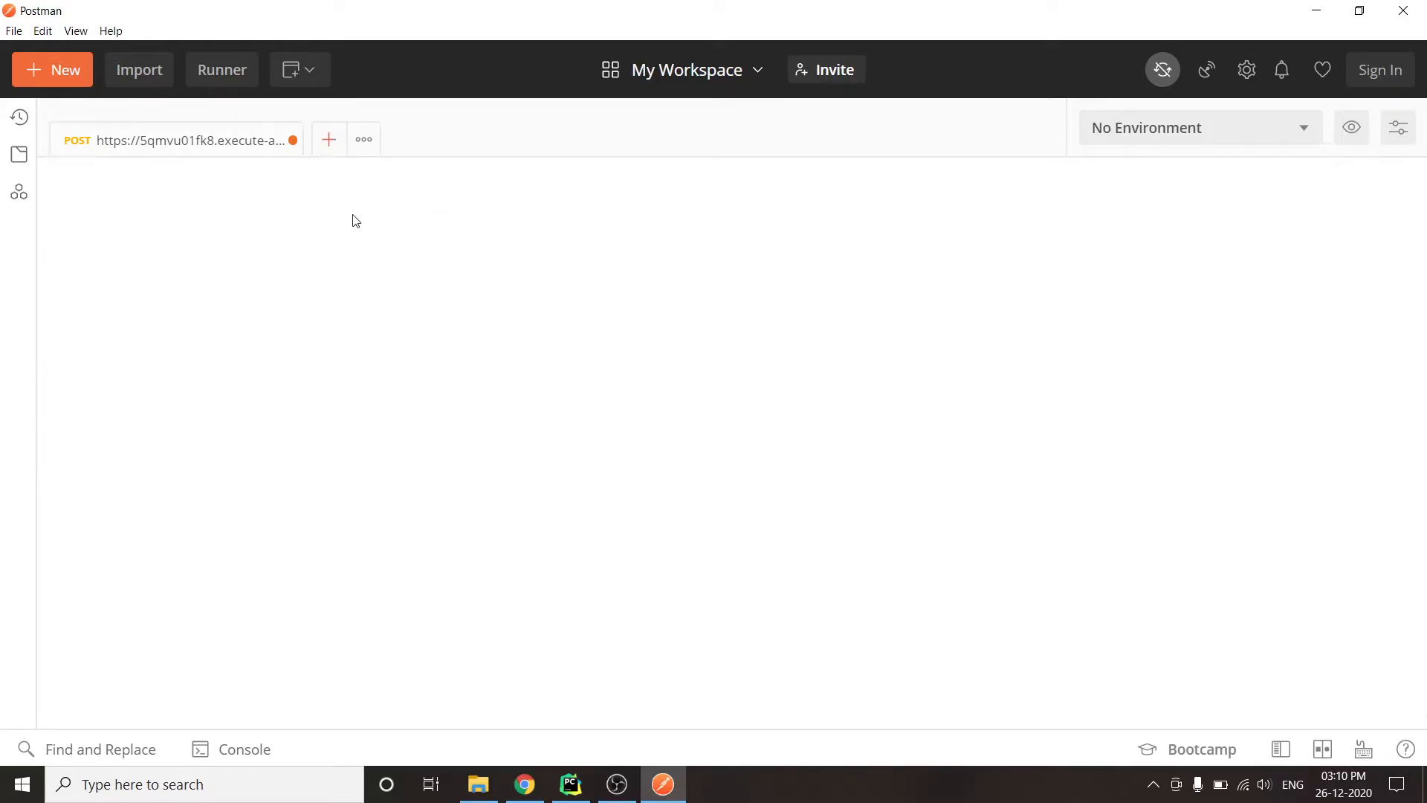
# - Trim the endpoint to /Prod/user and copy the token from the login response
pyautogui.click(327, 138)
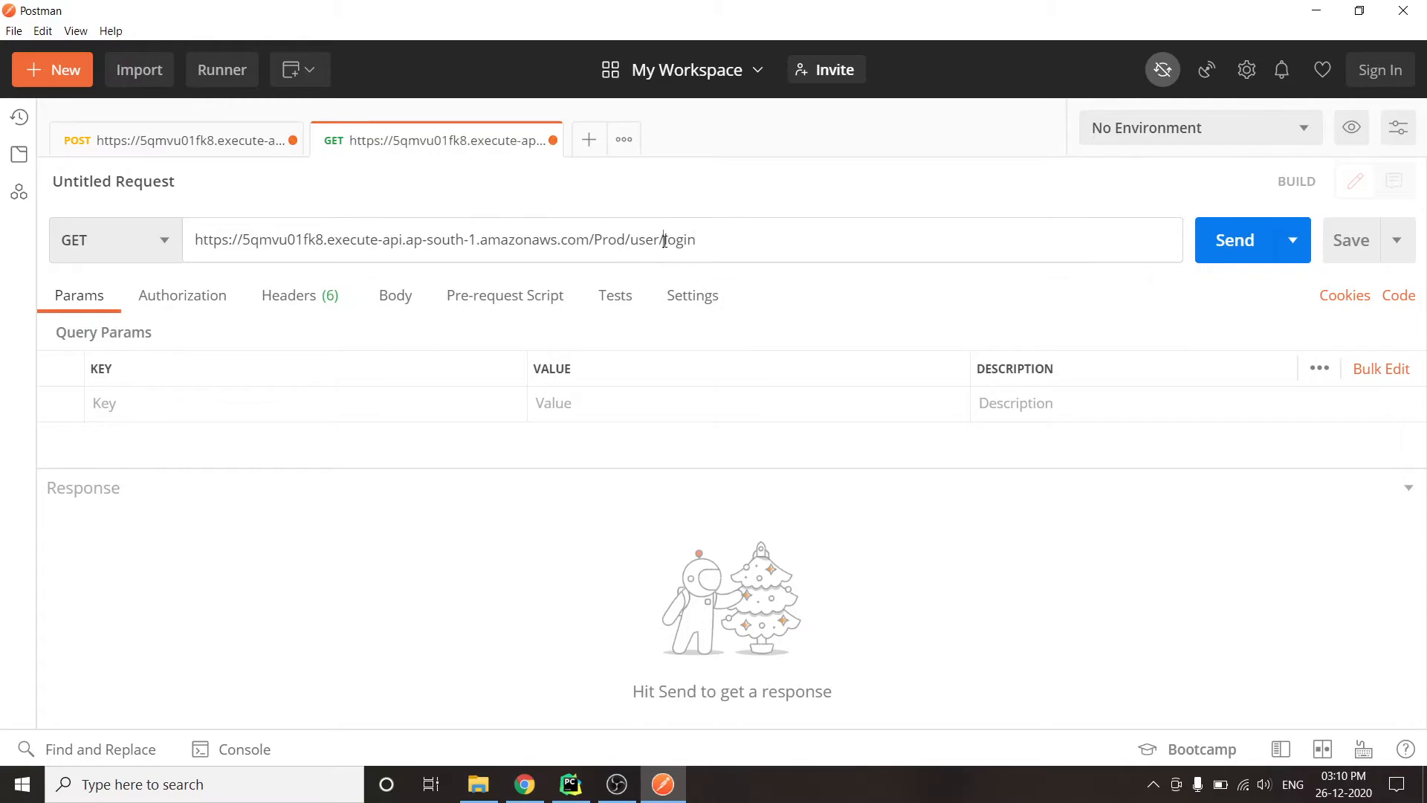
pyautogui.press('BackSpace')
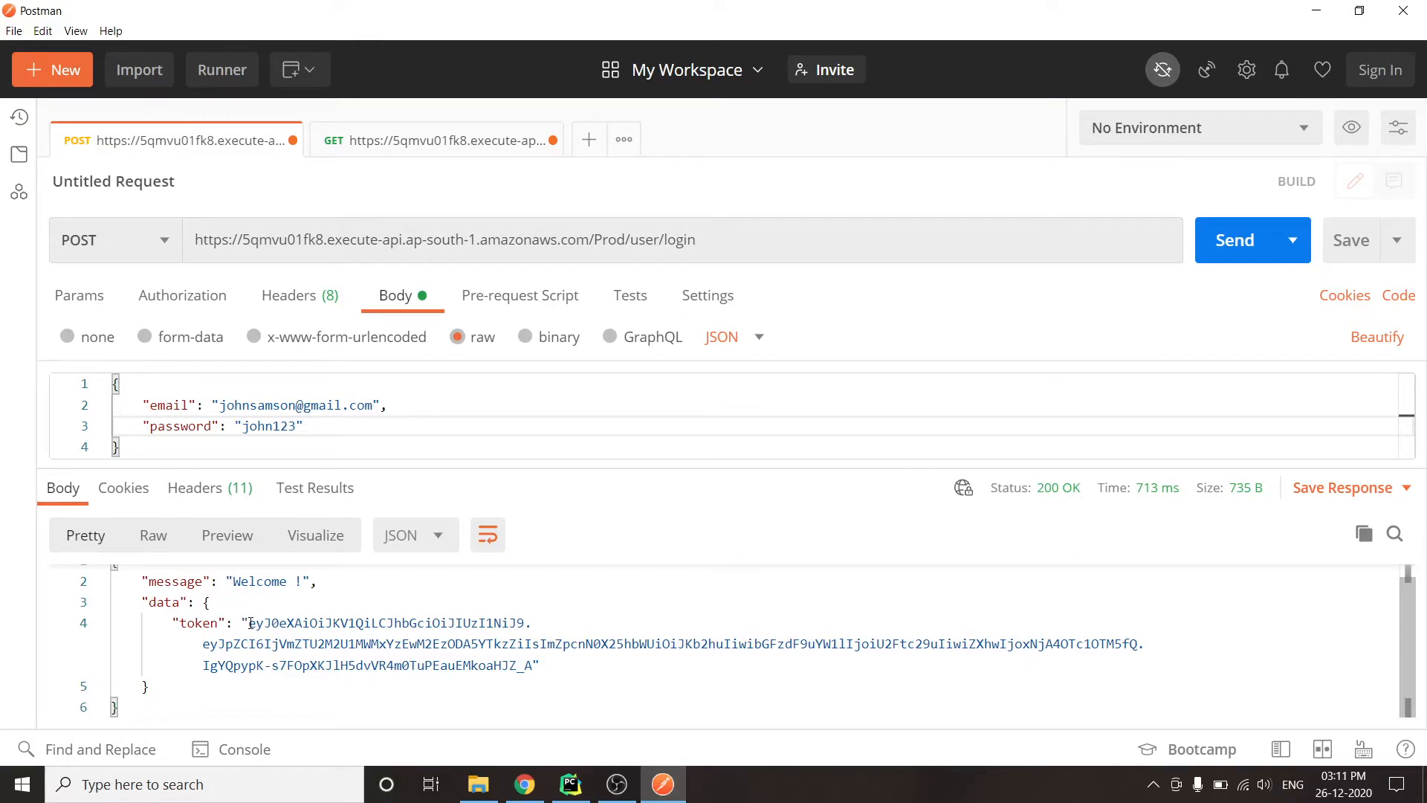
pyautogui.moveTo(251, 623); pyautogui.dragTo(535, 666)
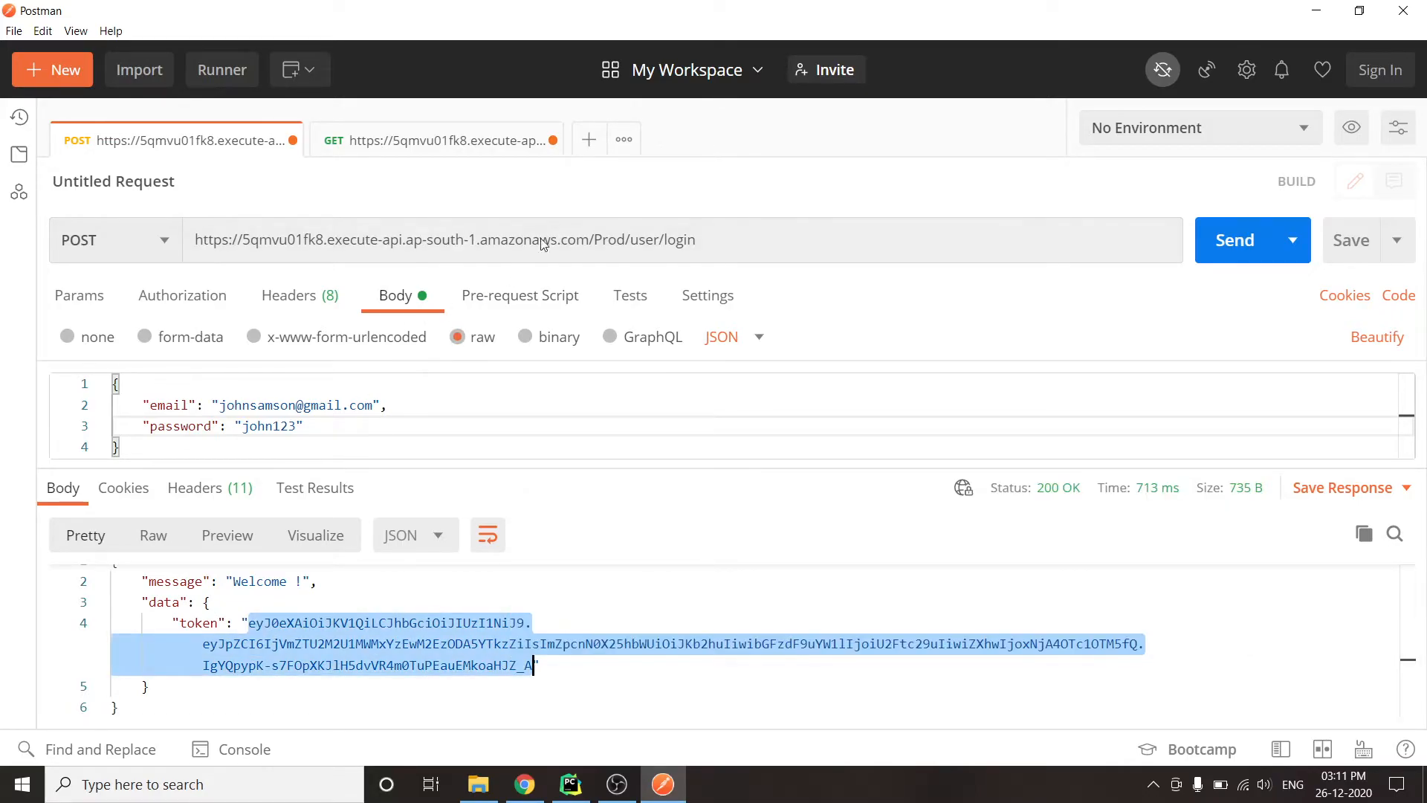
pyautogui.click(437, 140)
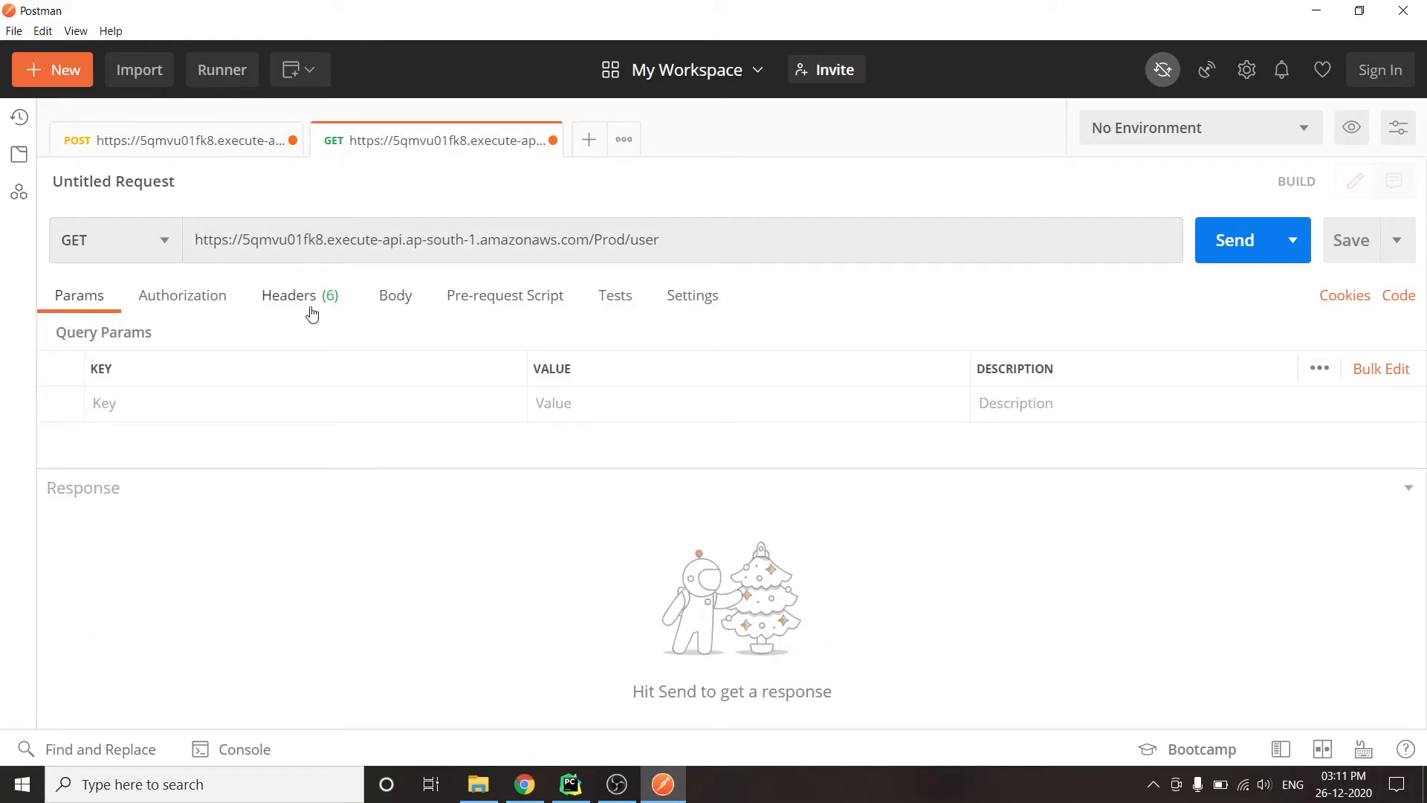
# - Add an Authorization header with the token and send, receiving the user list
pyautogui.click(289, 295)
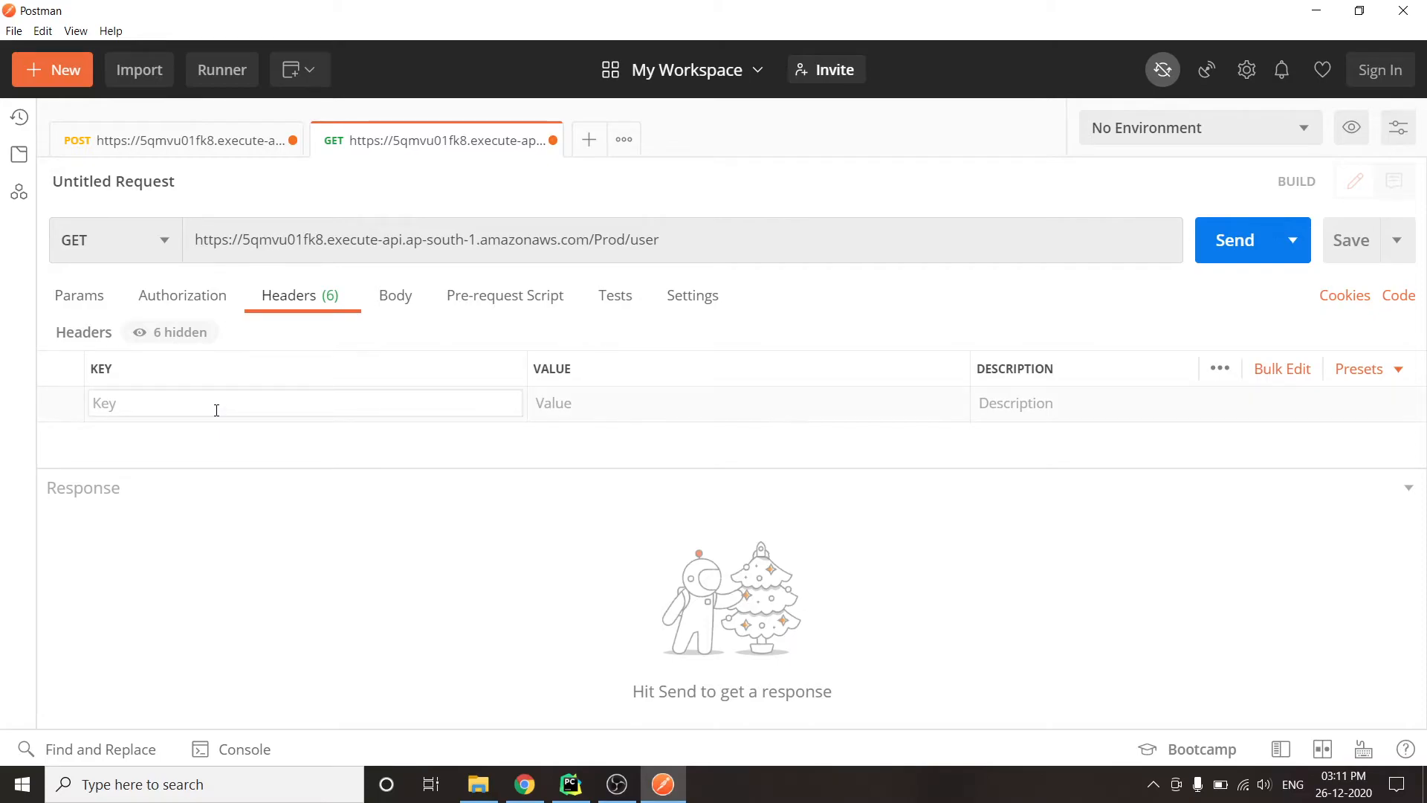
pyautogui.write('Authorization')
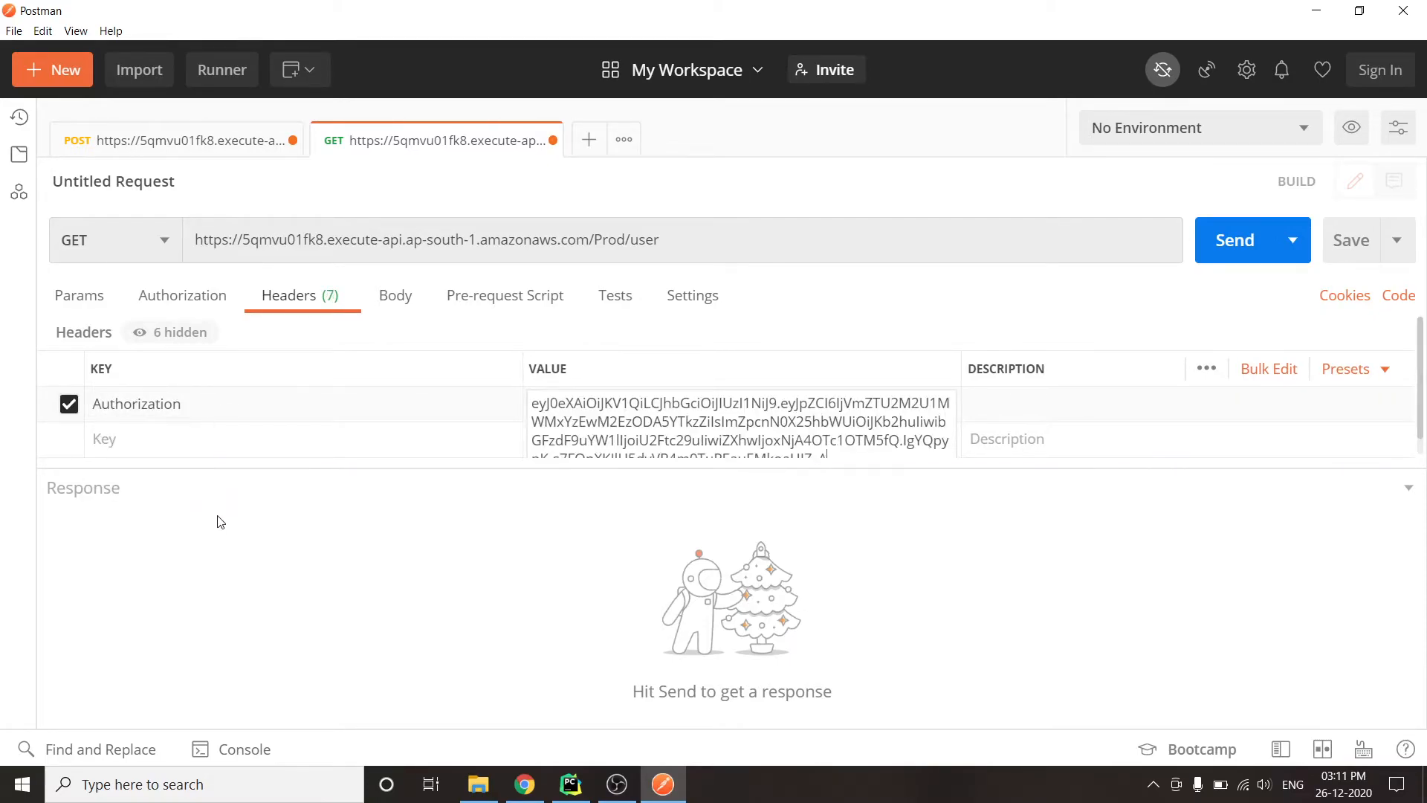
pyautogui.click(1234, 239)
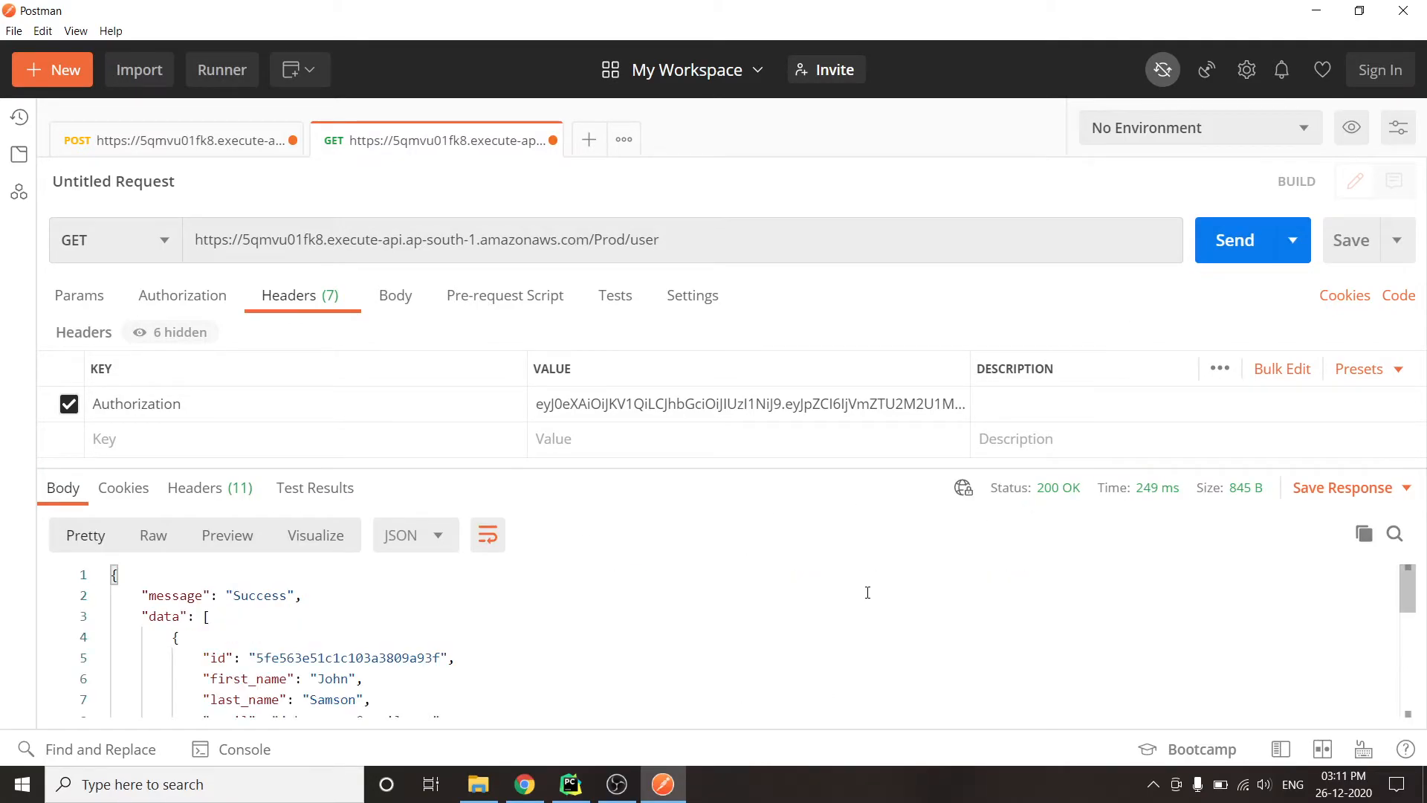
pyautogui.scroll(-3)
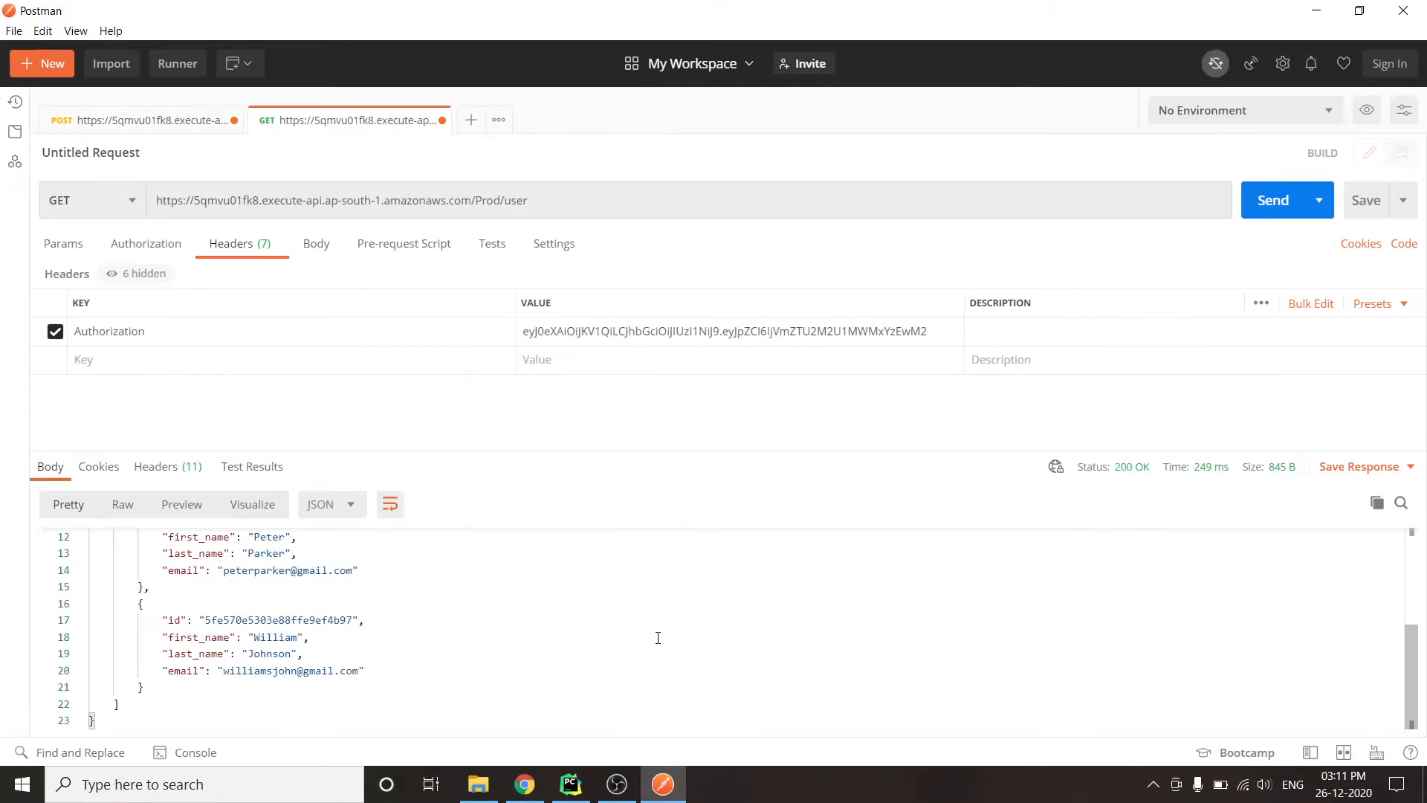
# - Select Peter Parker's user id from the user-list response
pyautogui.scroll(3)
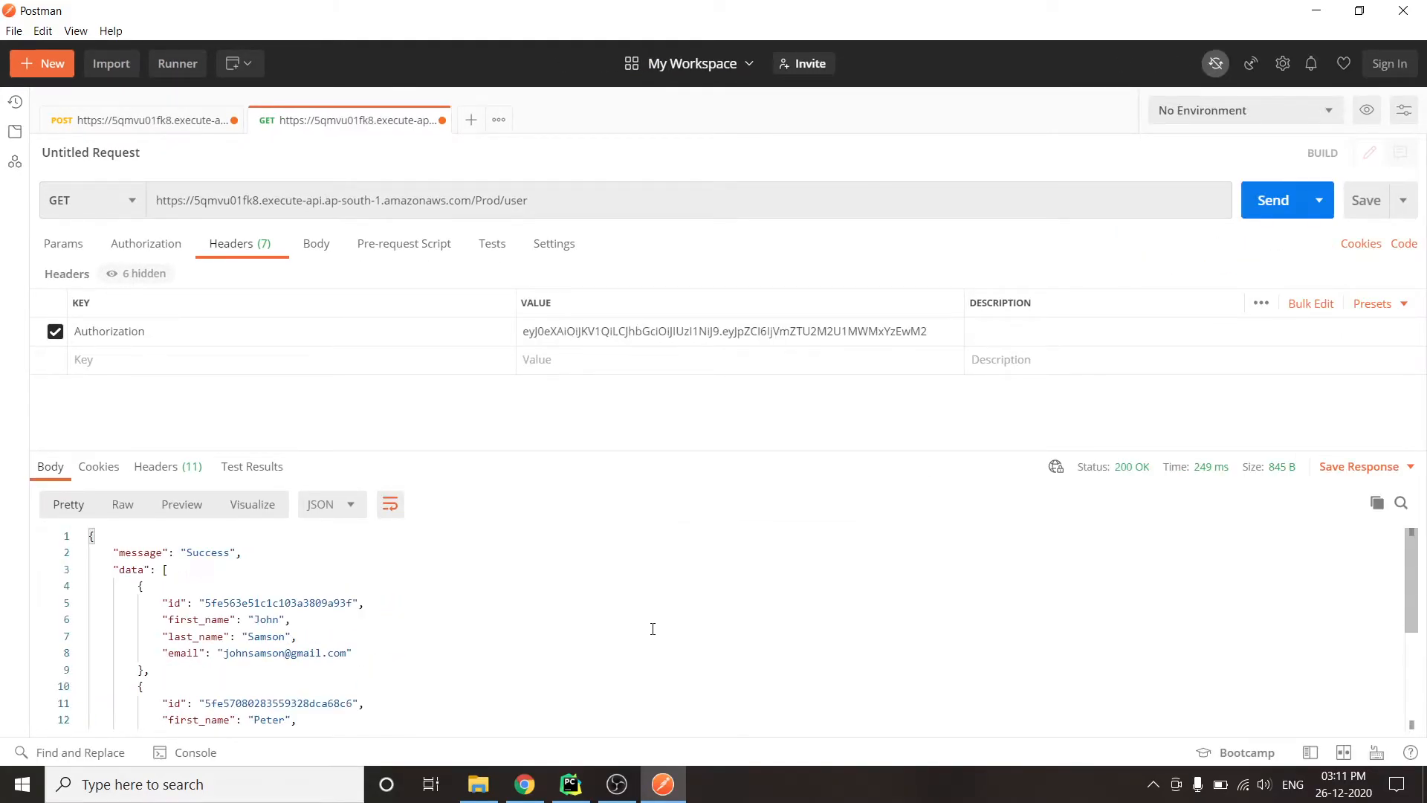
pyautogui.moveTo(651, 611)
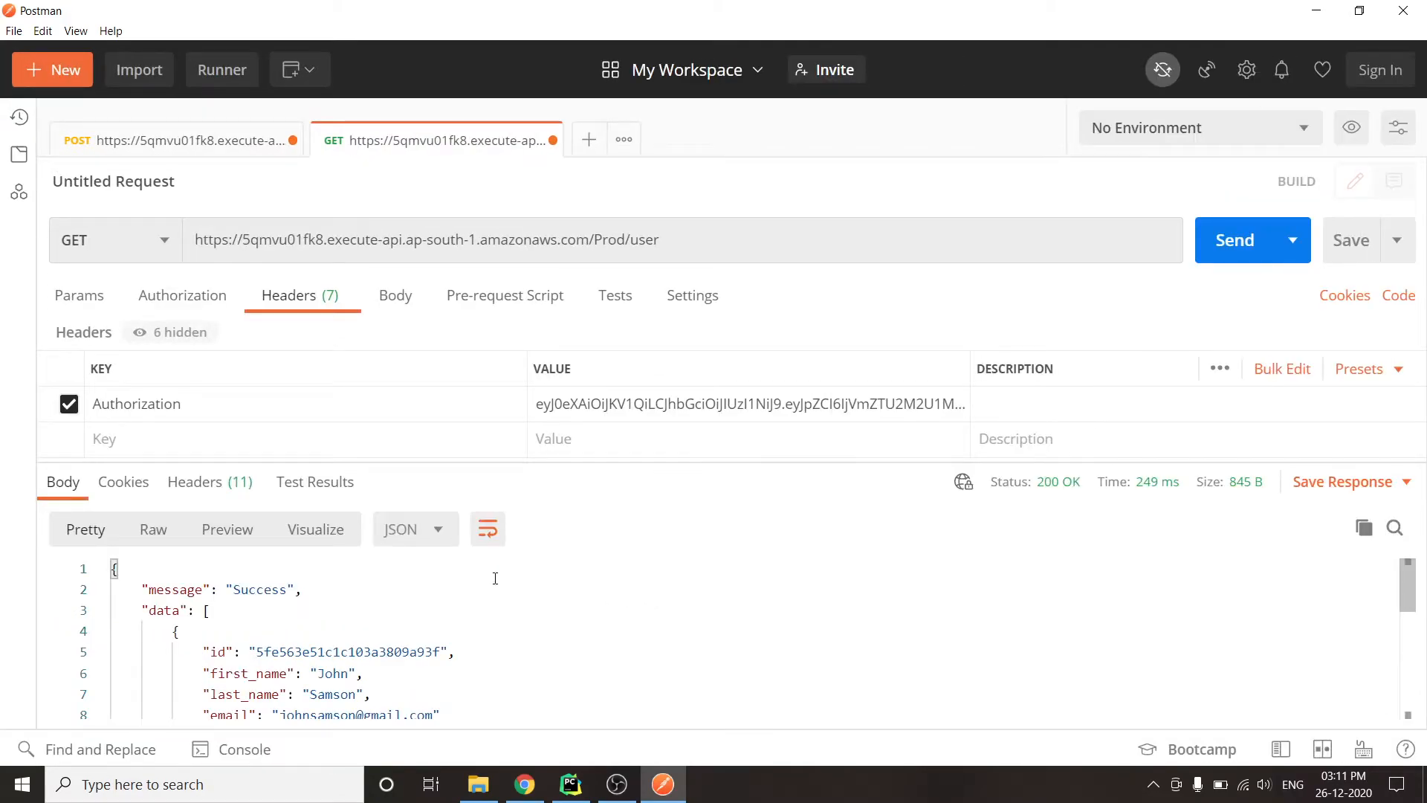
pyautogui.scroll(-3)
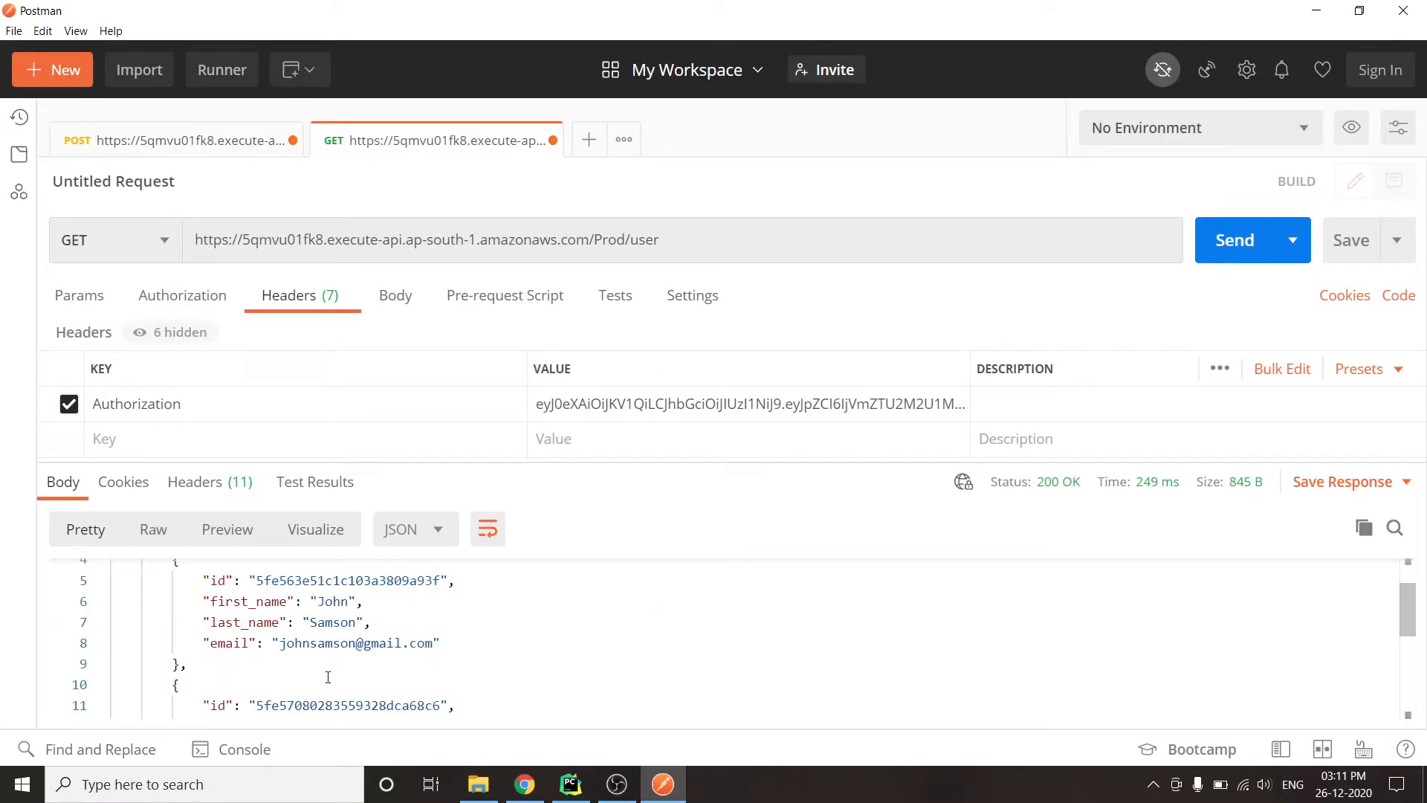
pyautogui.scroll(-3)
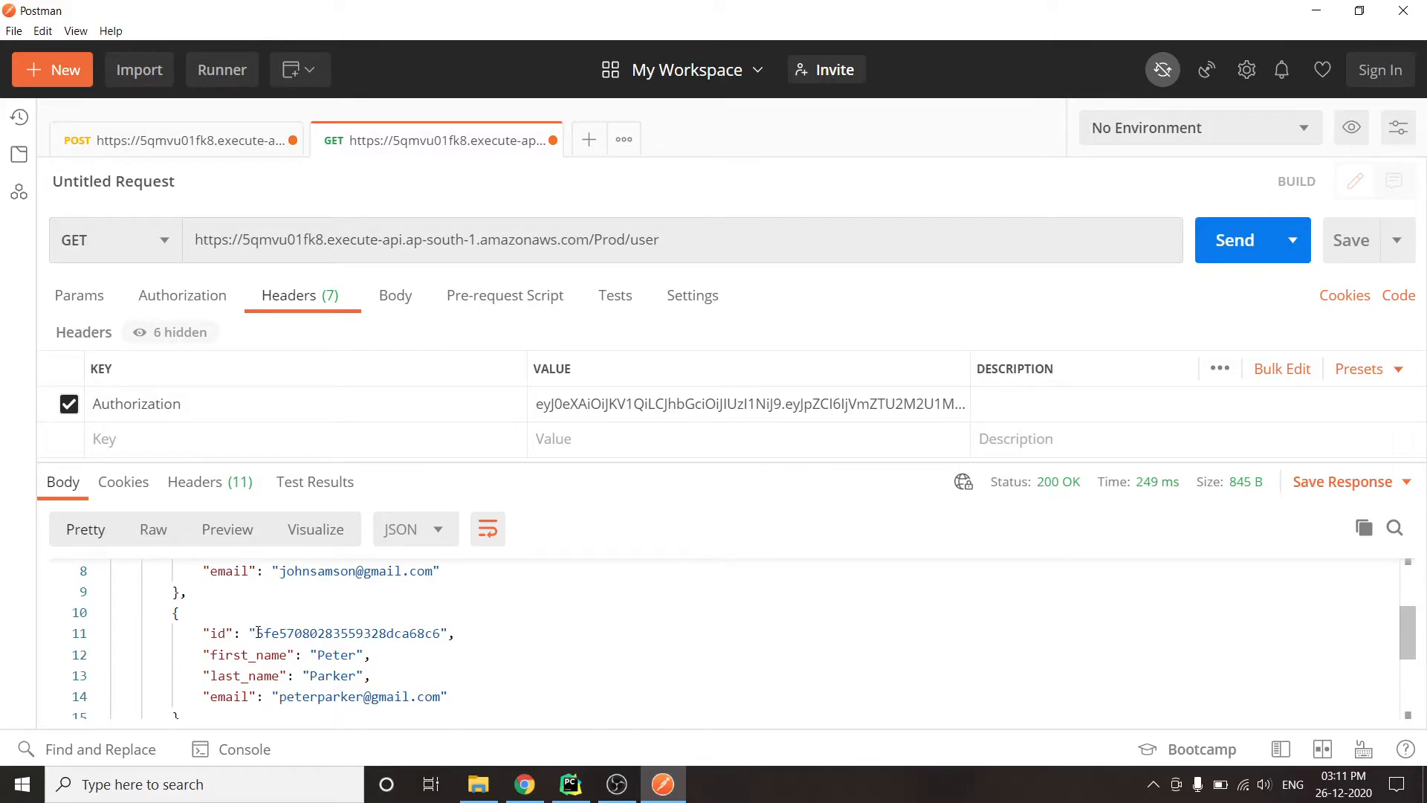
pyautogui.doubleClick(347, 634)
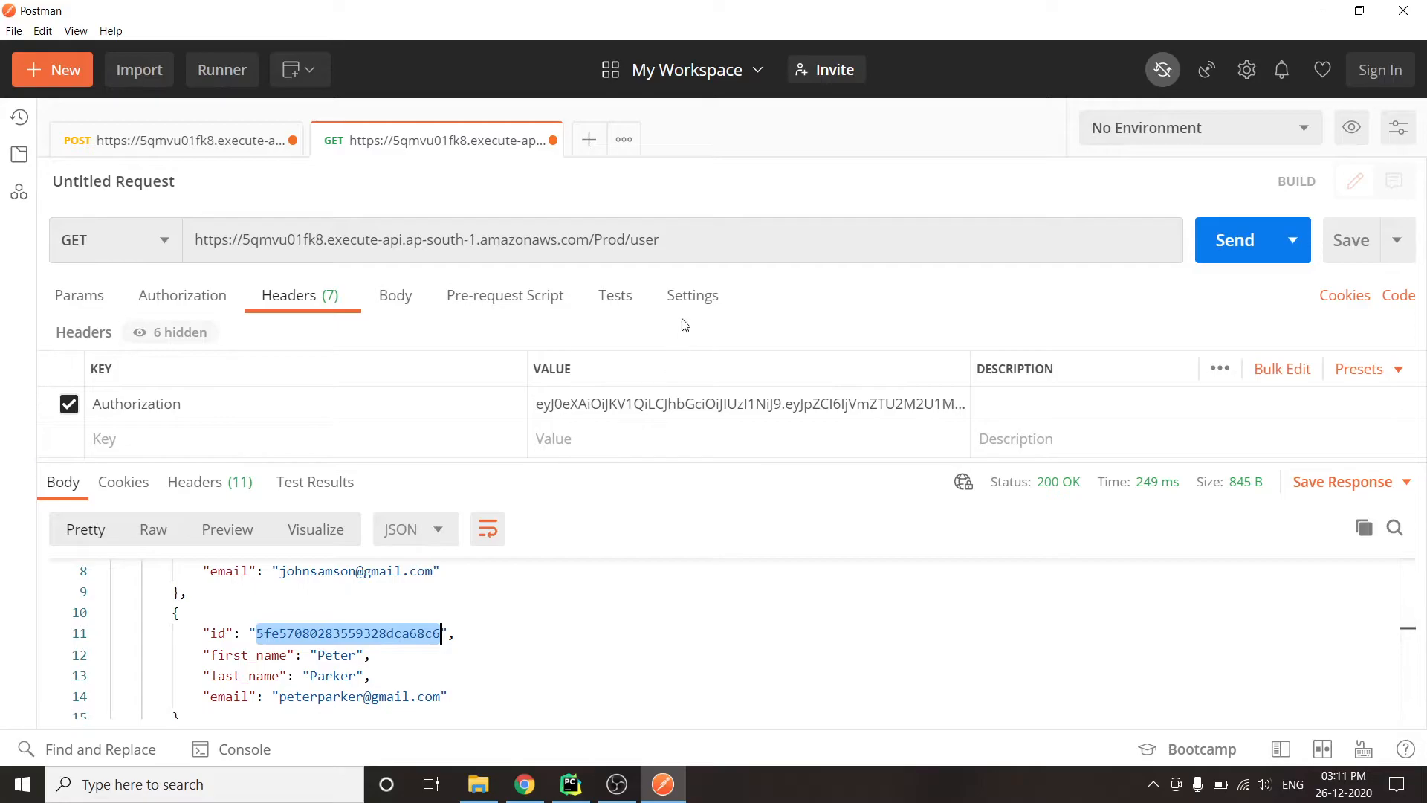
pyautogui.click(657, 241)
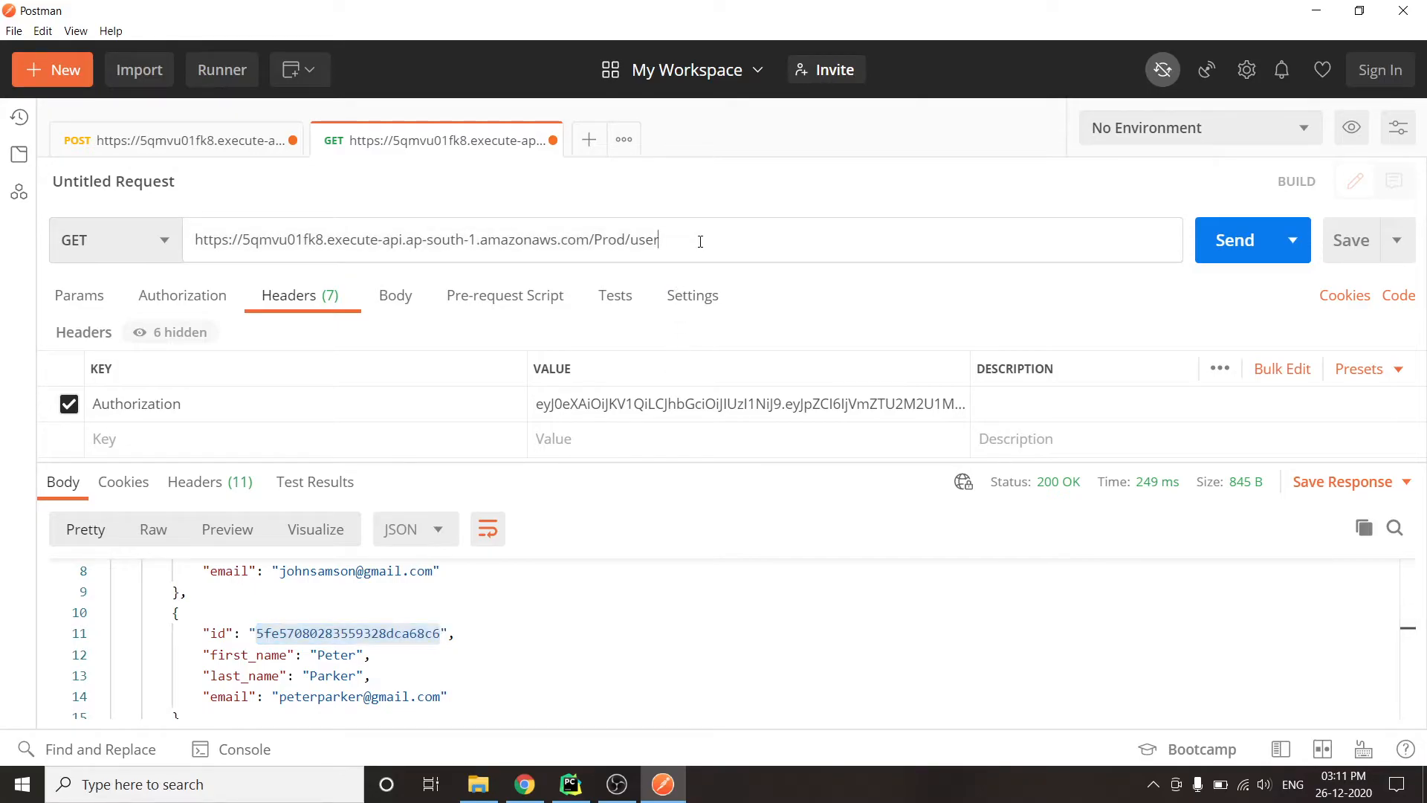
pyautogui.write('/')
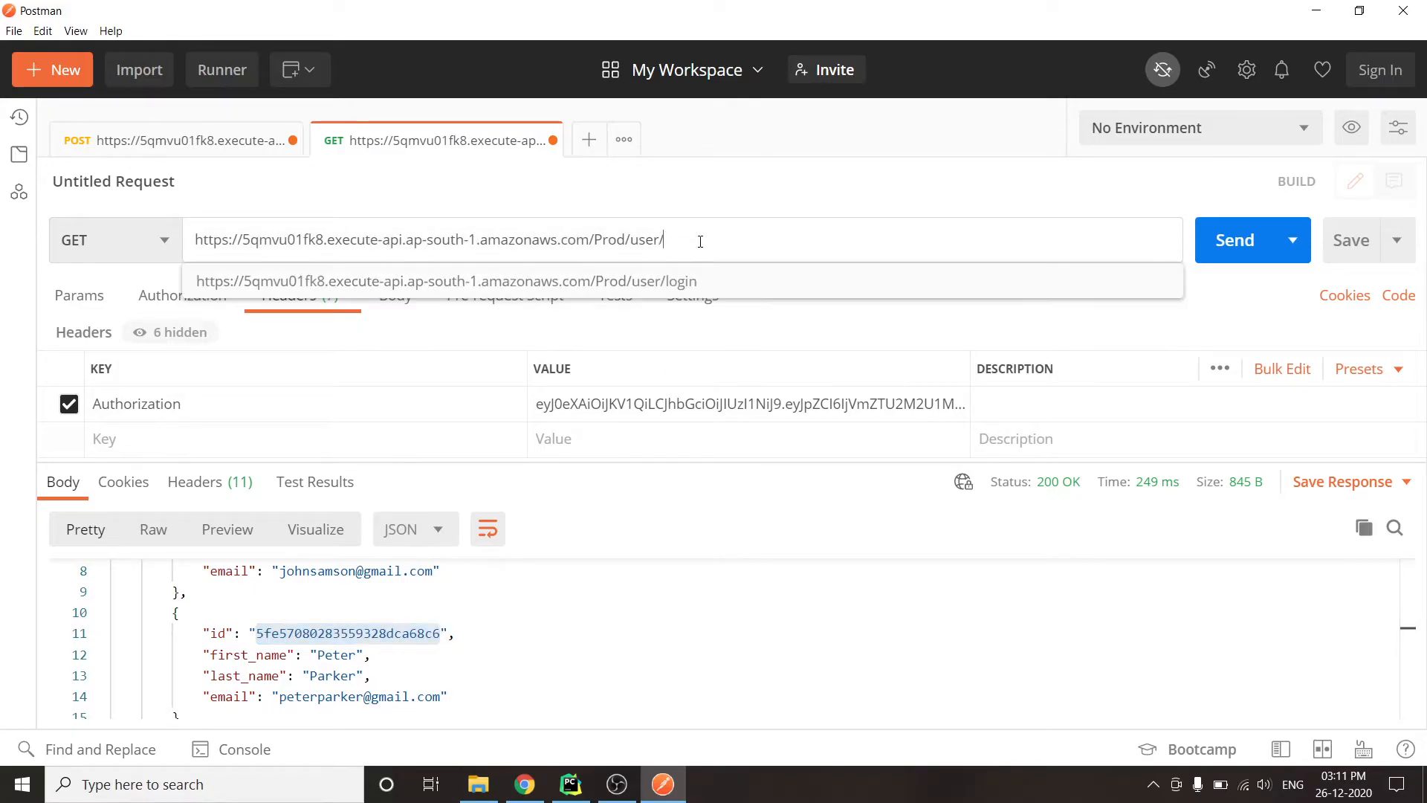
pyautogui.write('5fe57080283559328dca68c6')
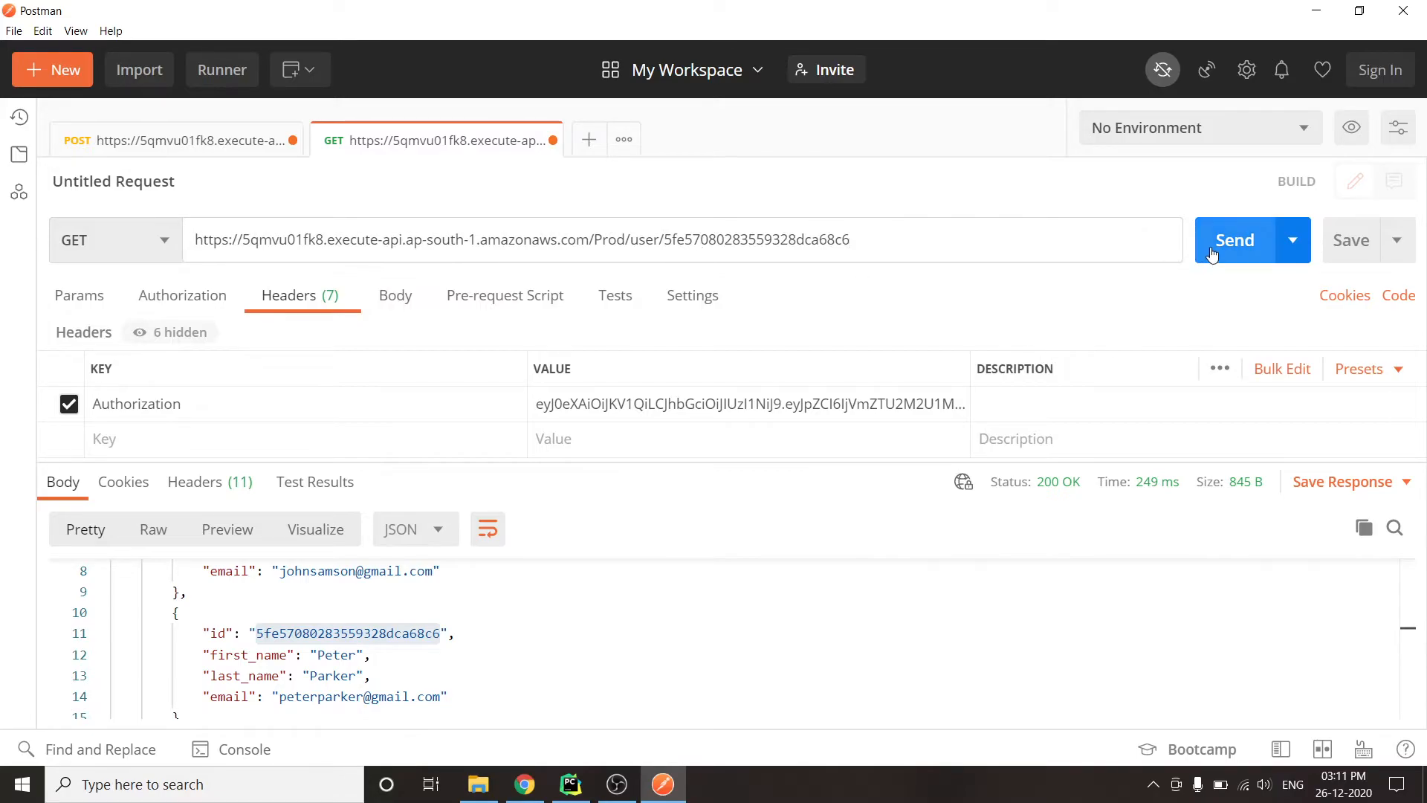
pyautogui.click(1234, 240)
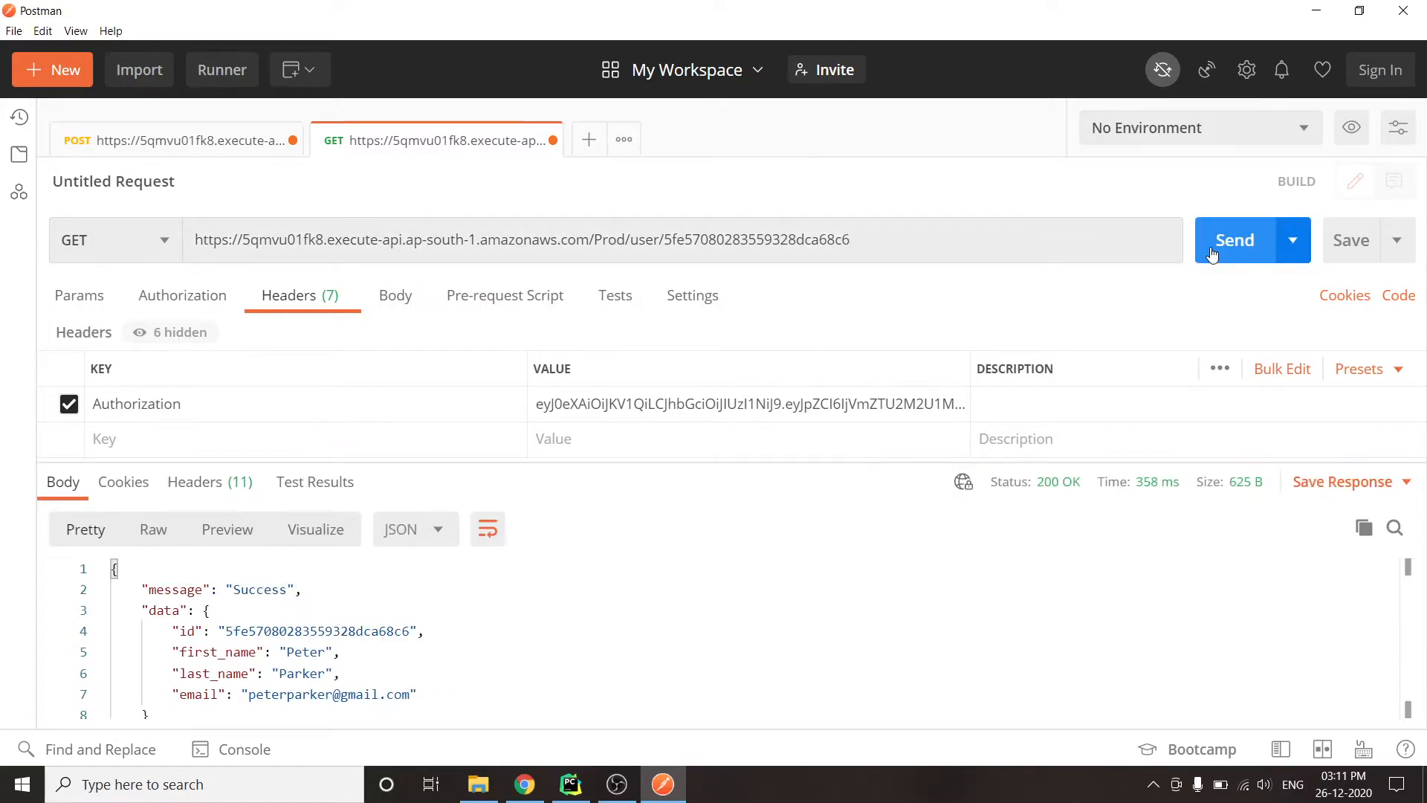
pyautogui.scroll(-3)
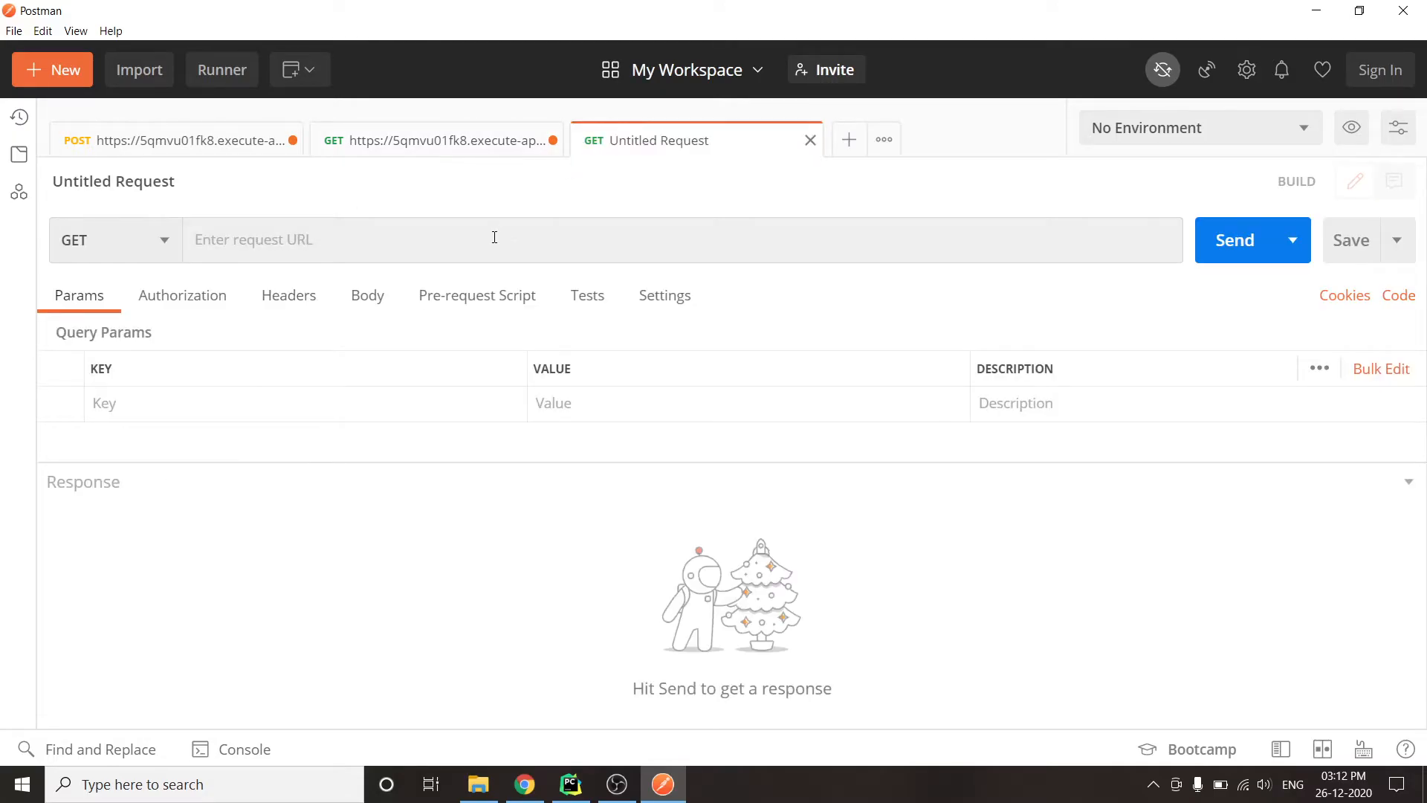
# - Point the new request at the /Prod/user endpoint with a raw JSON body
pyautogui.write('https://5qmvu01fk8.execute-api.ap-south-1.amazonaws.com/Prod/user/')
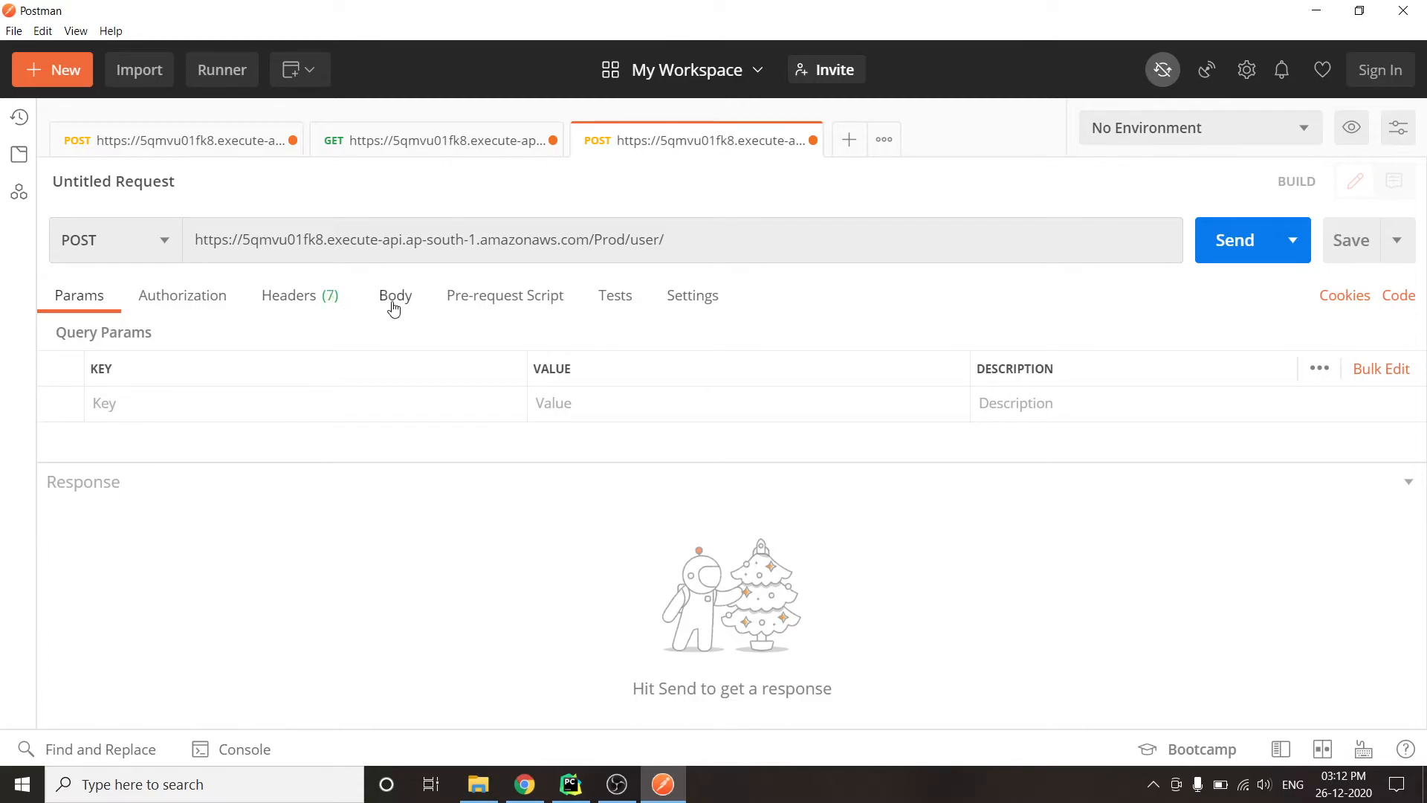
pyautogui.click(395, 294)
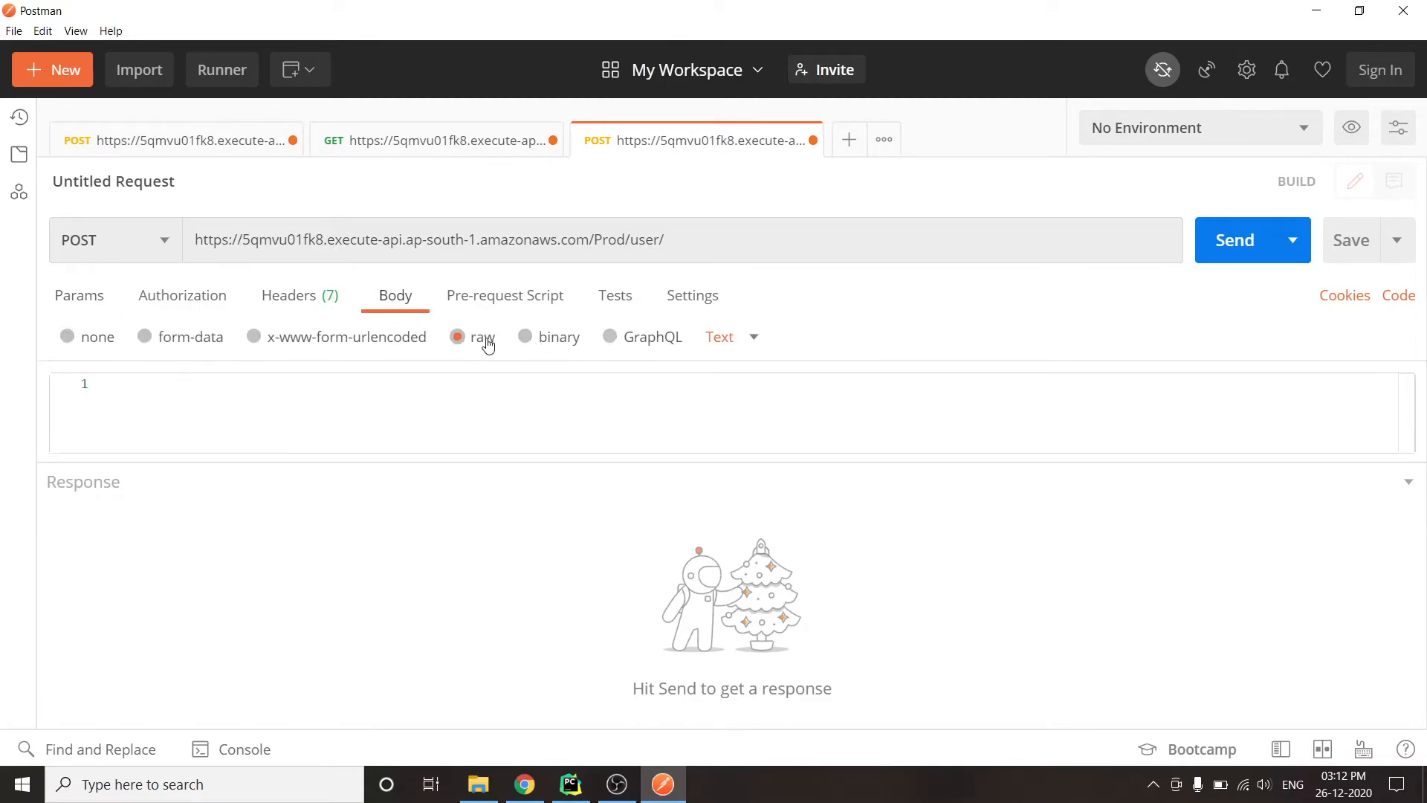
pyautogui.click(719, 337)
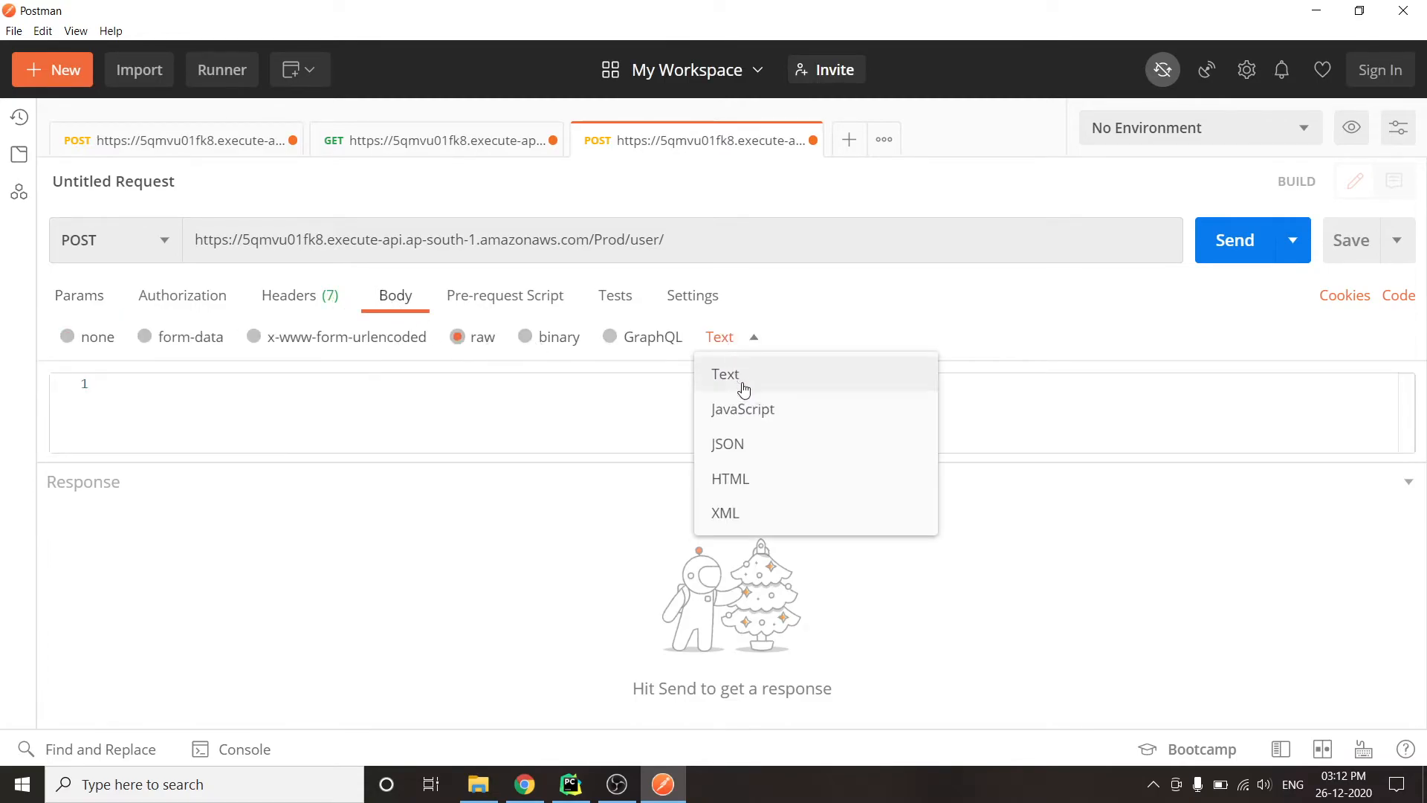
pyautogui.click(727, 443)
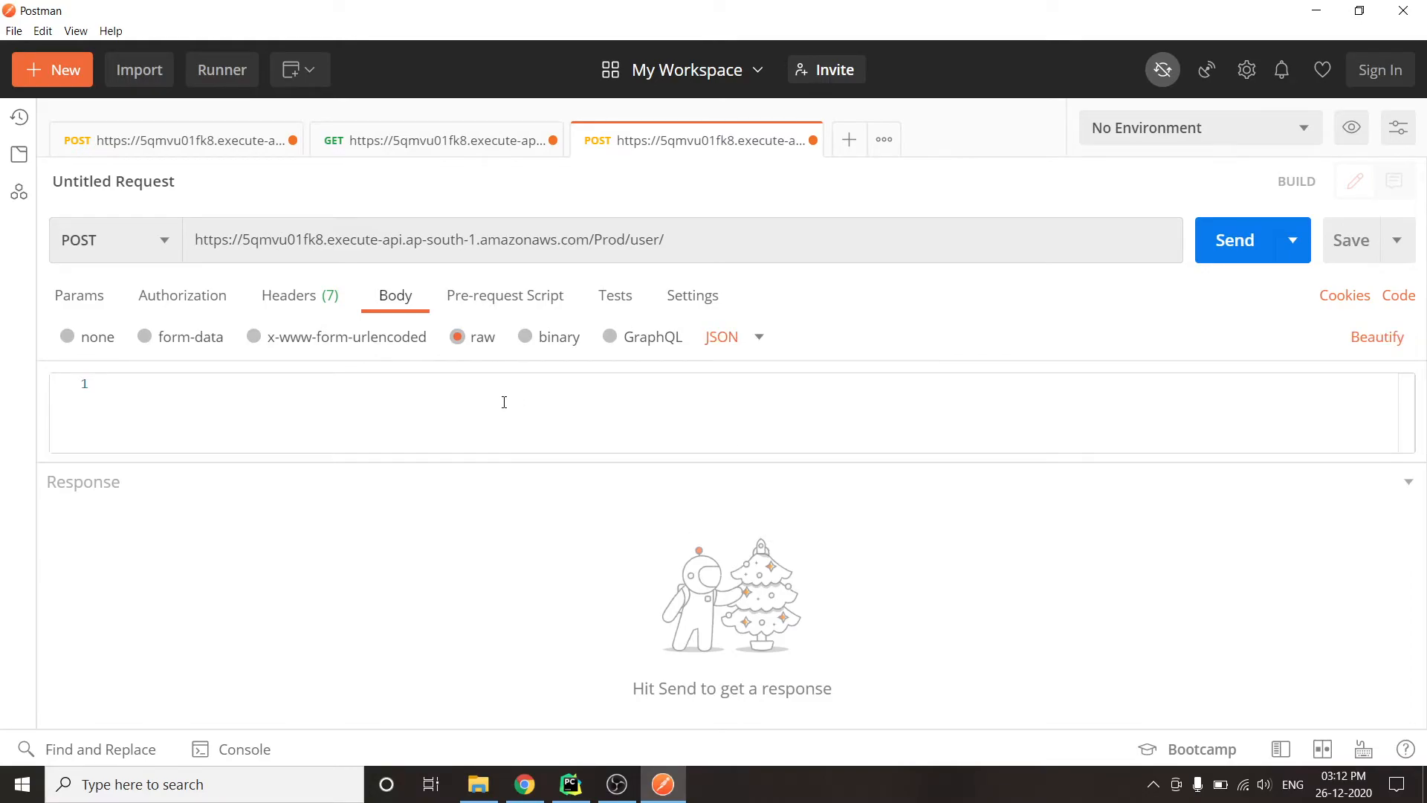
pyautogui.write('{')
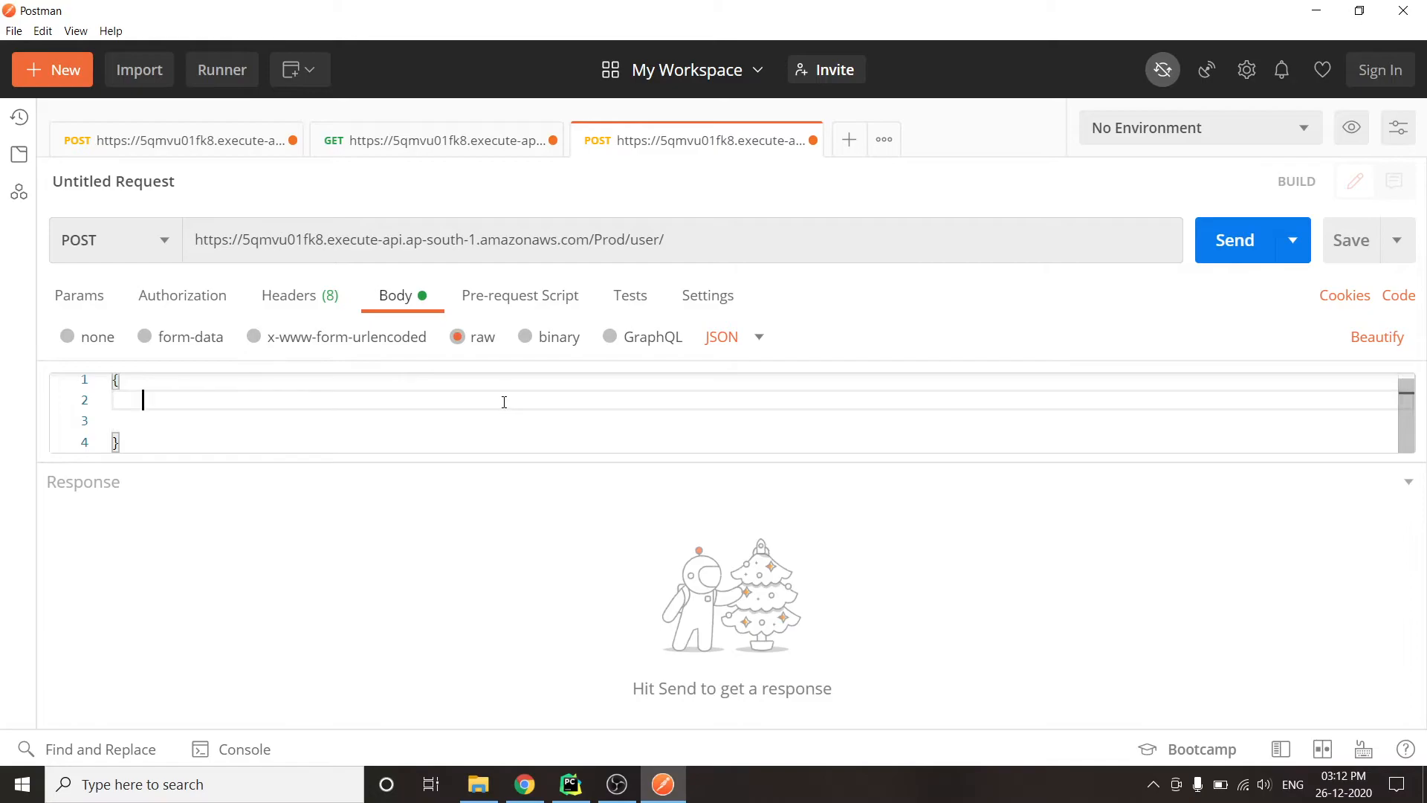
pyautogui.write('"first_"')
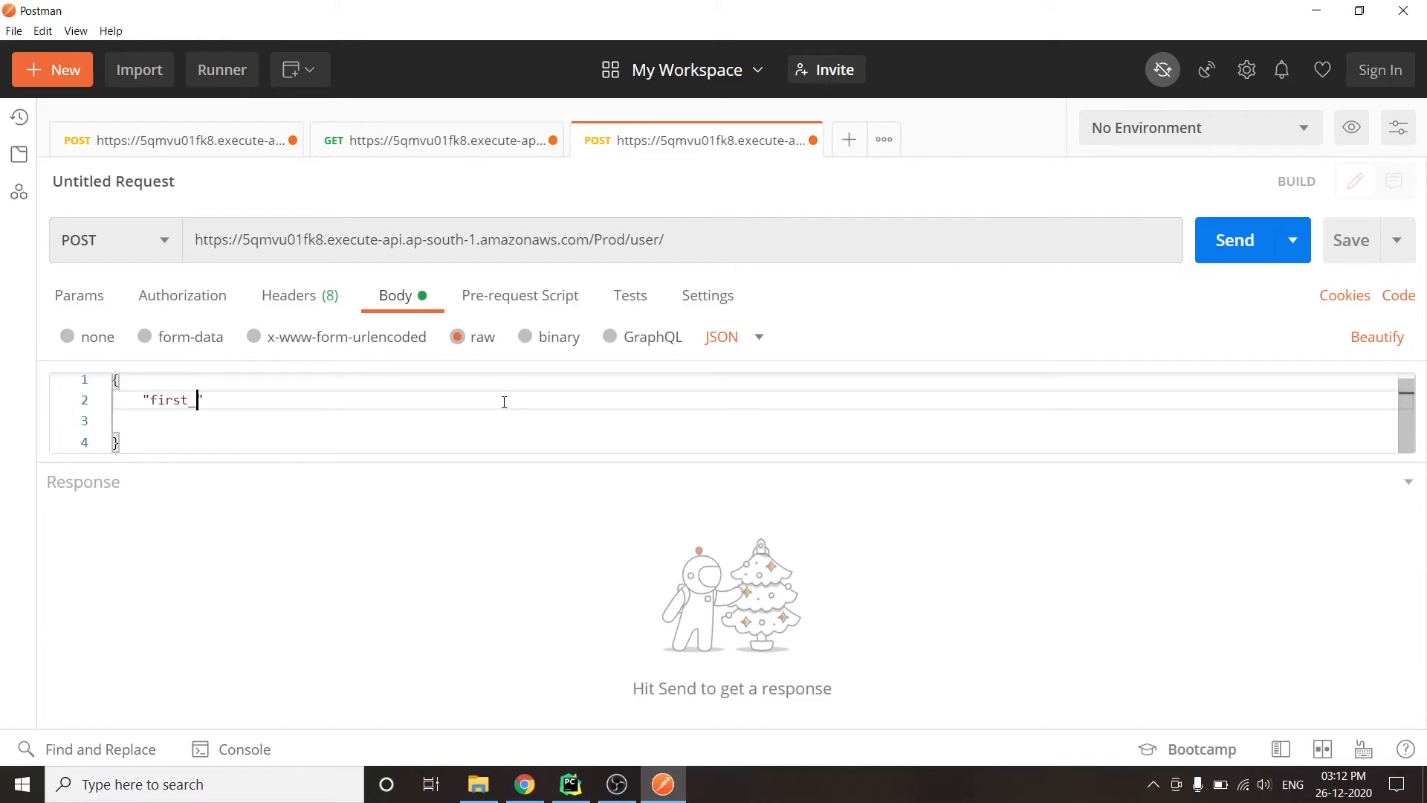
pyautogui.write('name": ""')
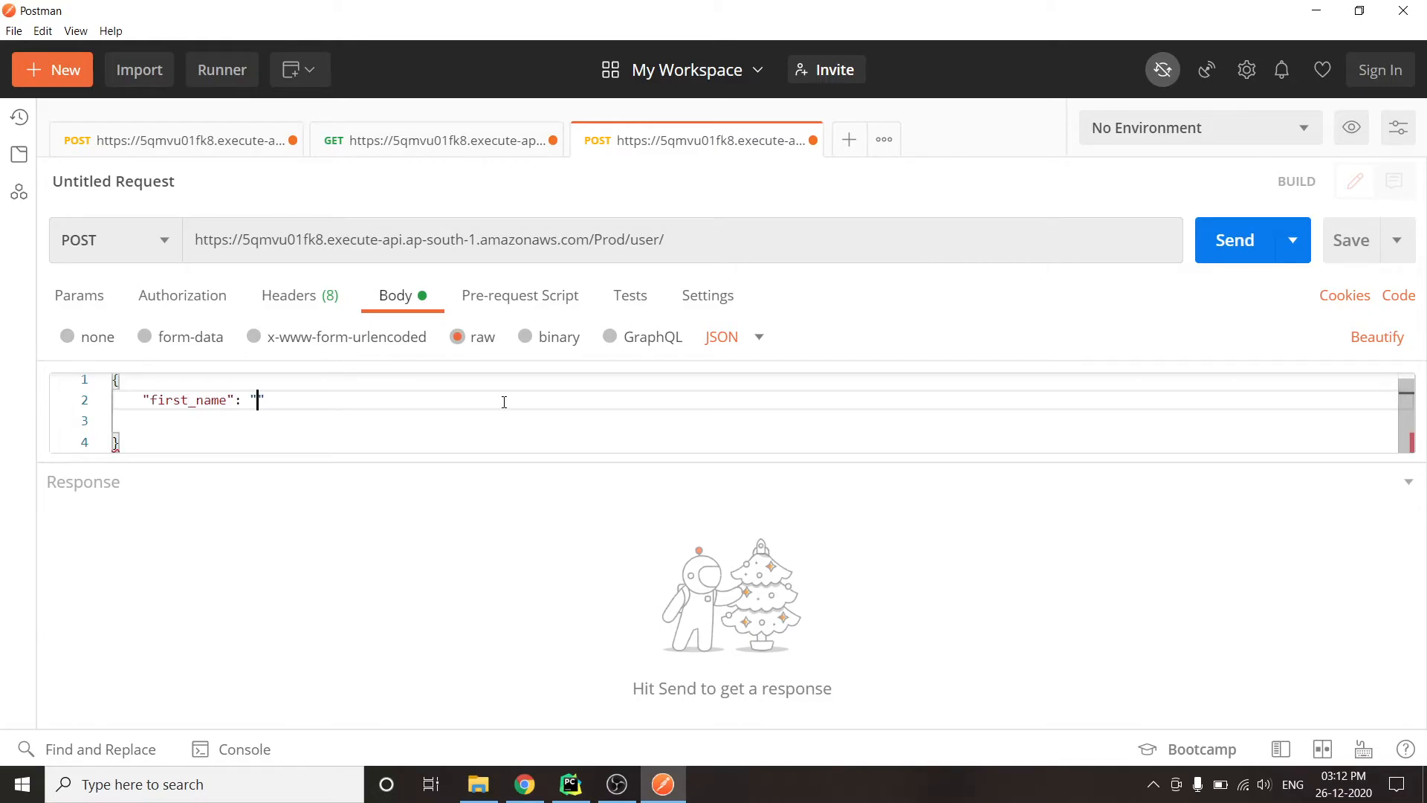
pyautogui.write('Foo')
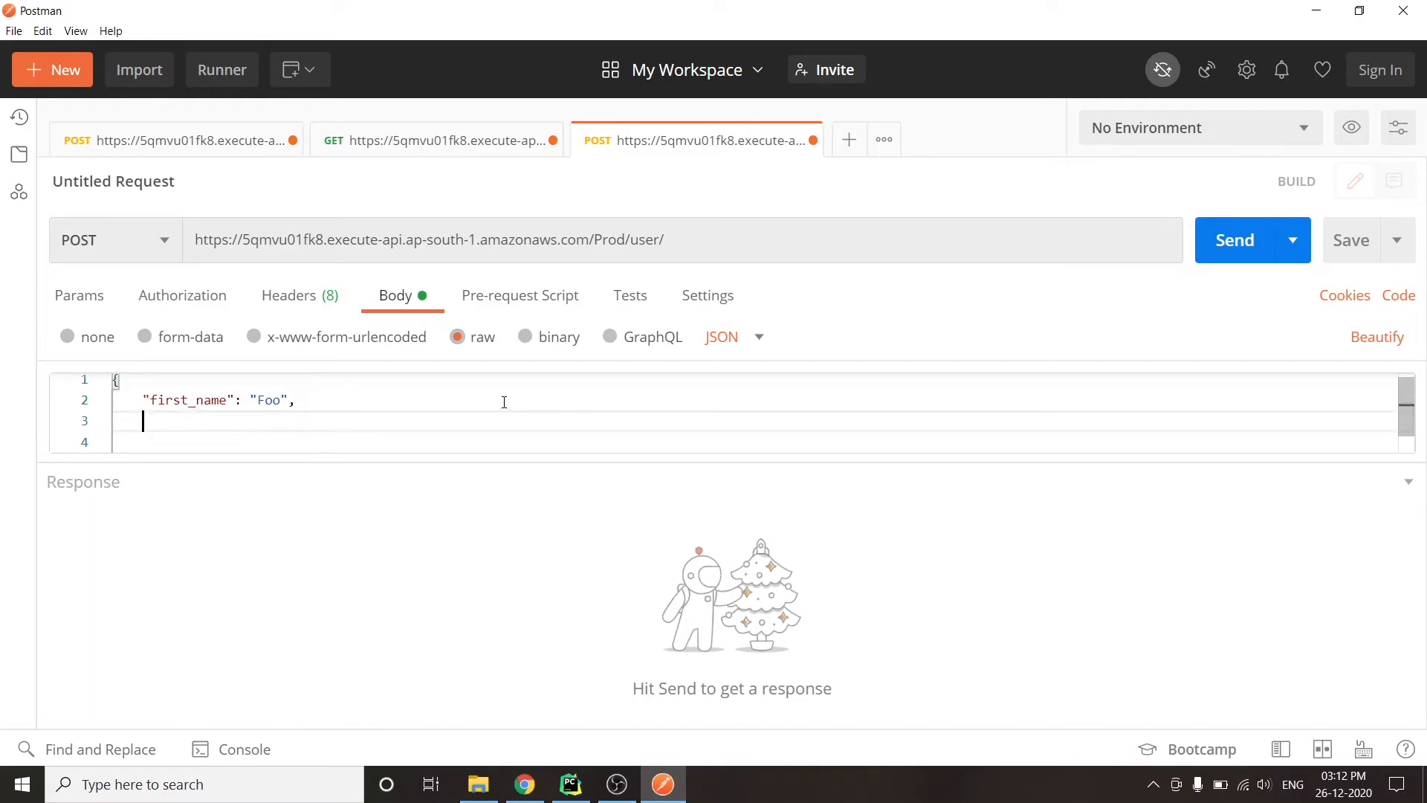
pyautogui.write('"last_name": "Bar",')
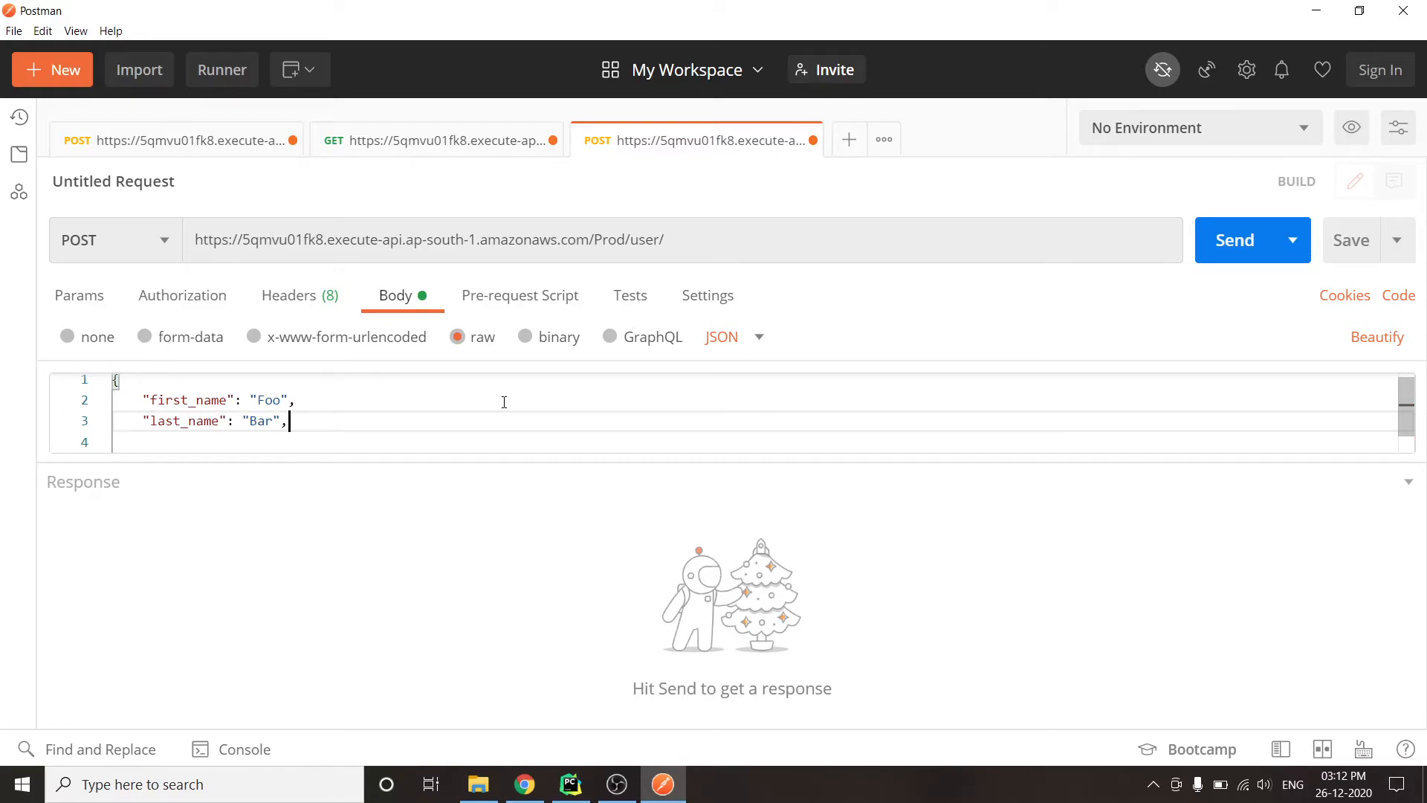
pyautogui.write('"email"')
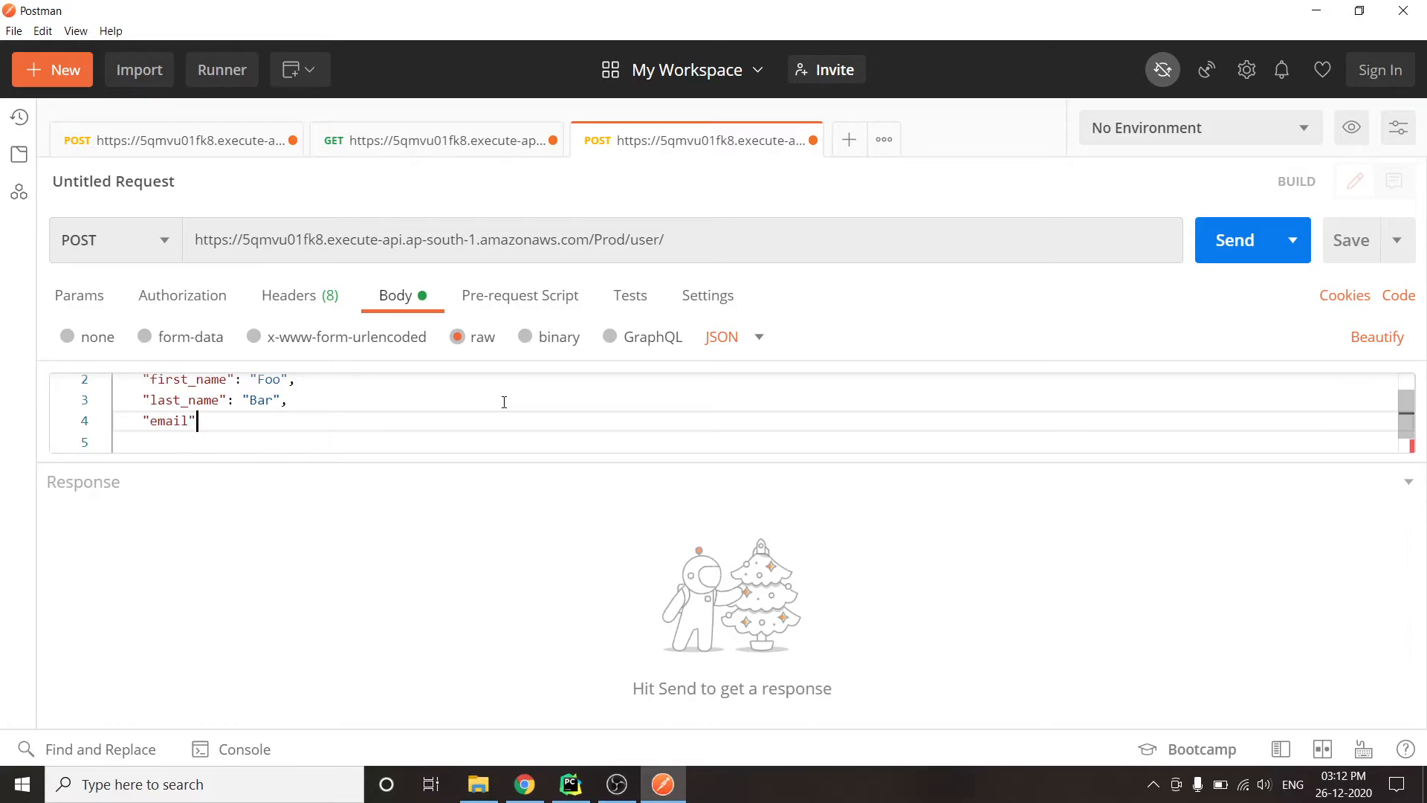
pyautogui.write(': "foobar"')
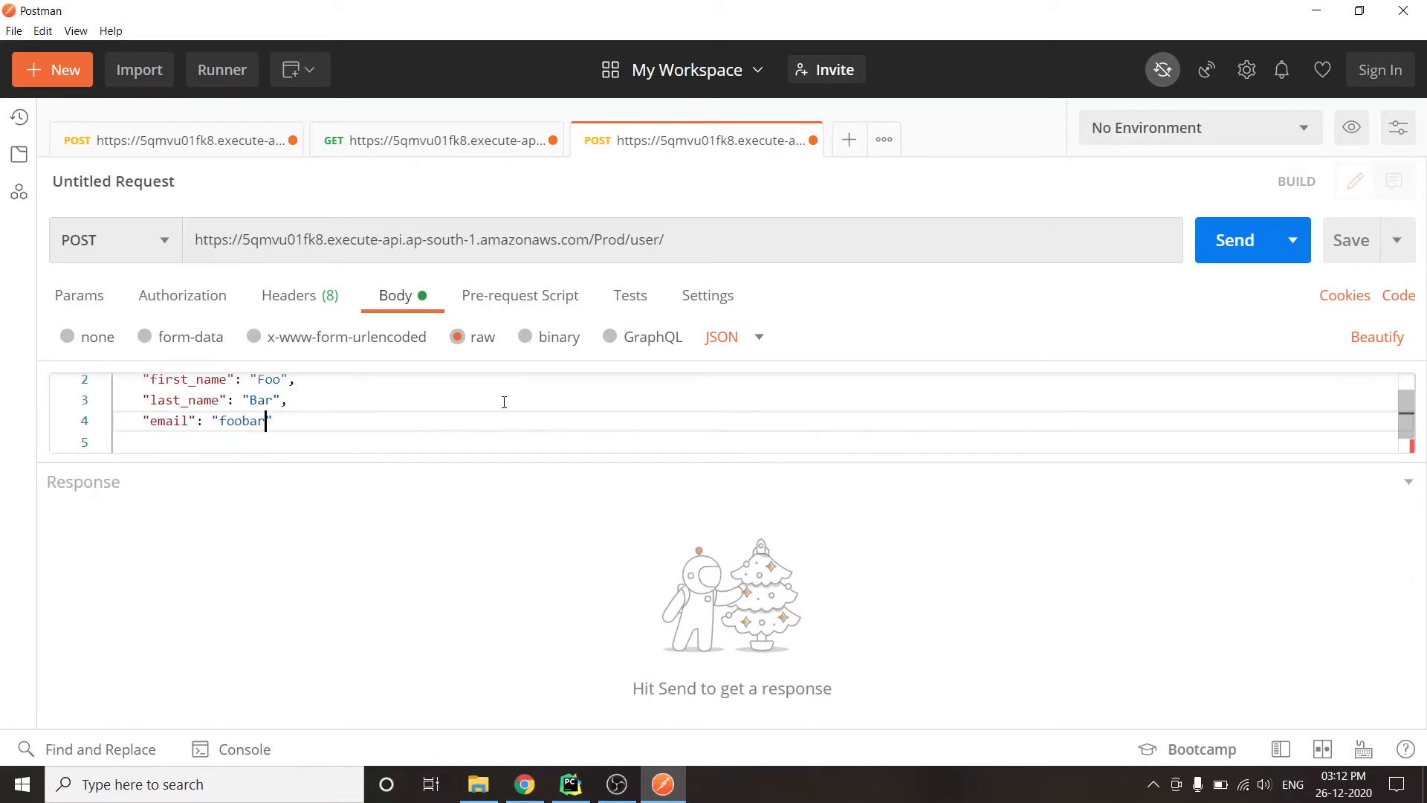
pyautogui.write('@gmail.com')
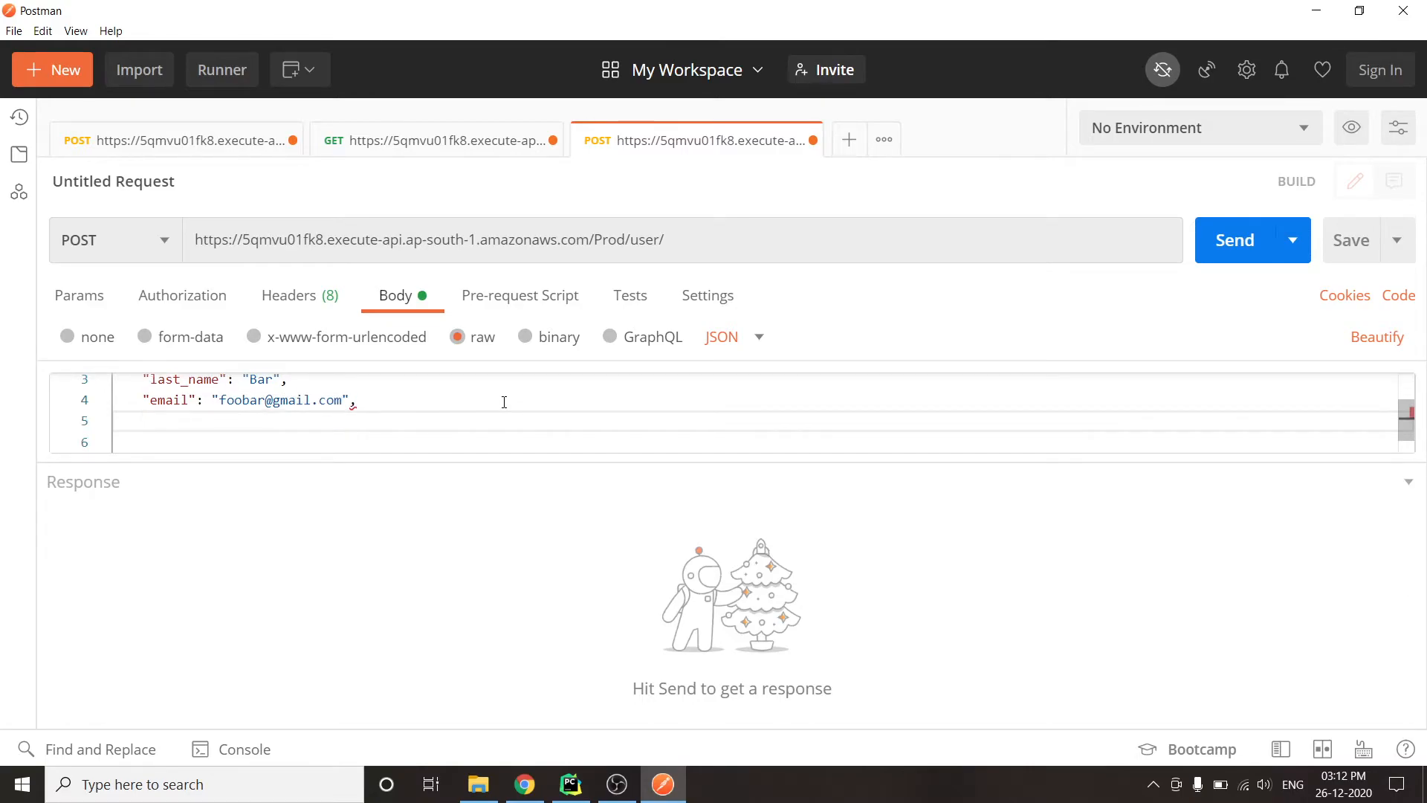
pyautogui.write('"password"')
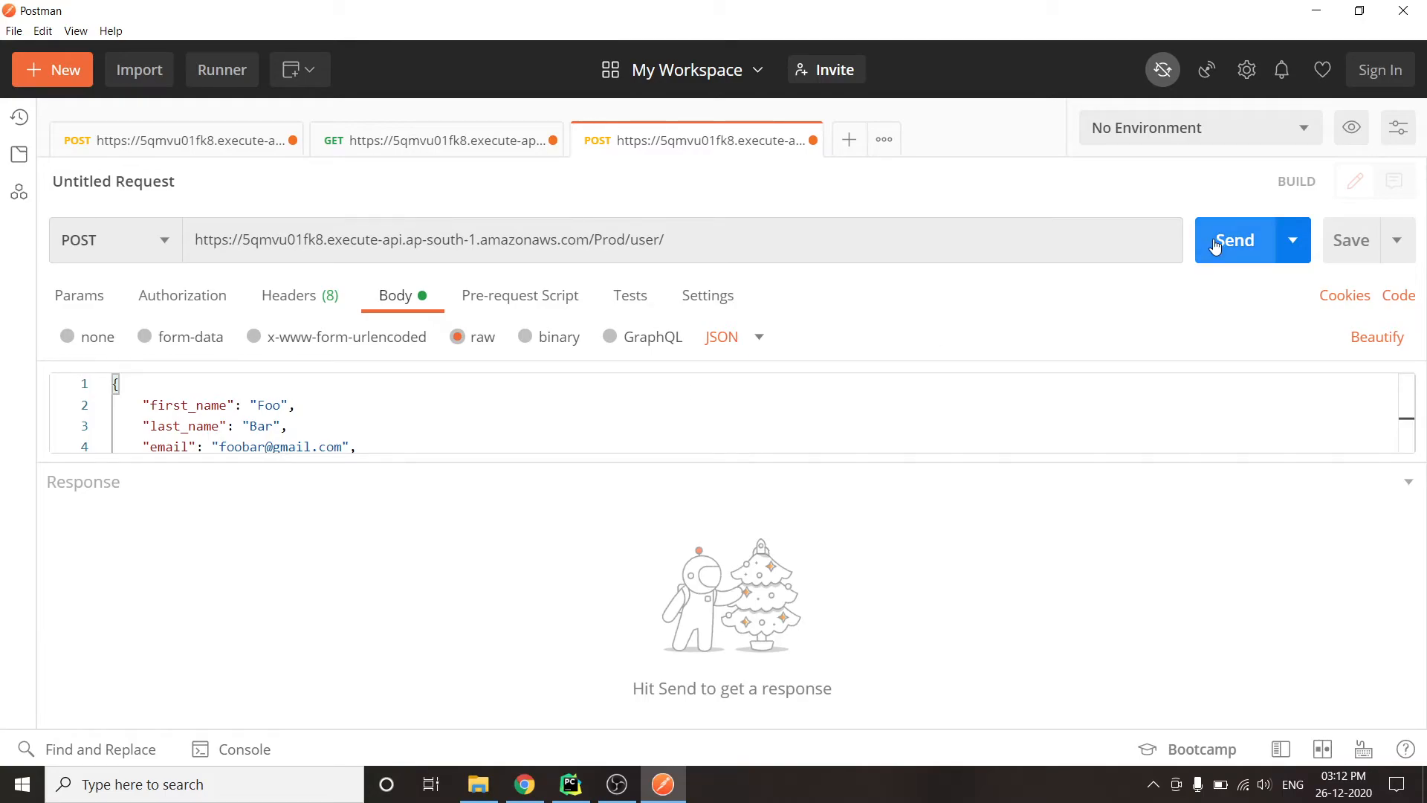
pyautogui.moveTo(984, 239)
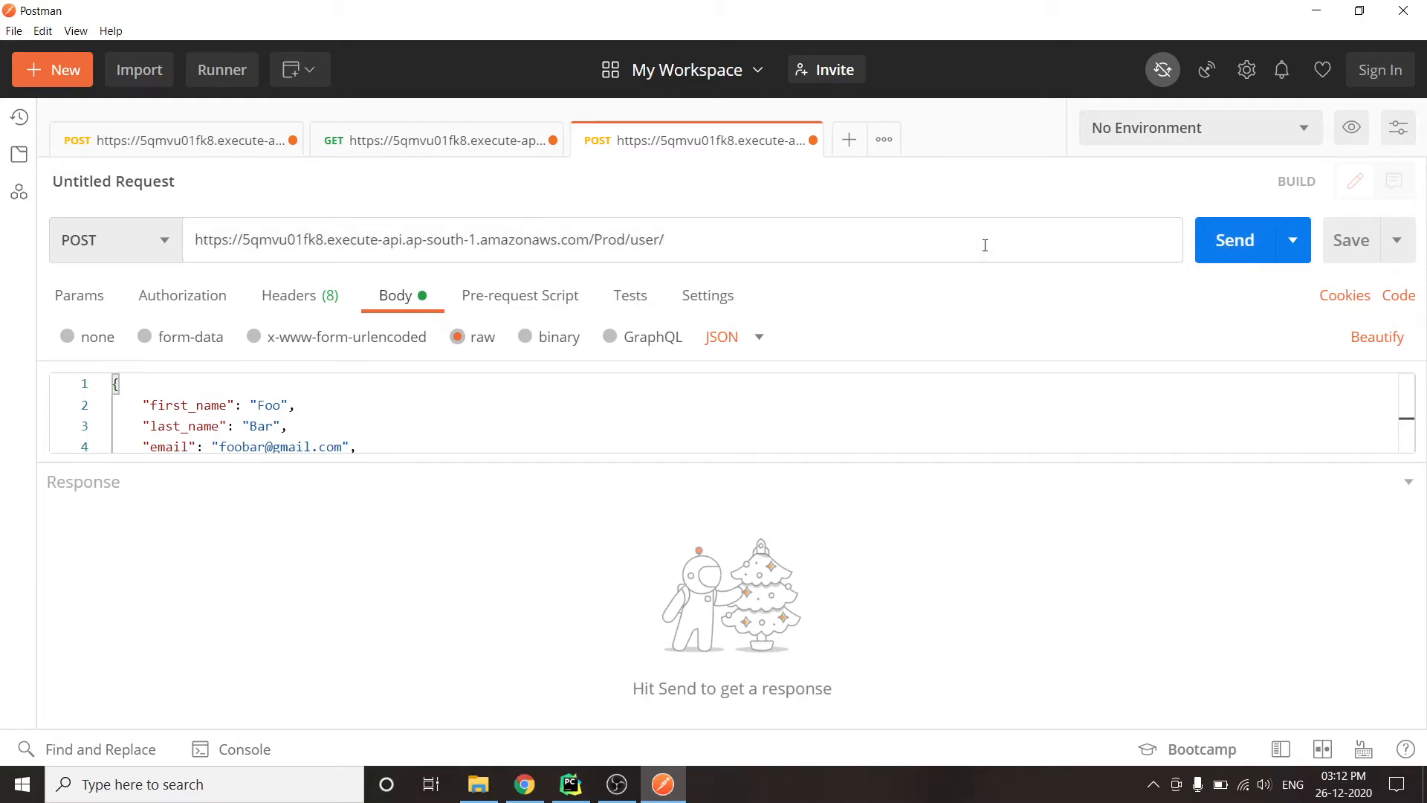
pyautogui.click(1234, 239)
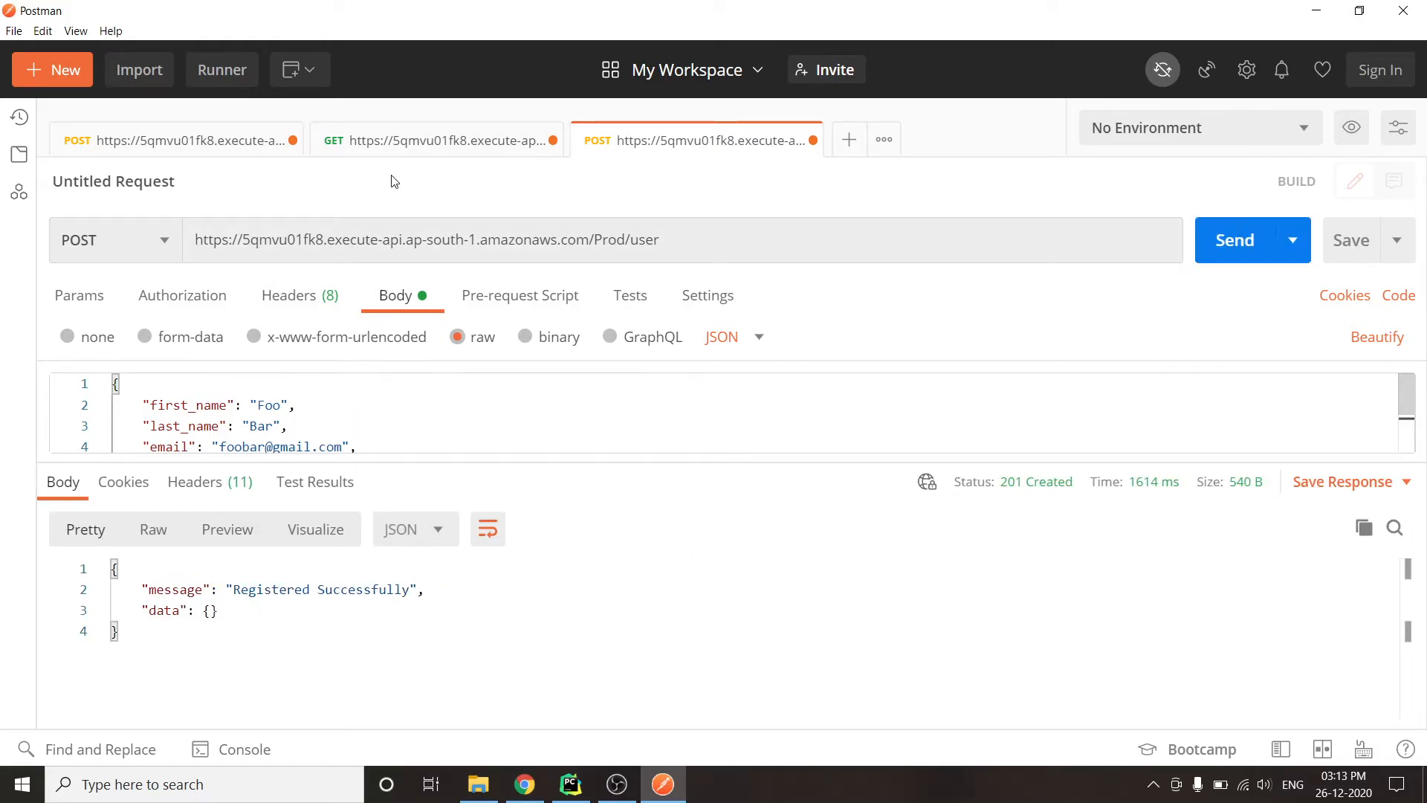
# - Re-run the GET /Prod/user list without an id and find Foo Bar in the results
pyautogui.click(437, 140)
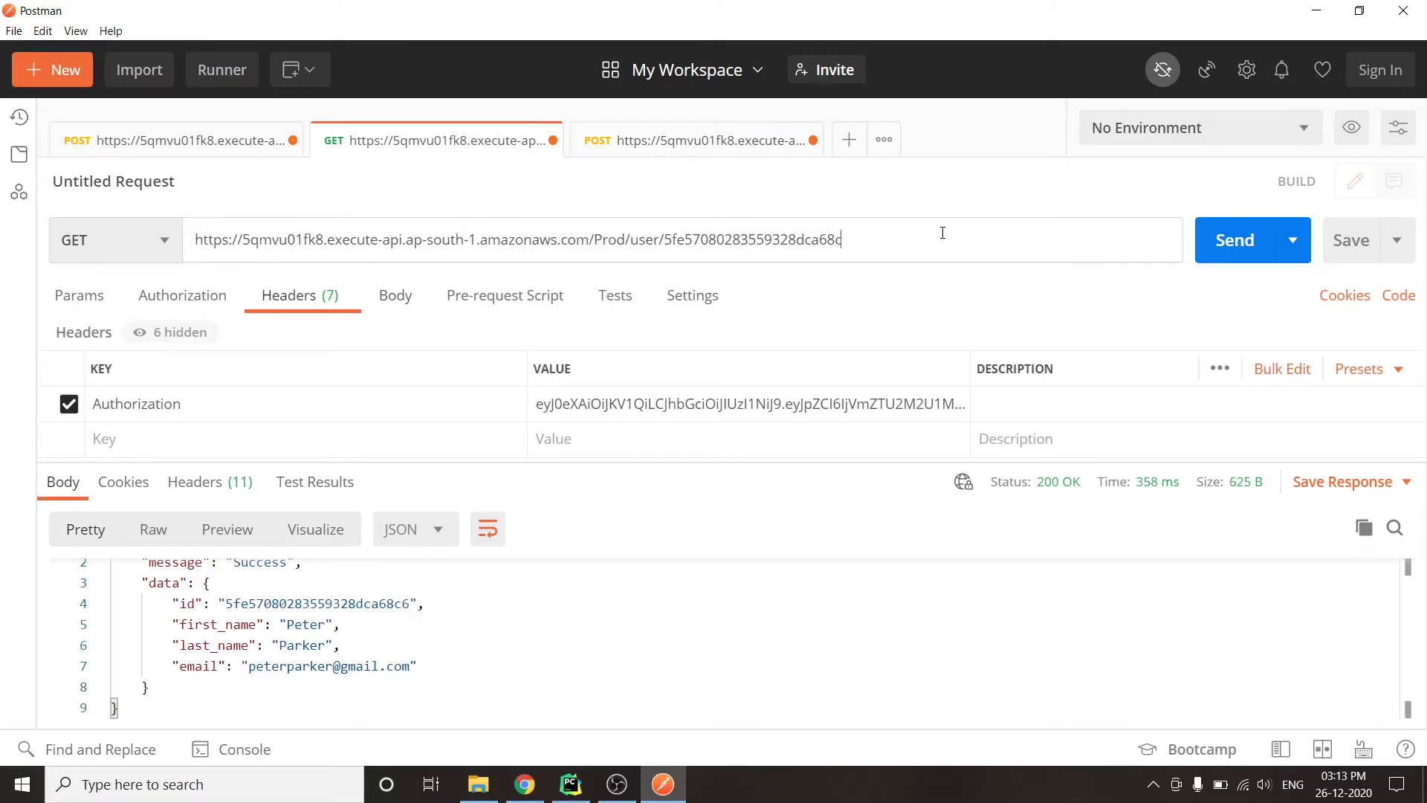
pyautogui.press('Backspace')
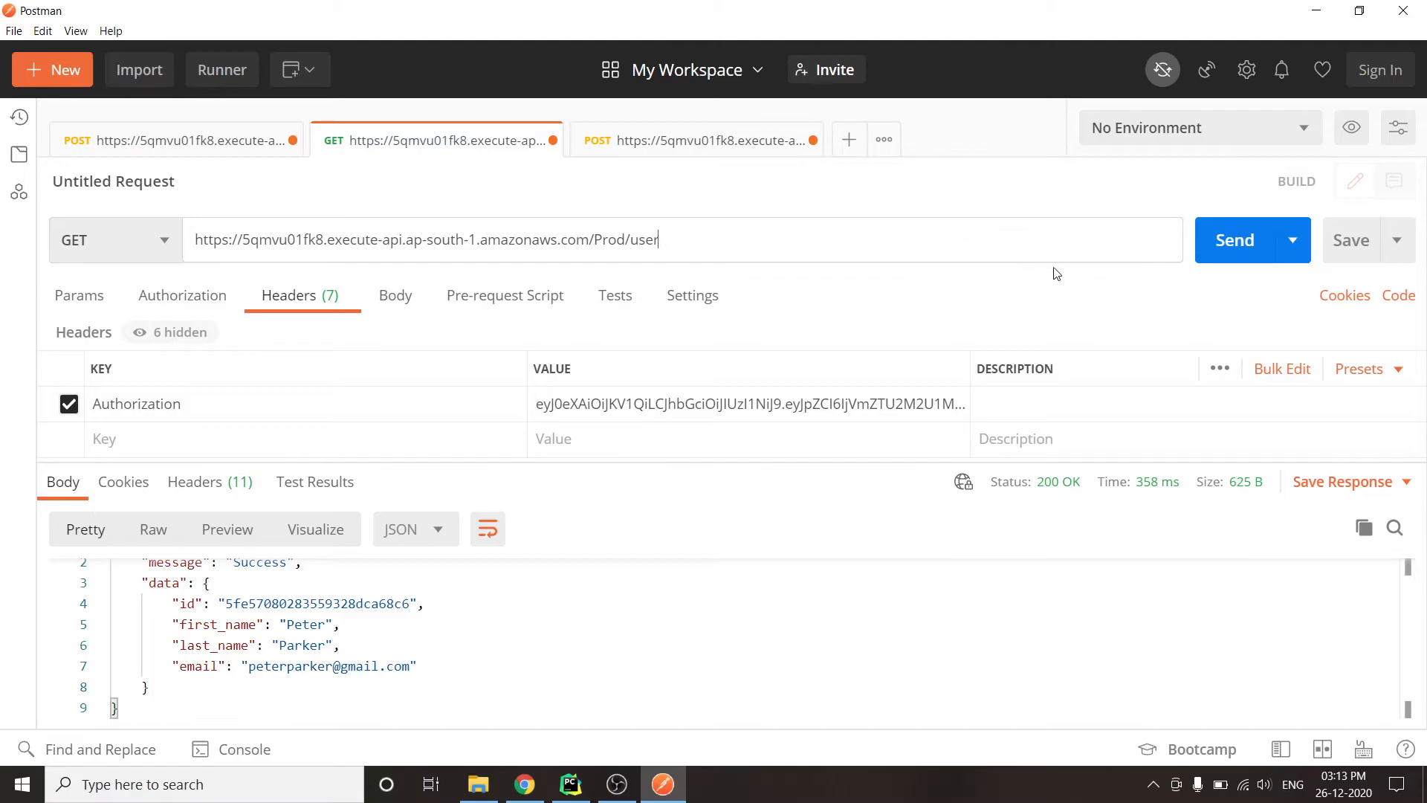
pyautogui.click(1234, 240)
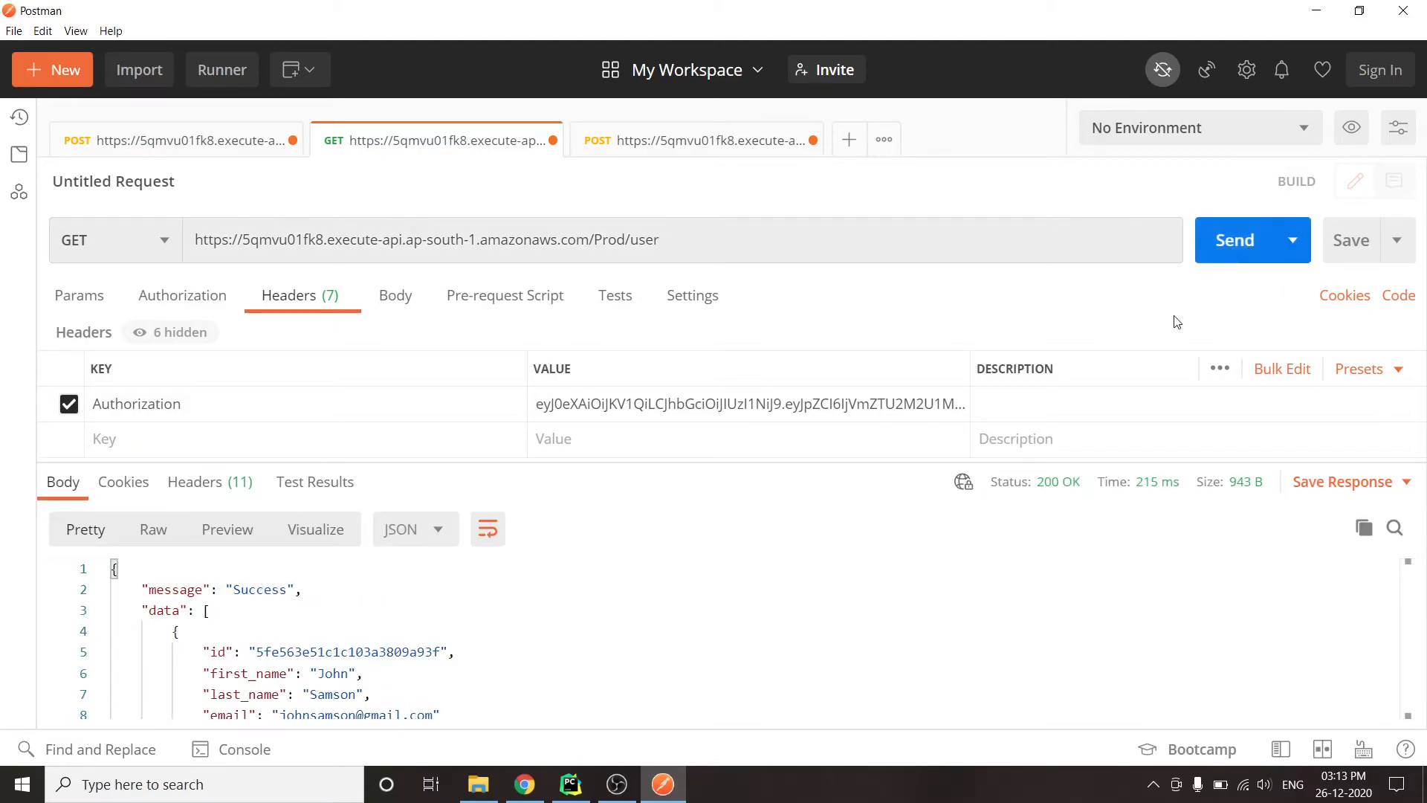
pyautogui.scroll(-3)
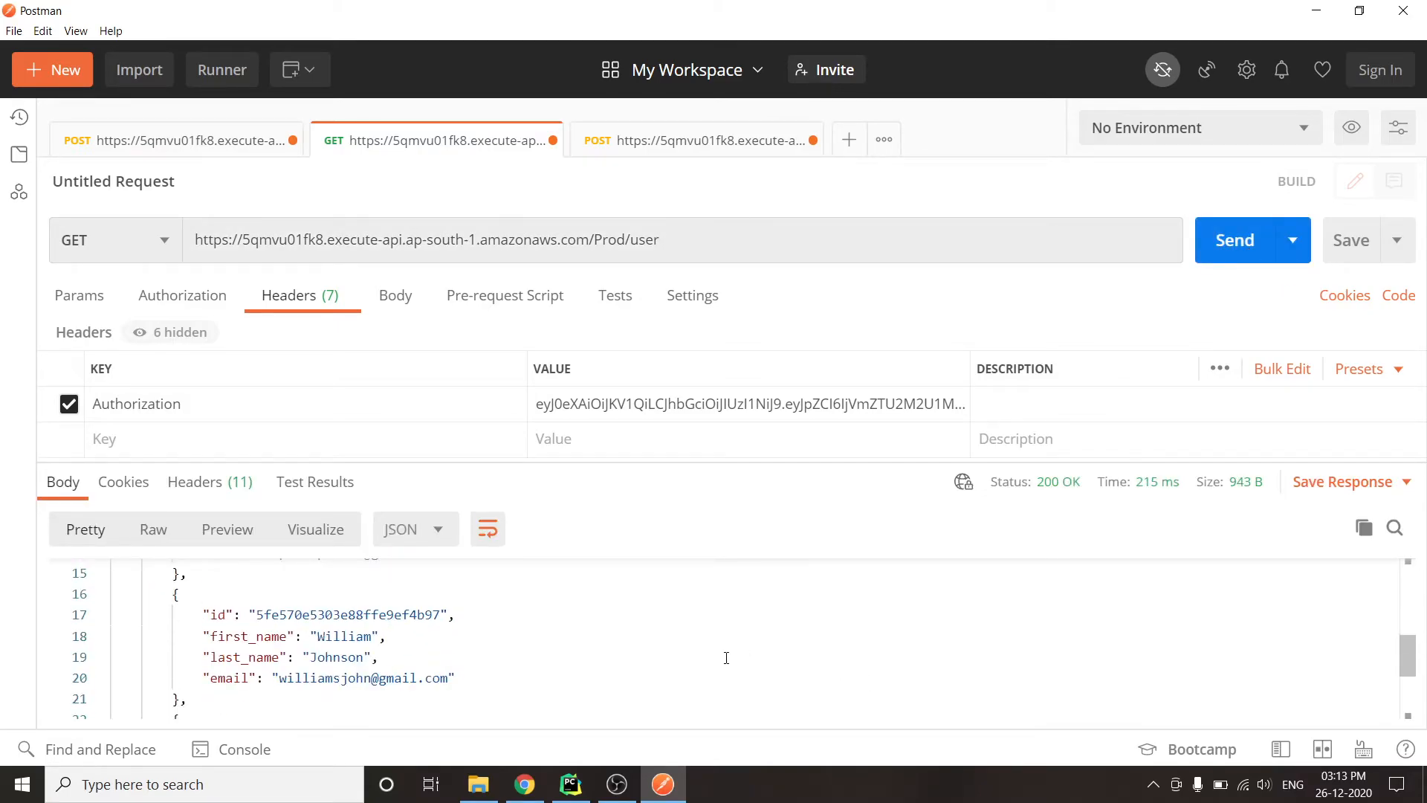
pyautogui.scroll(-3)
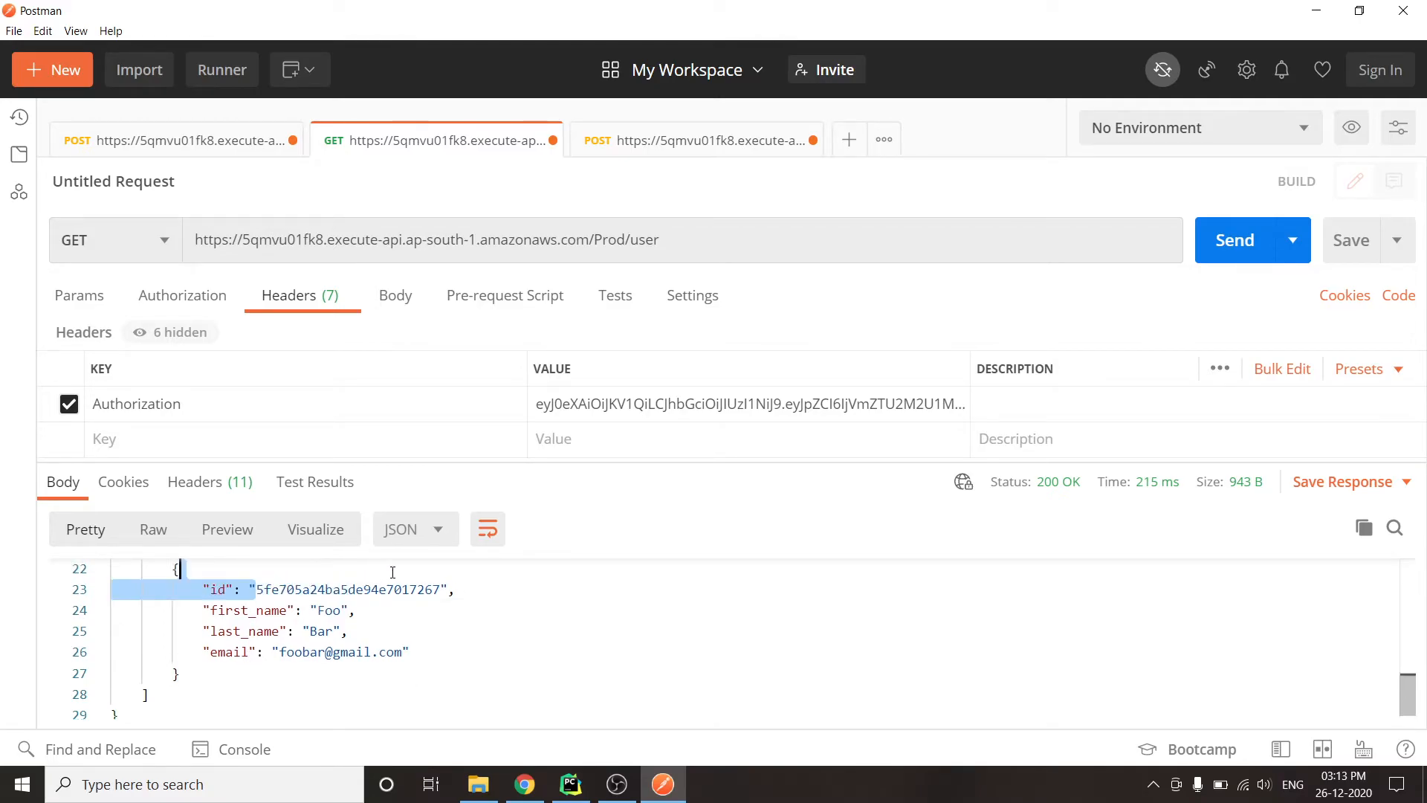
# - Fetch the single user with id 5fe705a24ba5de94e7017267 and get his details back
pyautogui.doubleClick(347, 589)
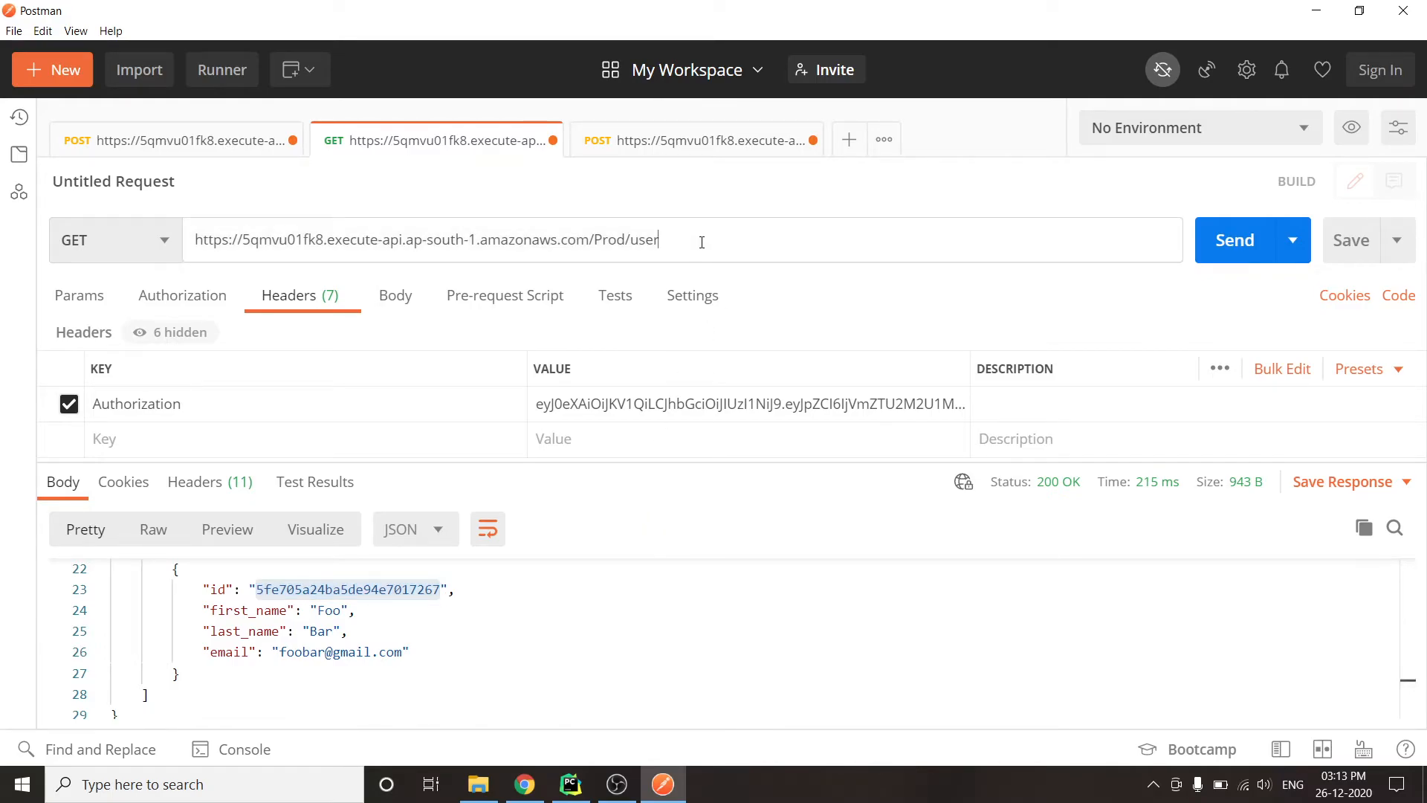
pyautogui.write('/5fe705a24ba5de94e7017267')
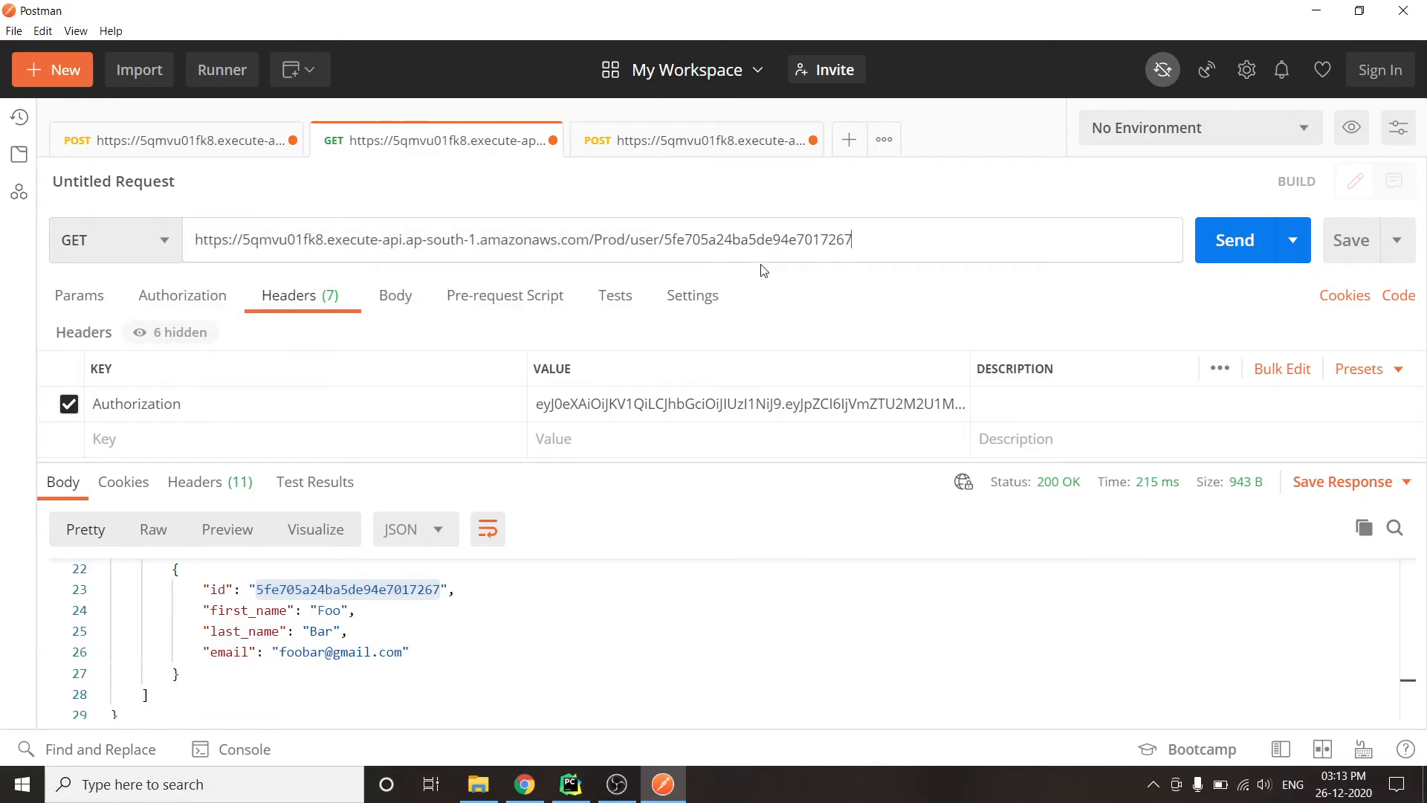
pyautogui.moveTo(1234, 240)
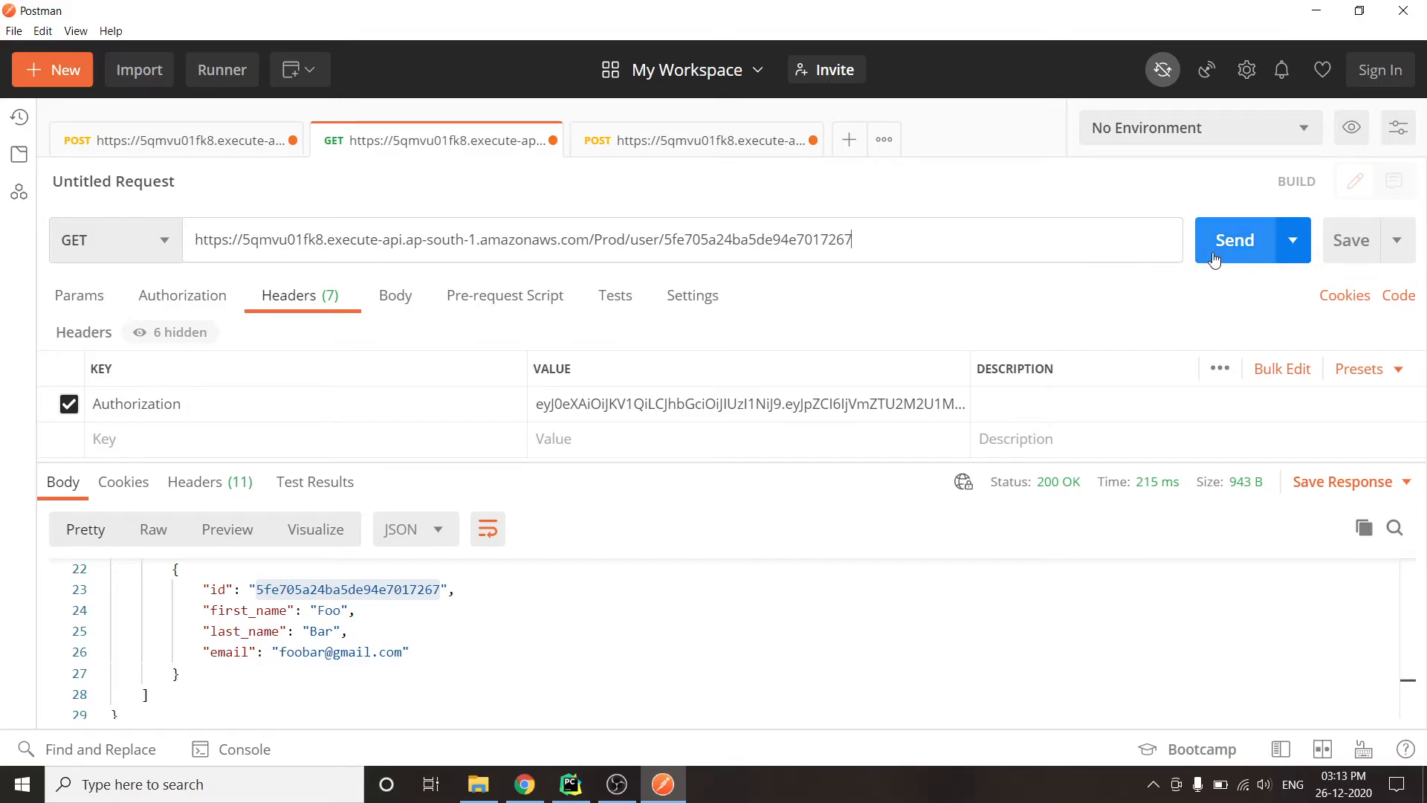
pyautogui.click(1234, 240)
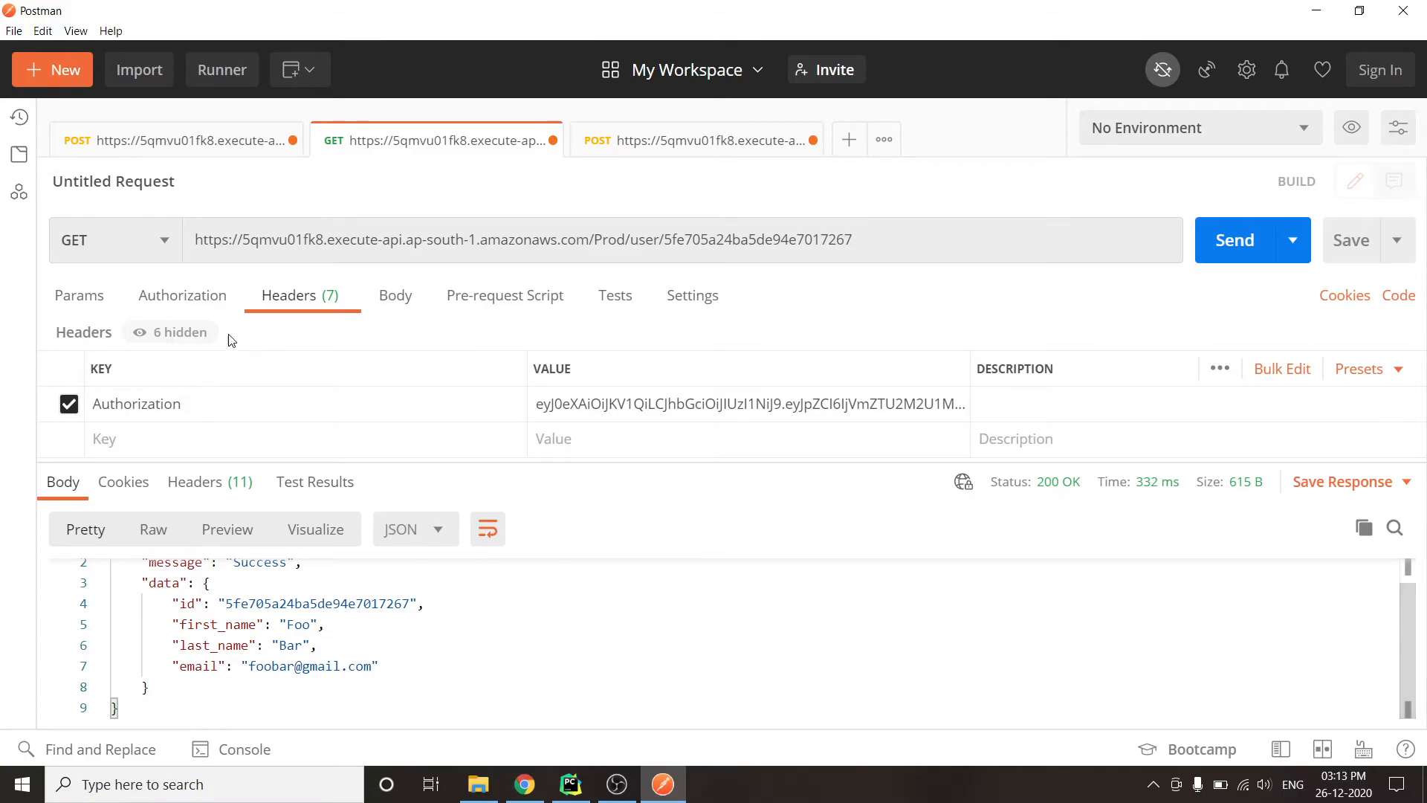
pyautogui.moveTo(123, 245)
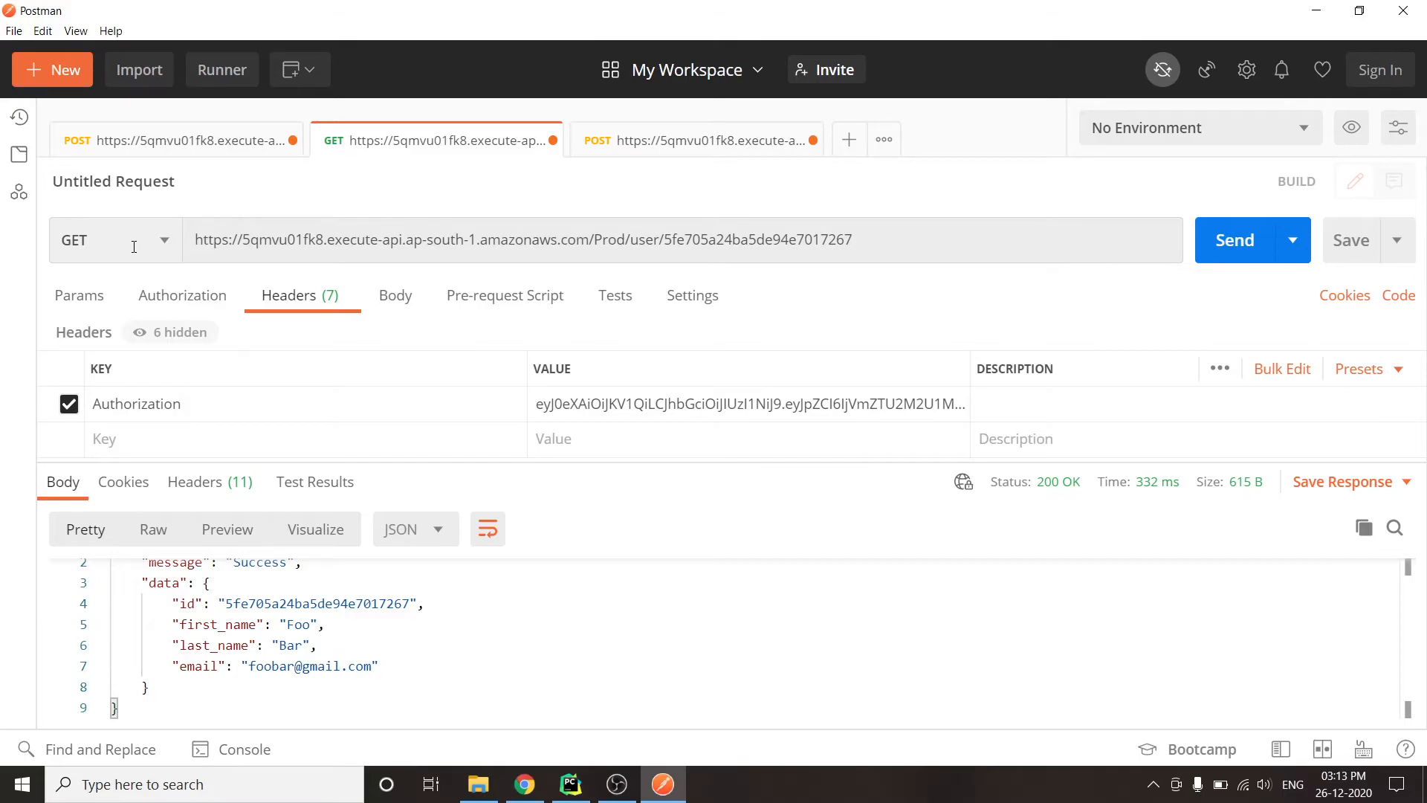
# - Switch the request to PUT with a raw JSON body copied from the user's response fields
pyautogui.click(115, 239)
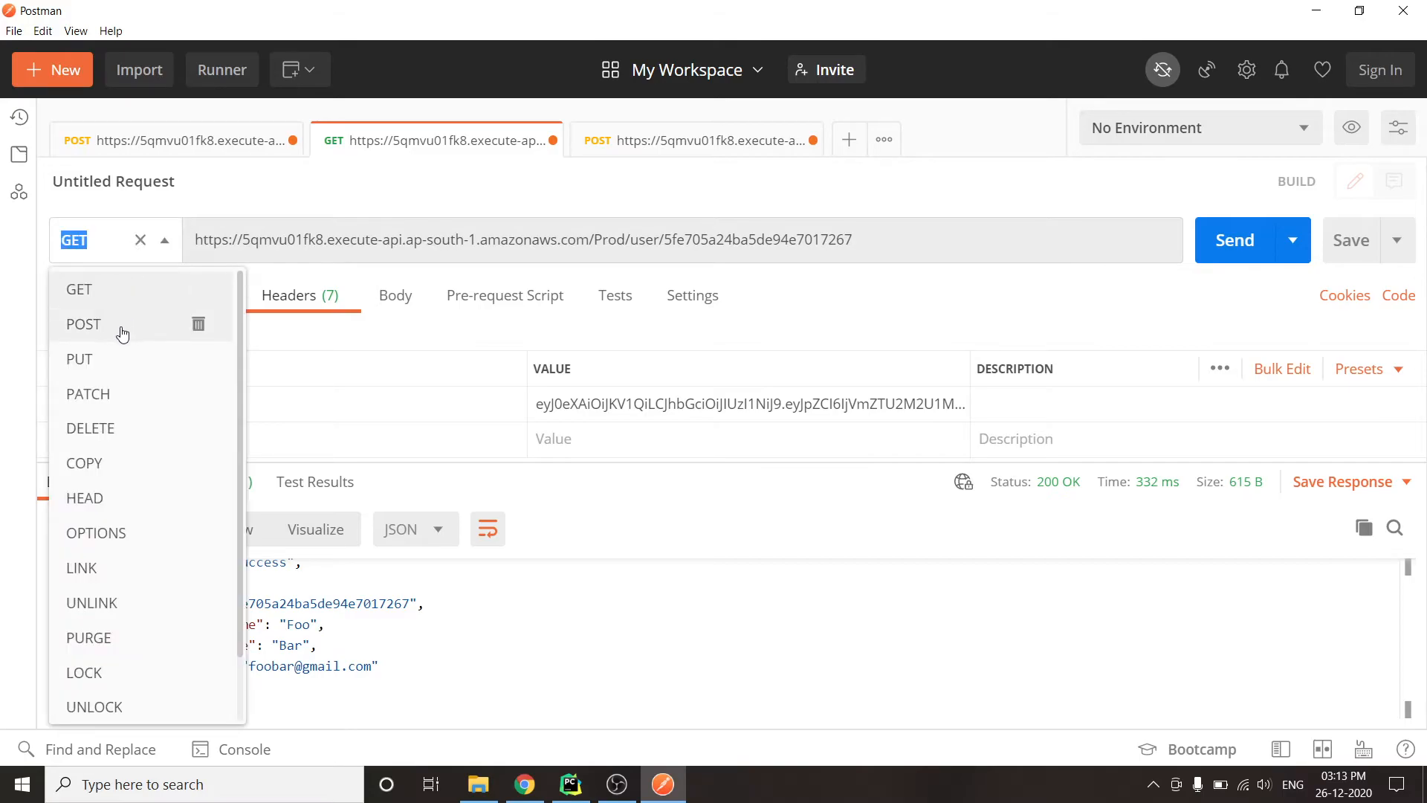
pyautogui.moveTo(98, 428)
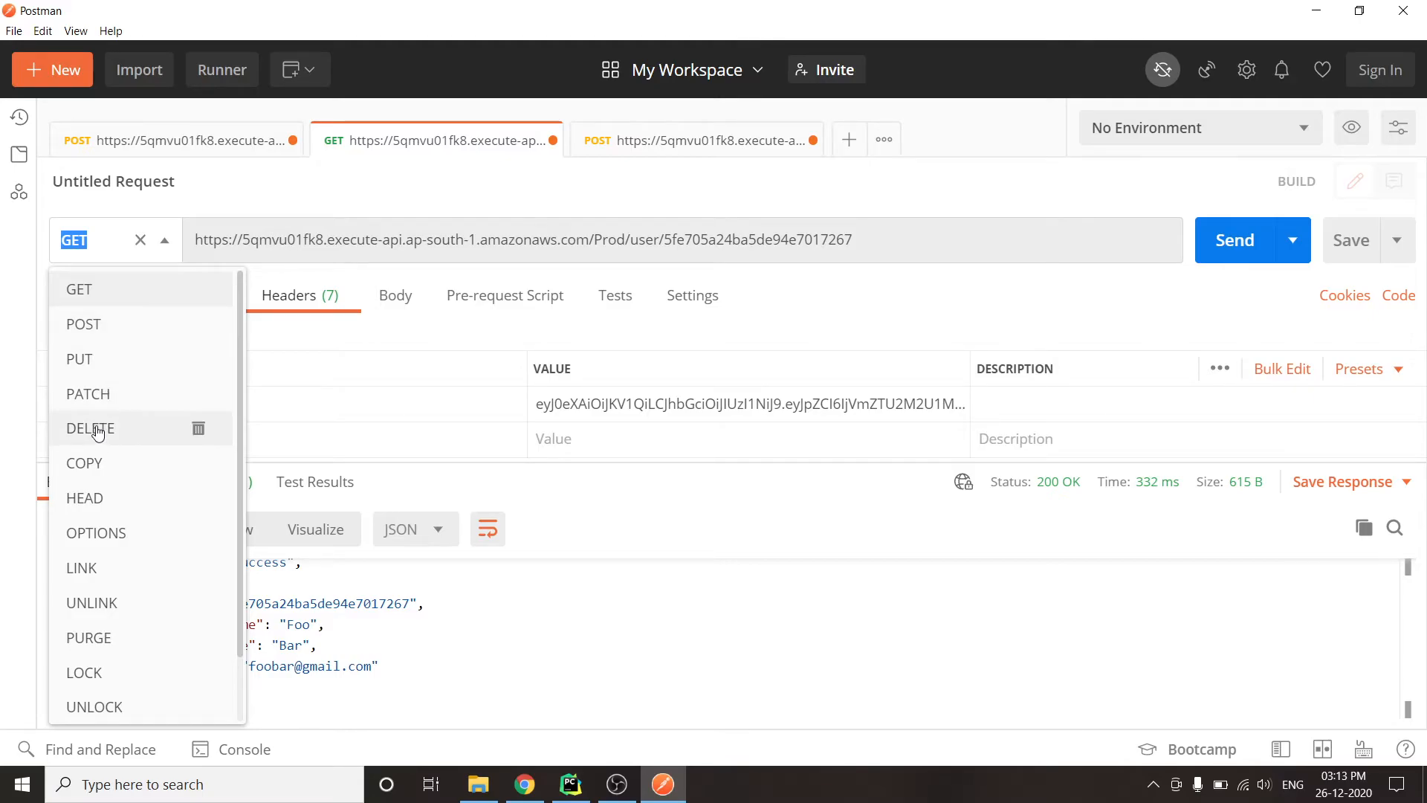
pyautogui.click(78, 359)
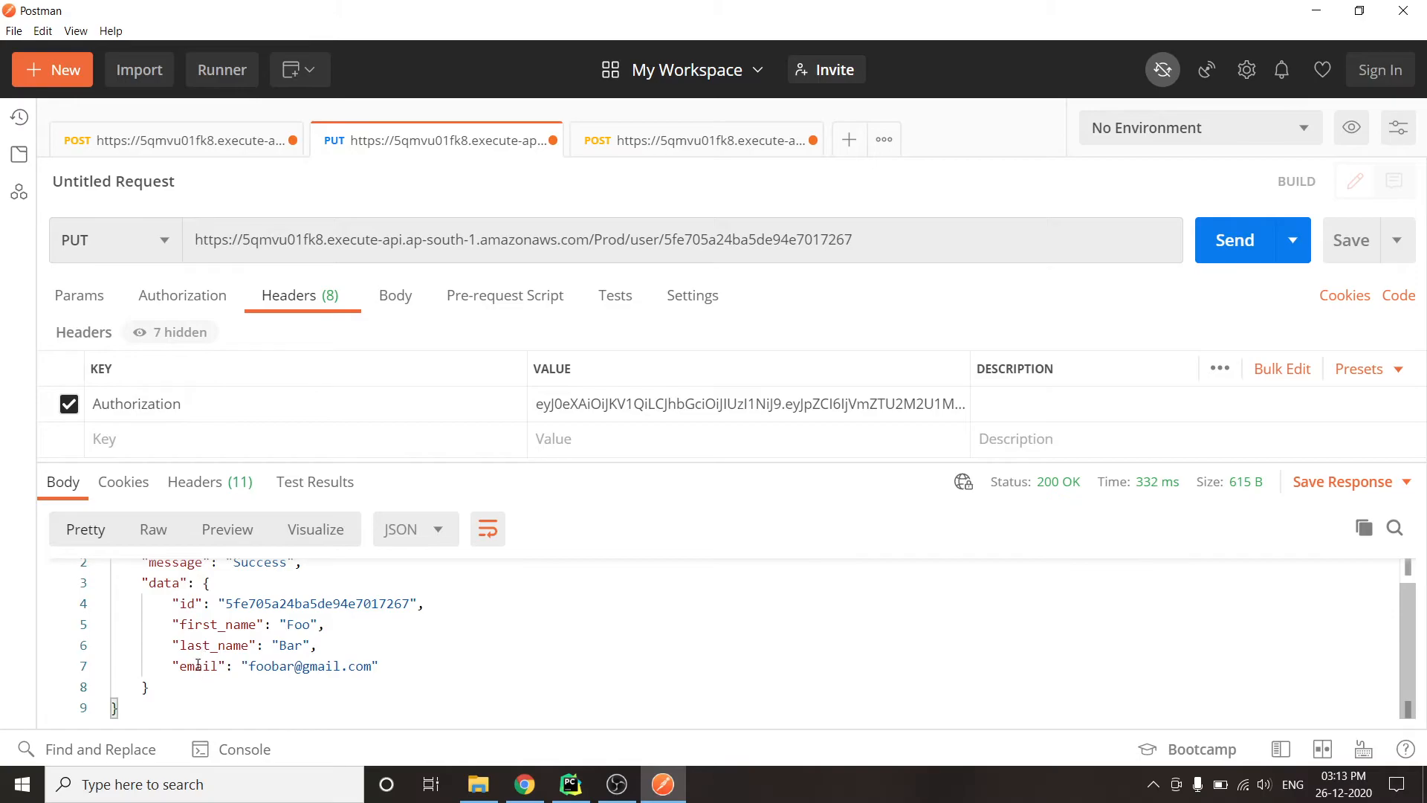
pyautogui.doubleClick(217, 624)
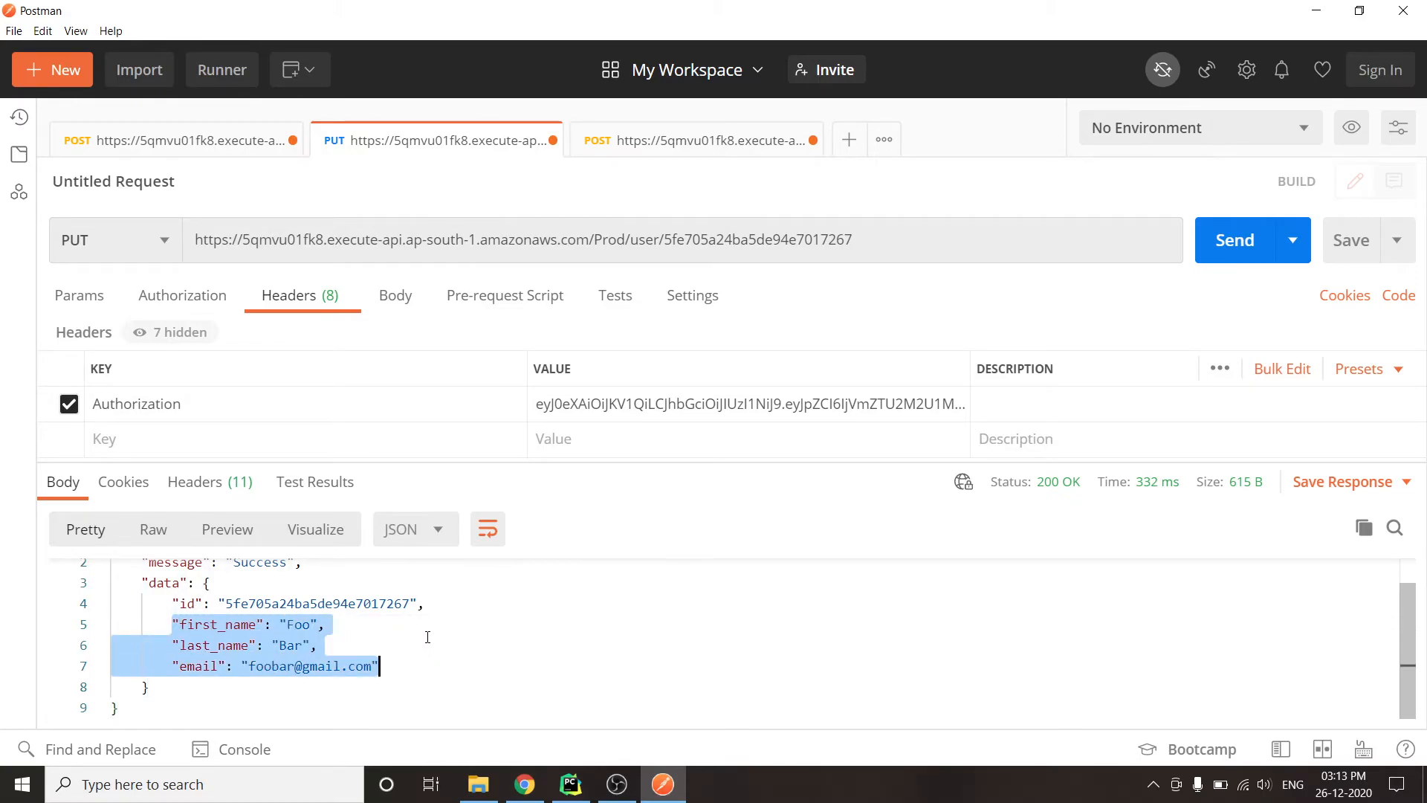
pyautogui.click(395, 295)
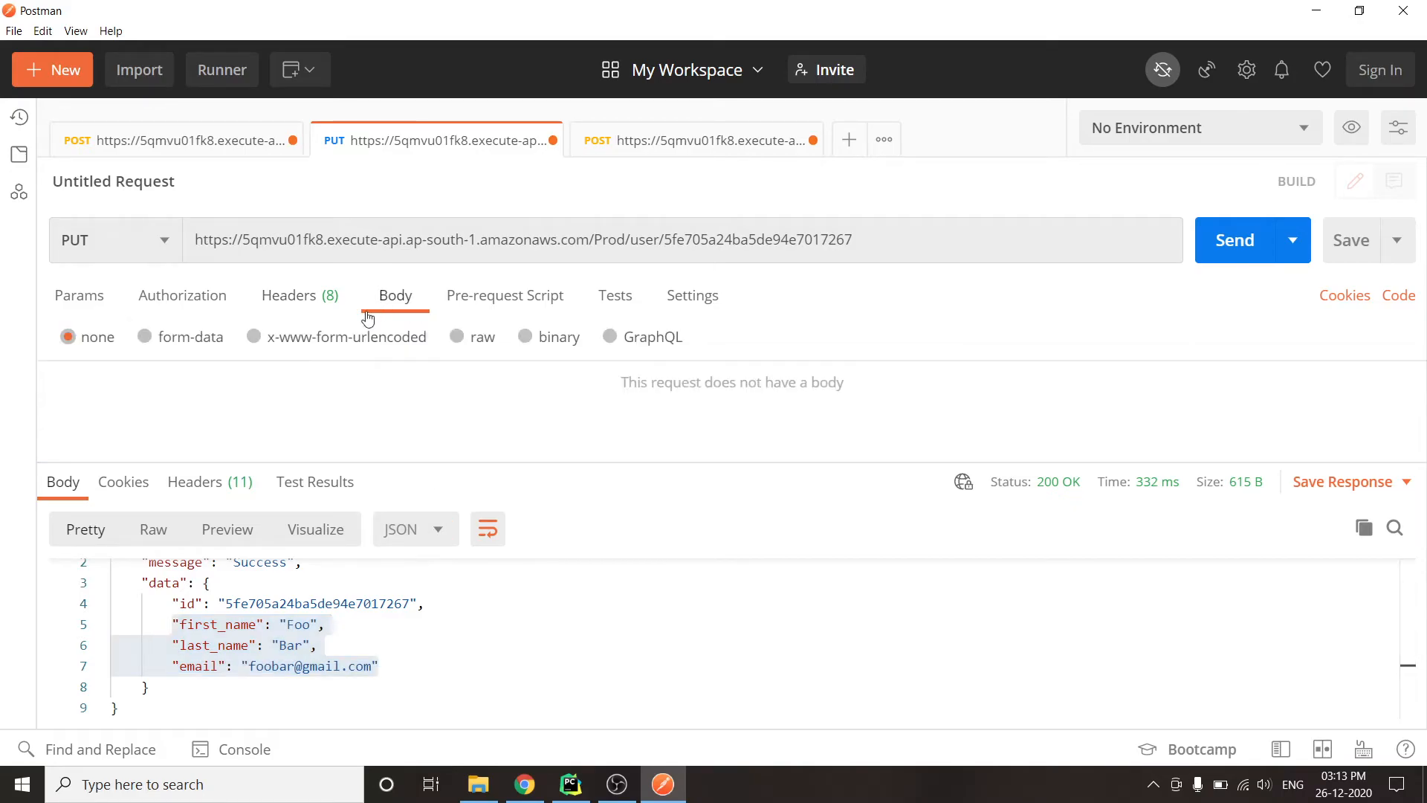
pyautogui.click(458, 338)
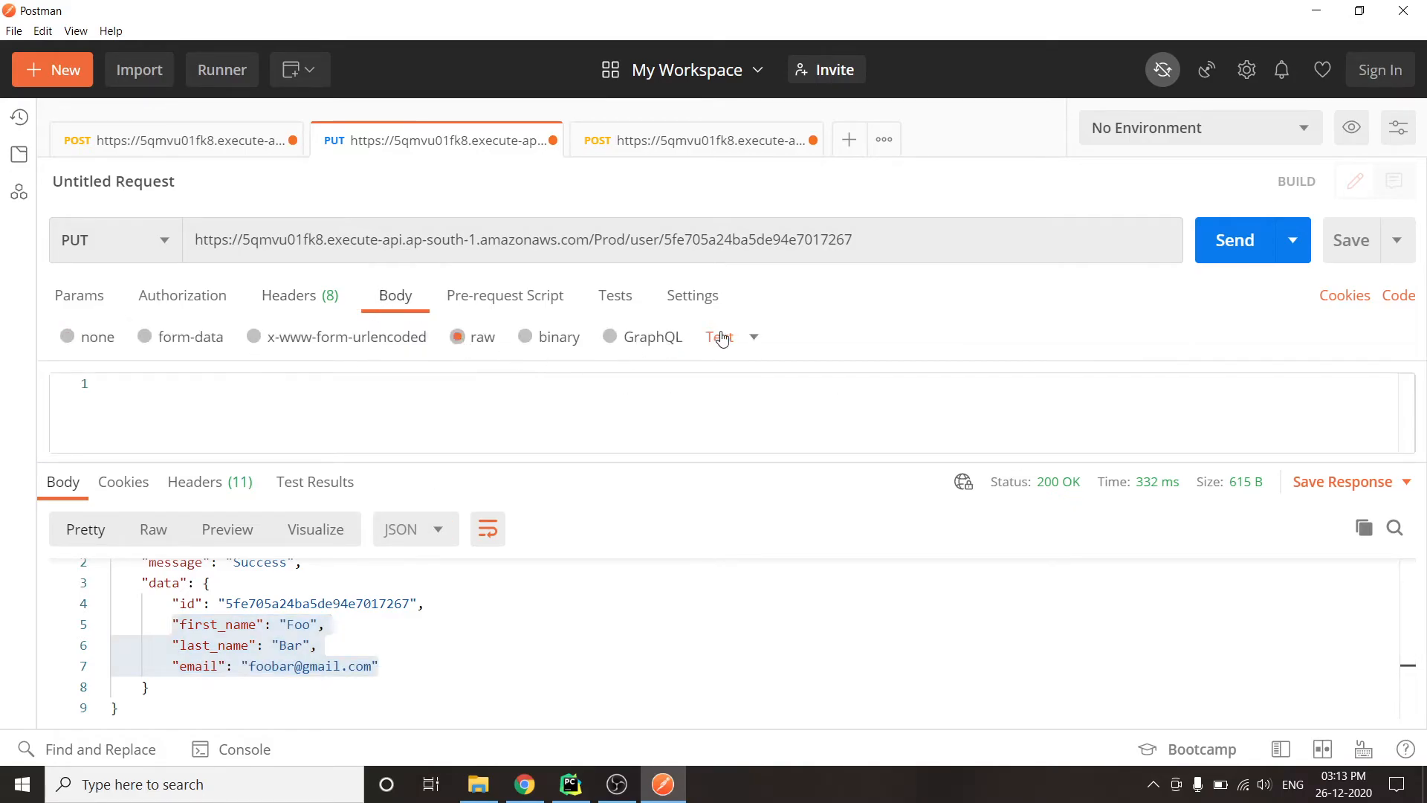
pyautogui.click(720, 338)
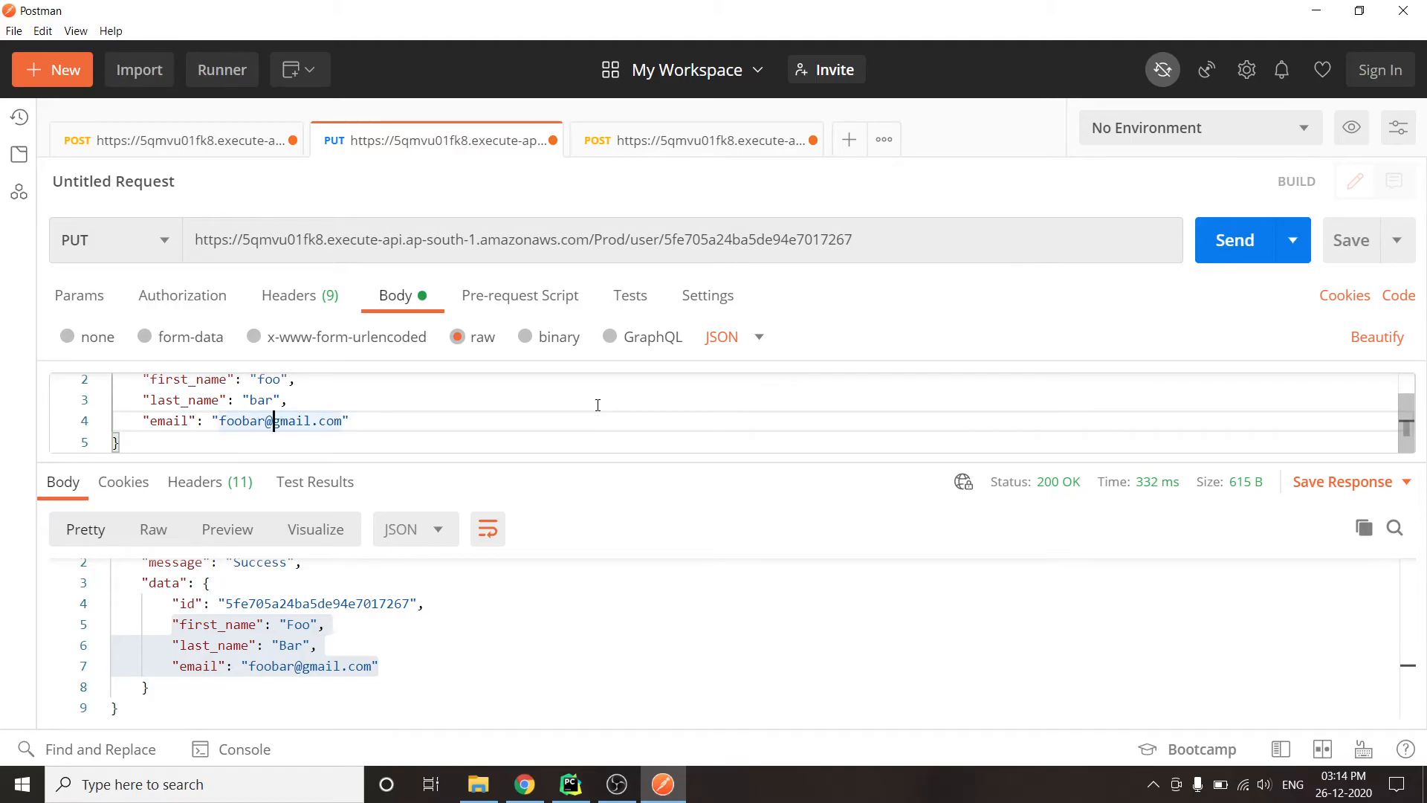
pyautogui.write('yahoo.co')
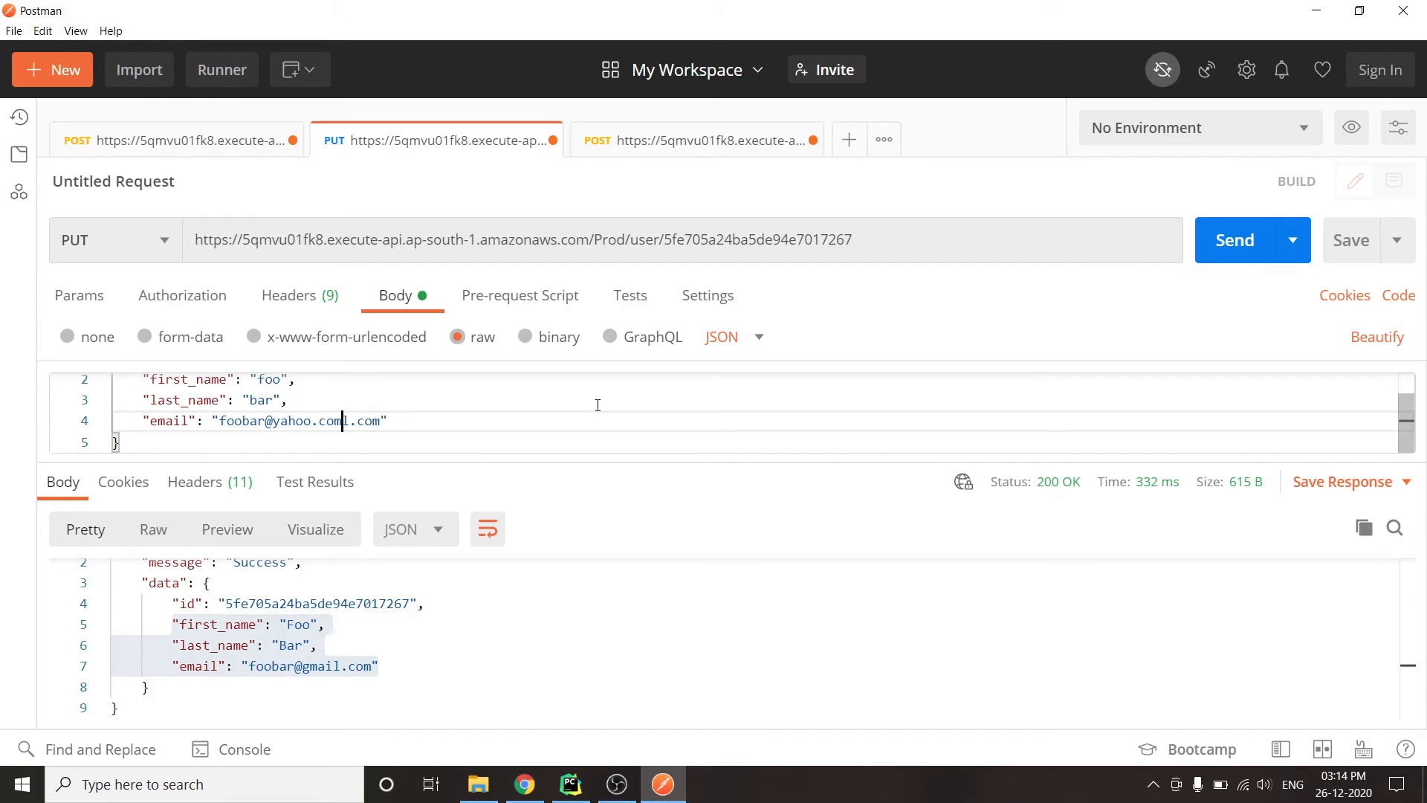
pyautogui.press('Backspace')
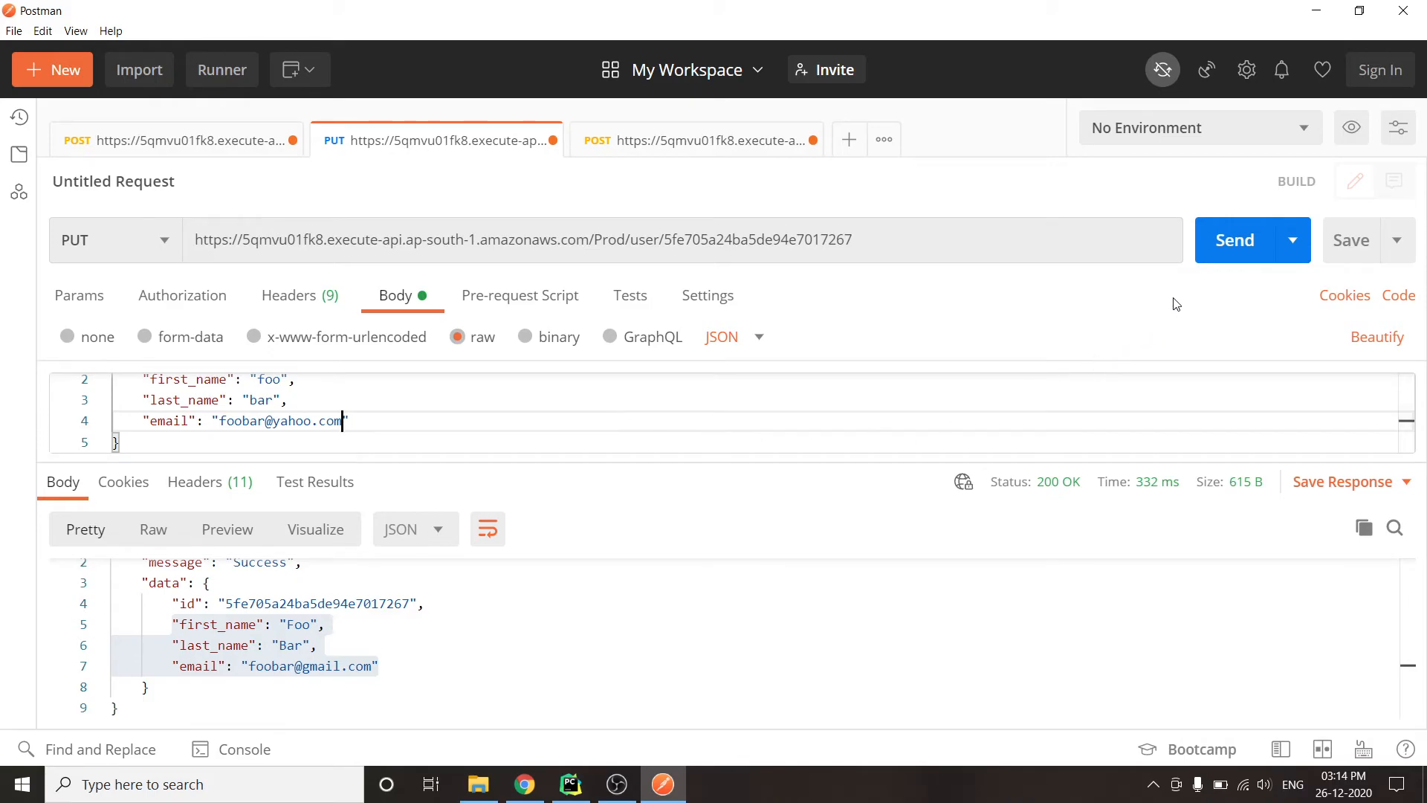
pyautogui.click(1235, 239)
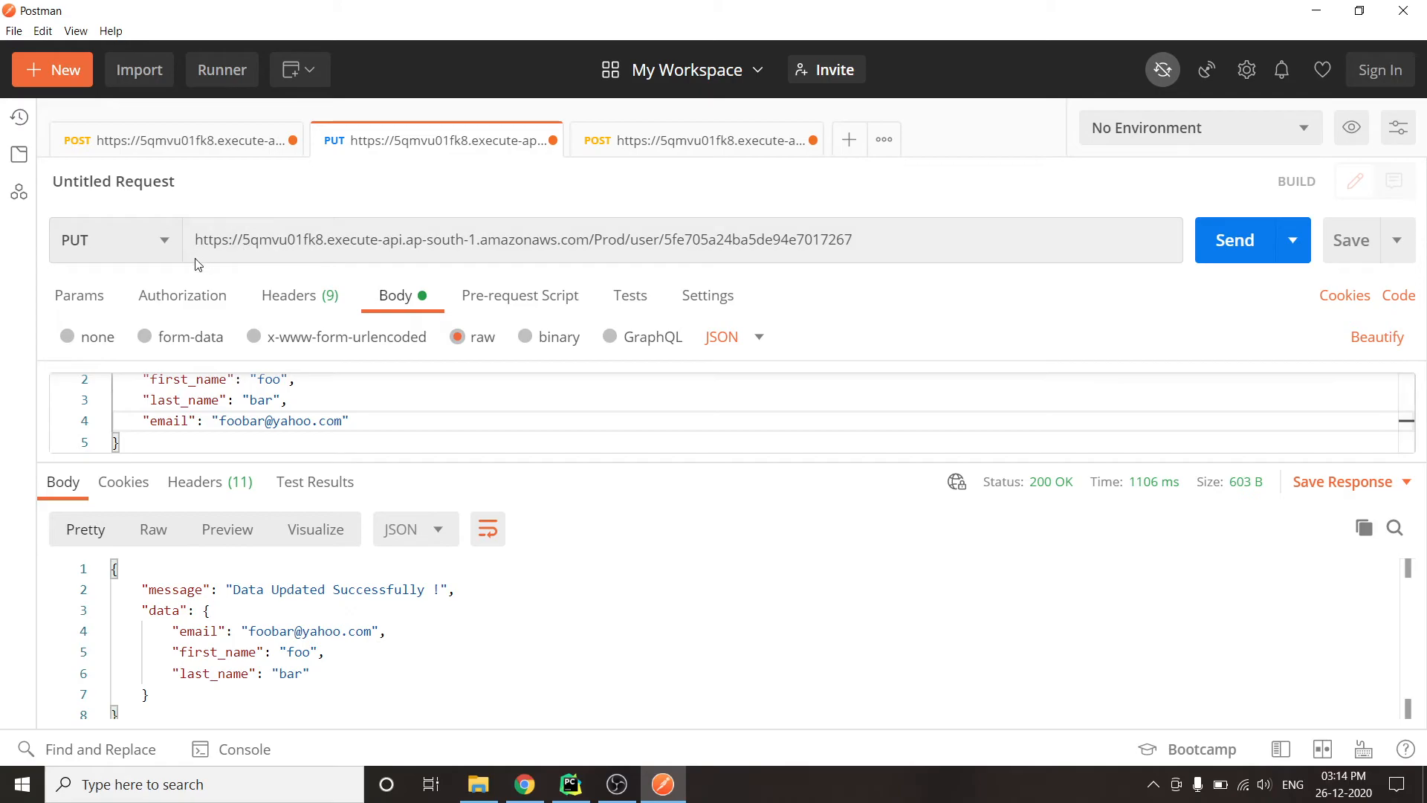
pyautogui.click(108, 239)
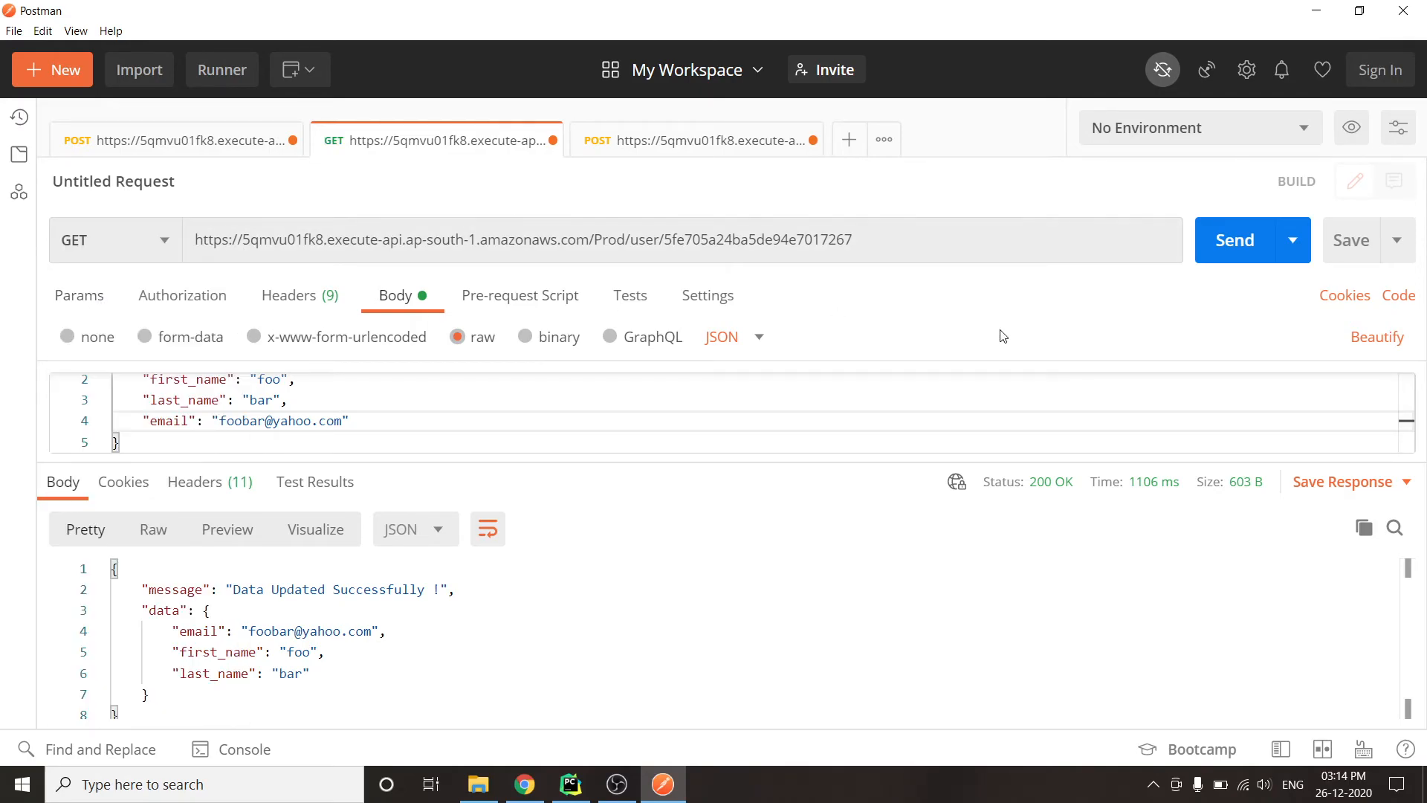
pyautogui.click(1234, 239)
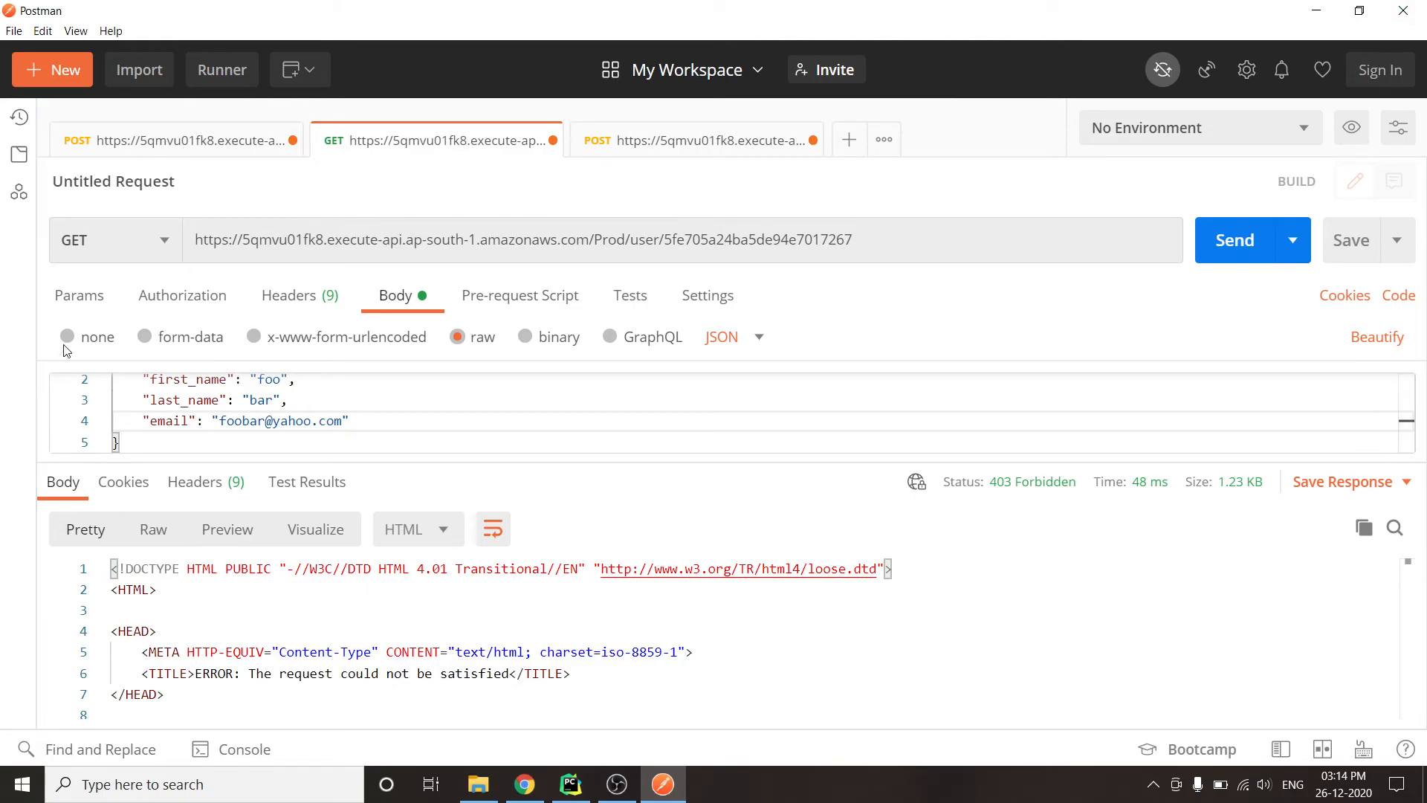
pyautogui.click(66, 336)
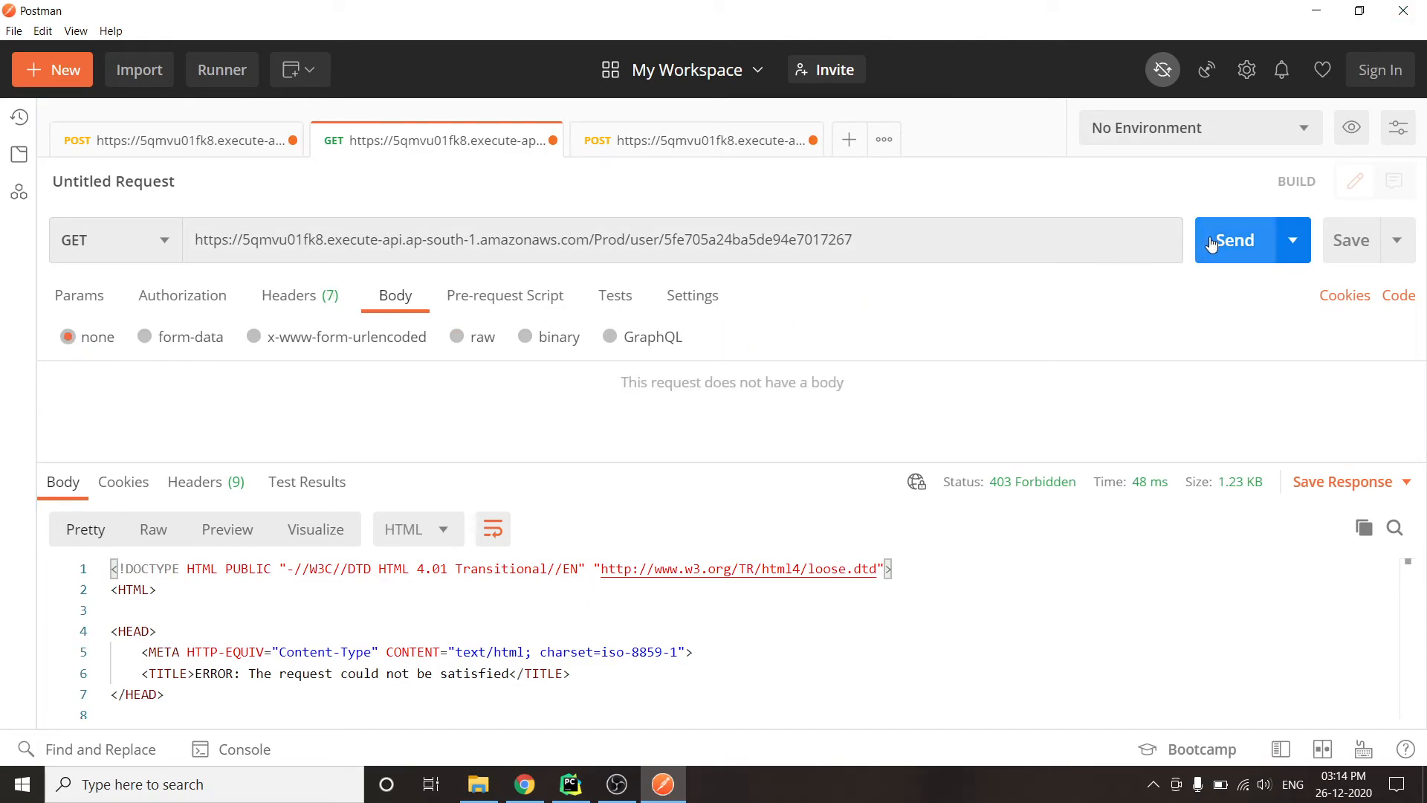
pyautogui.click(1234, 239)
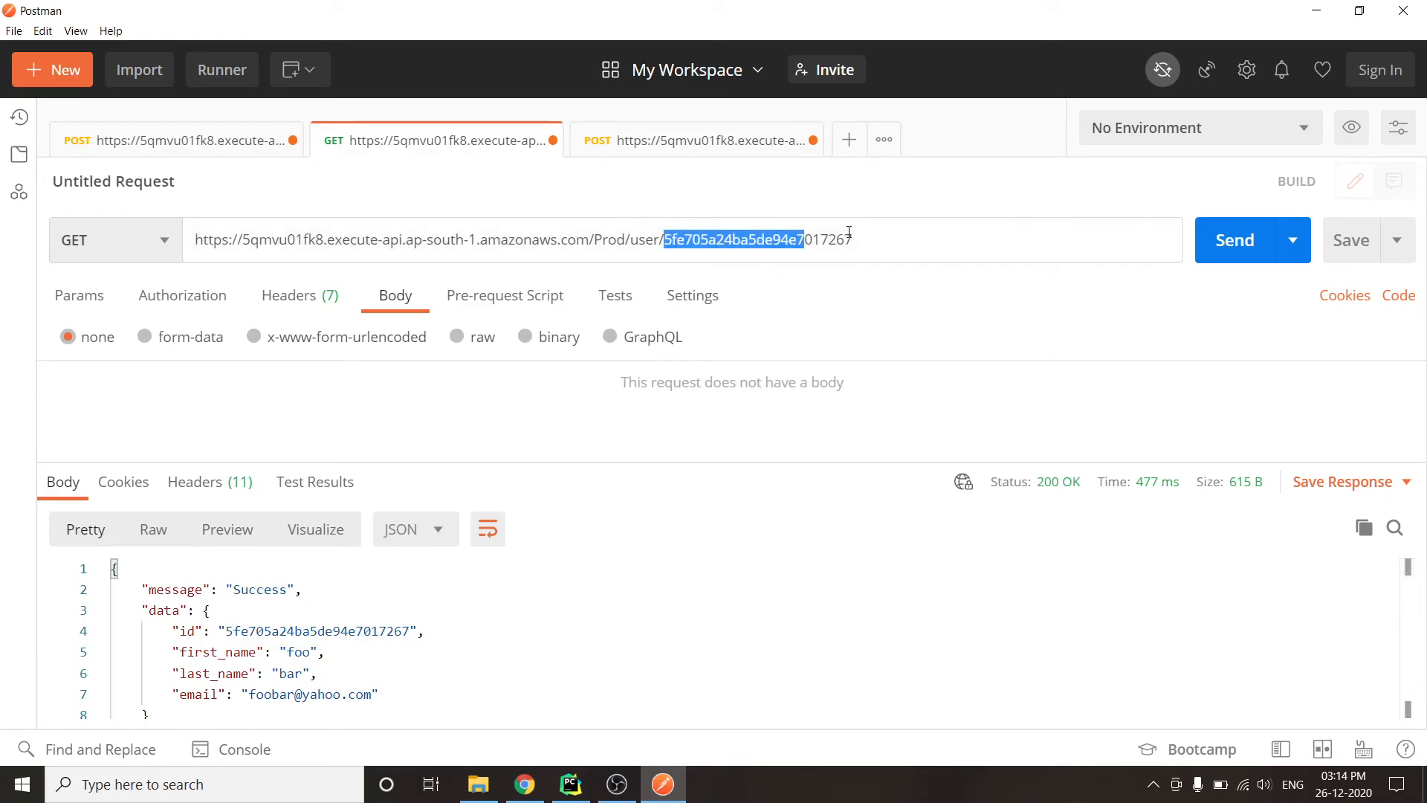
pyautogui.click(1234, 239)
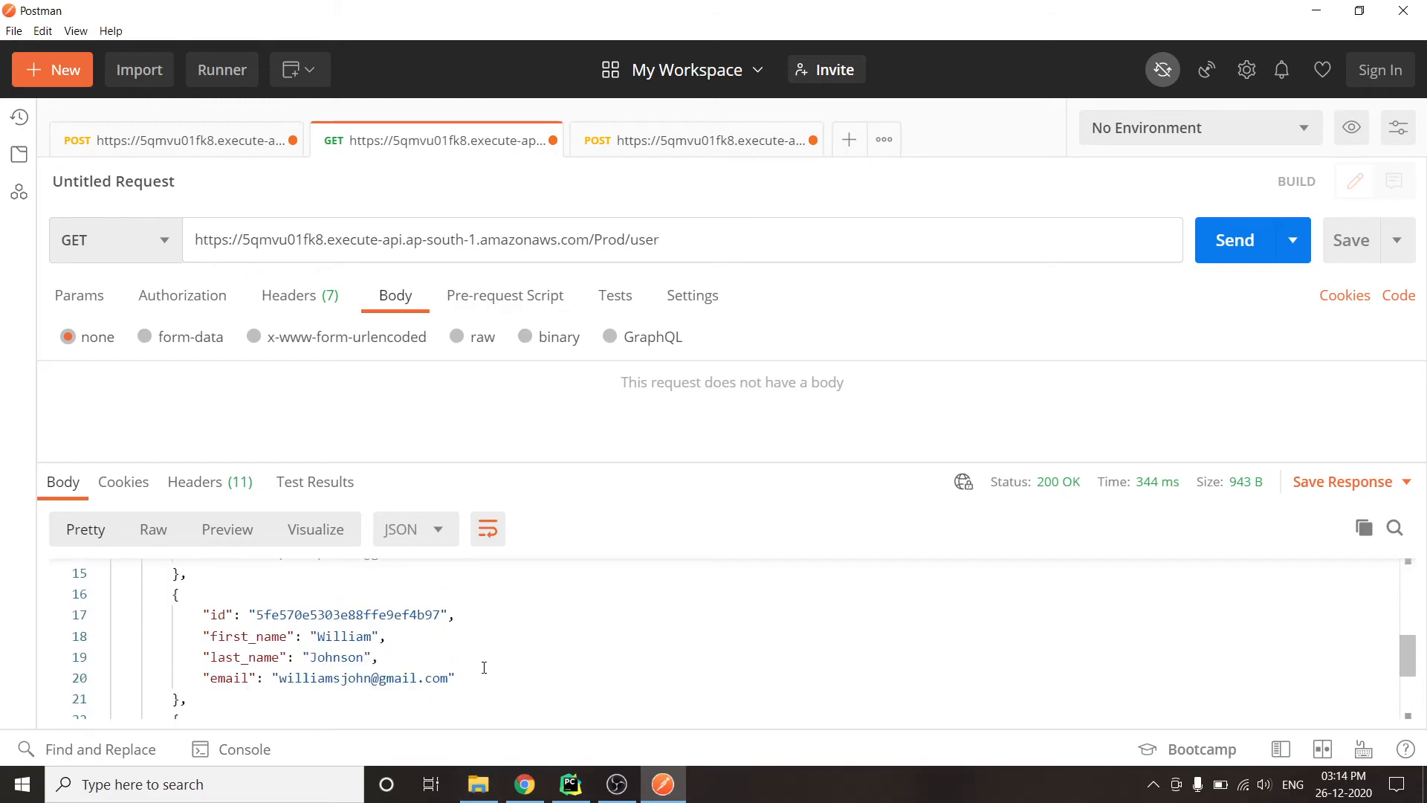
pyautogui.scroll(-3)
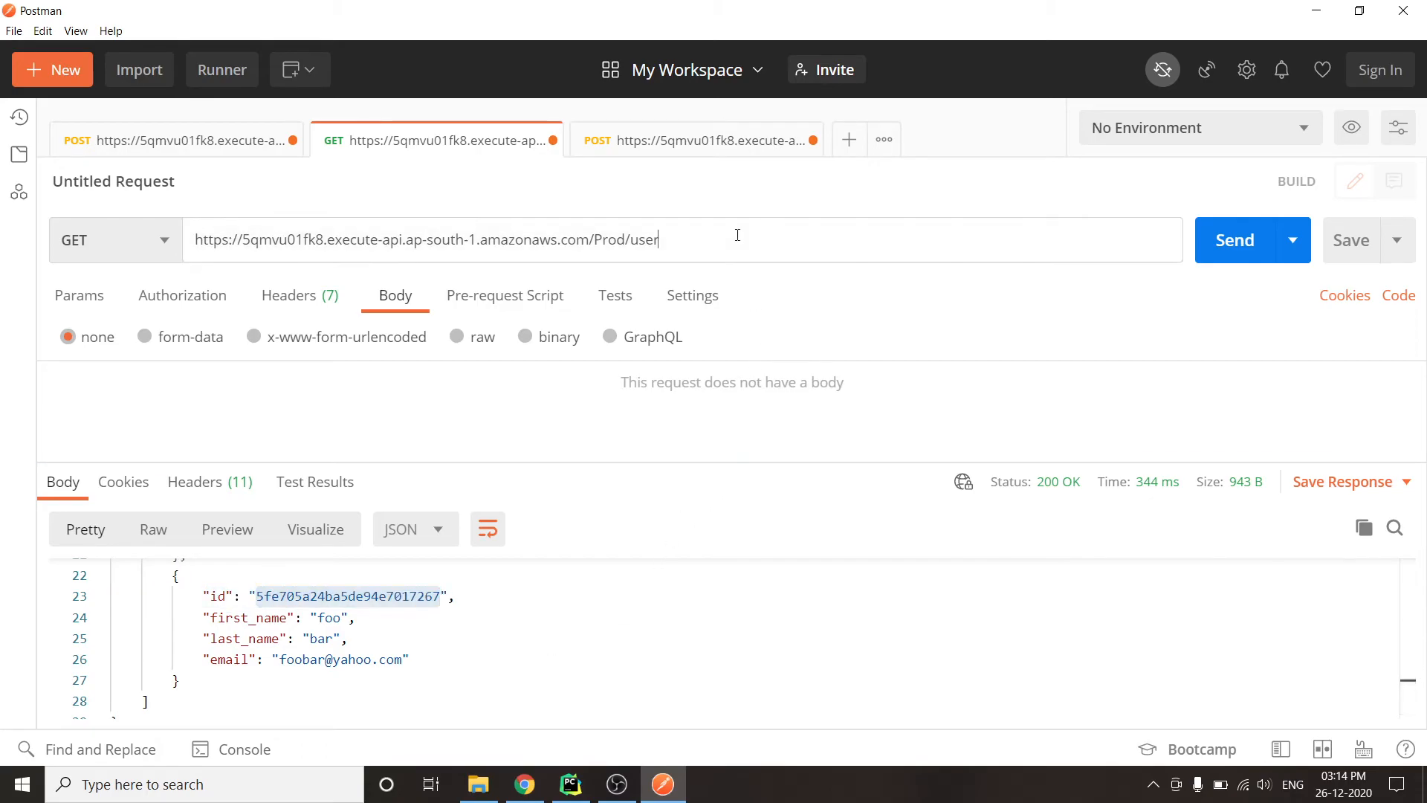
# - DELETE user 5fe705a24ba5de94e7017267 for a 204 No Content, then return the method to GET
pyautogui.write('/5fe705a24ba5de94e7017267')
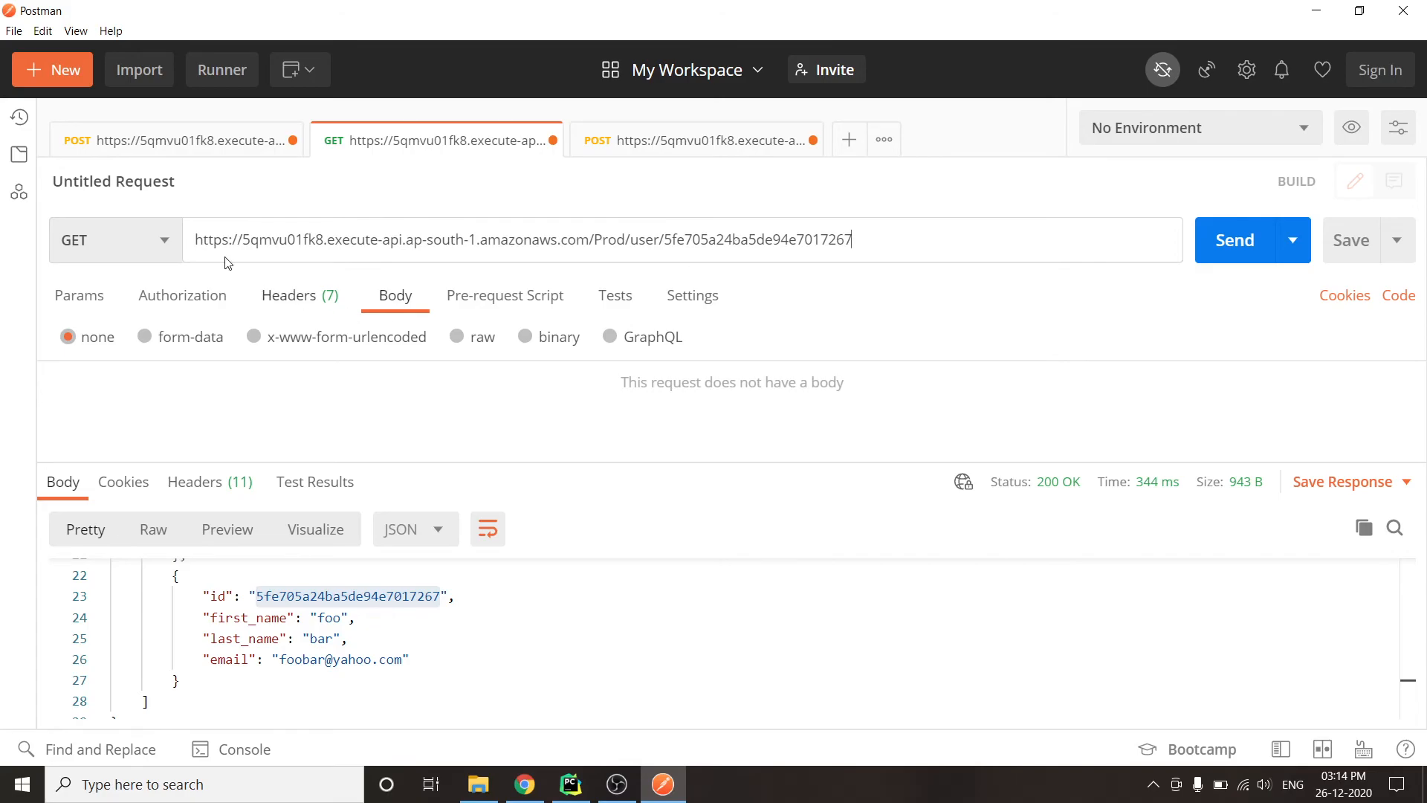
pyautogui.click(113, 239)
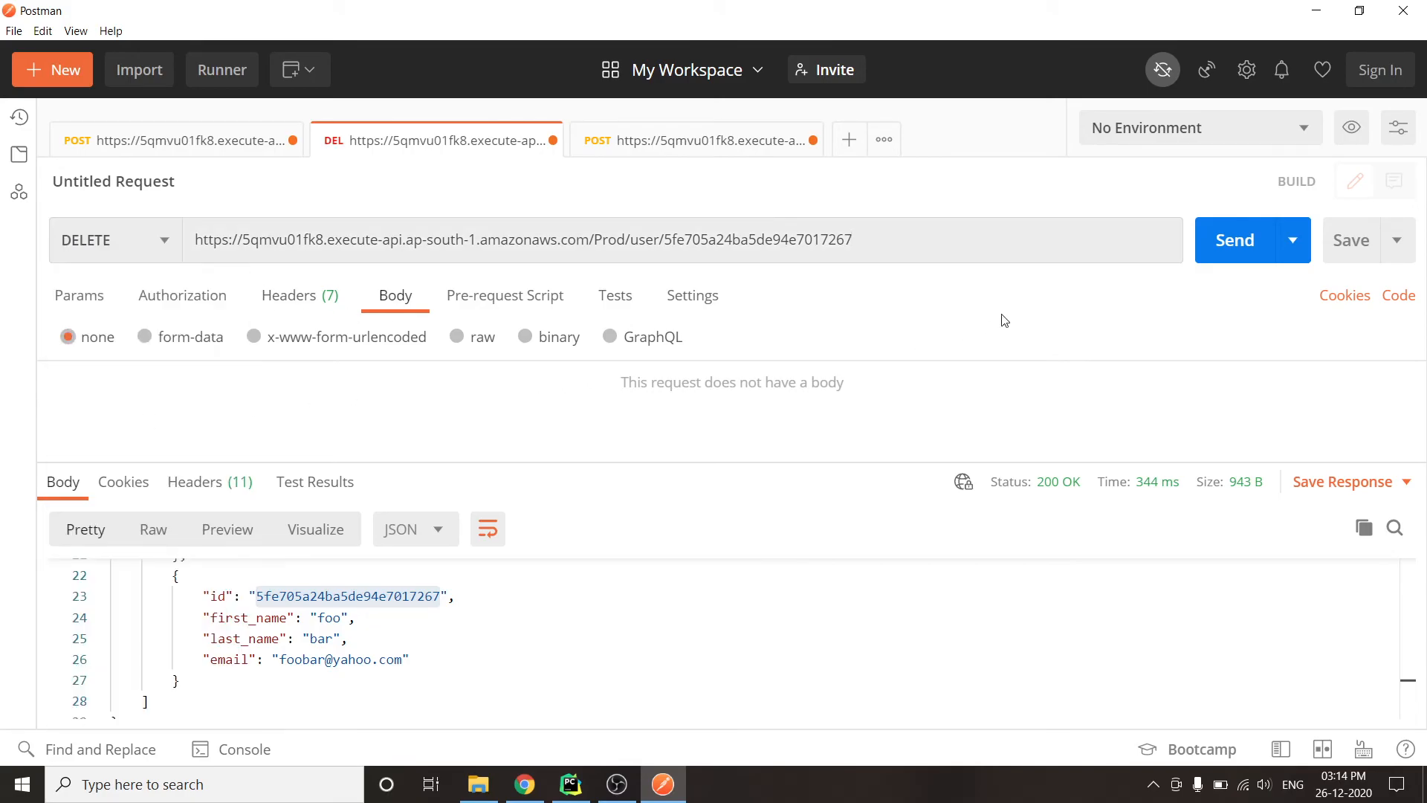
pyautogui.click(1234, 240)
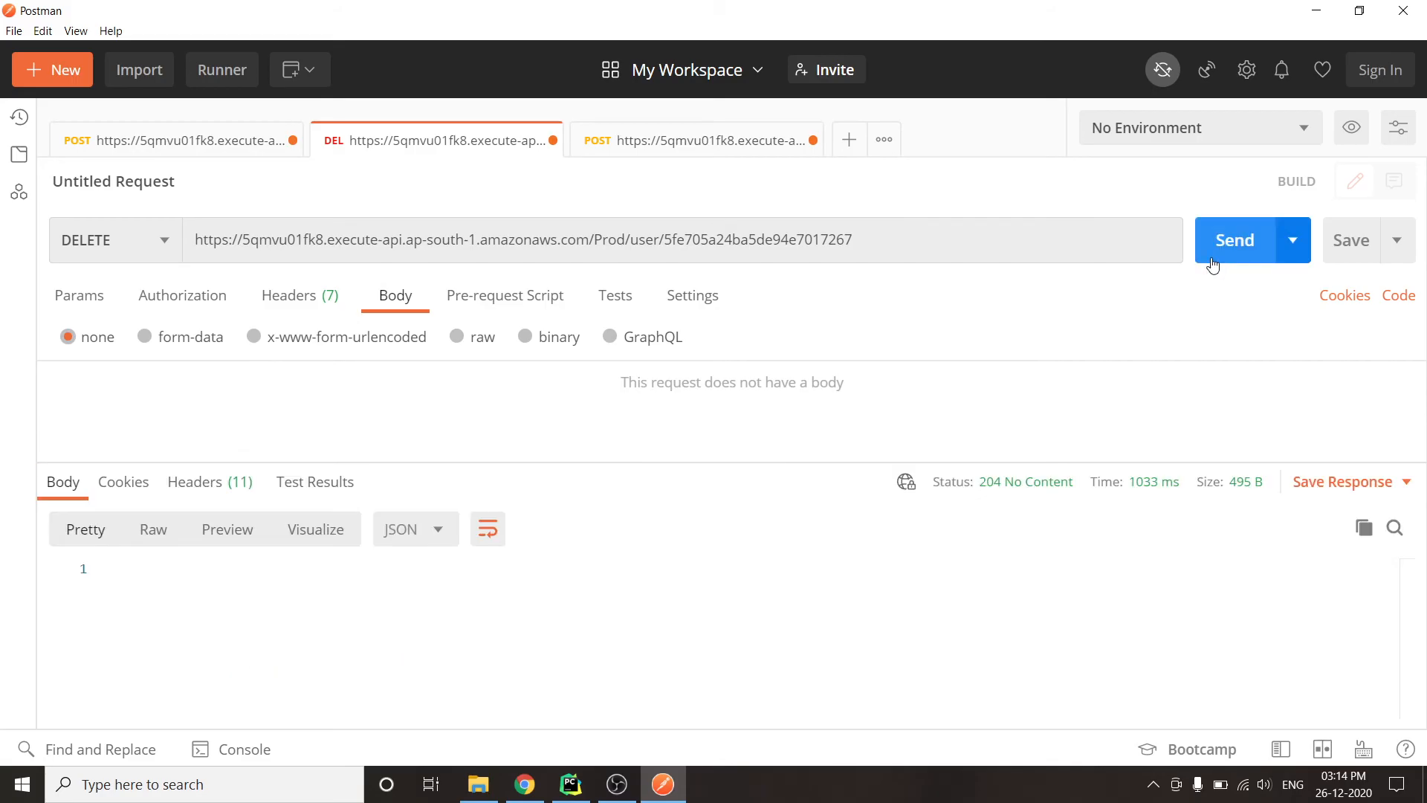
pyautogui.moveTo(1012, 505)
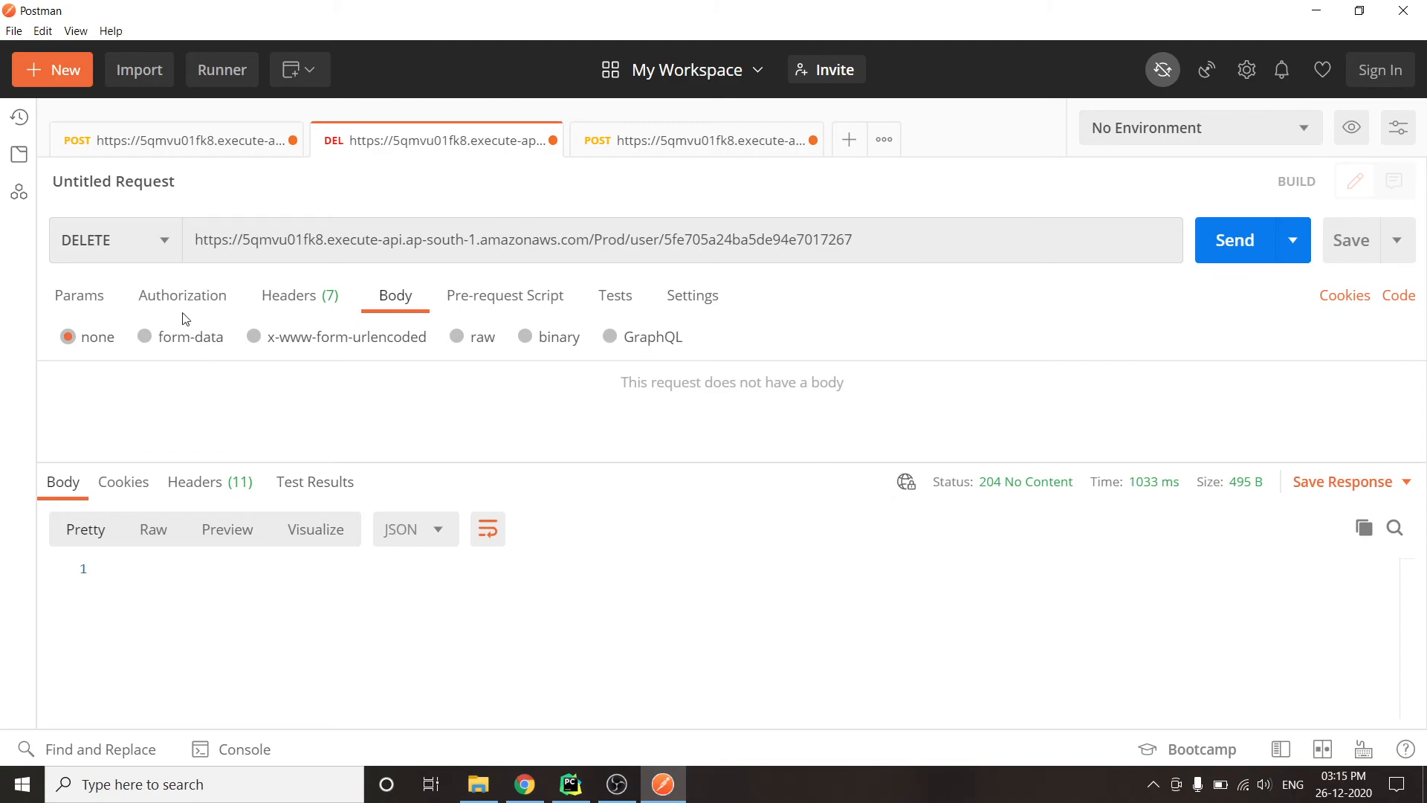
pyautogui.click(111, 239)
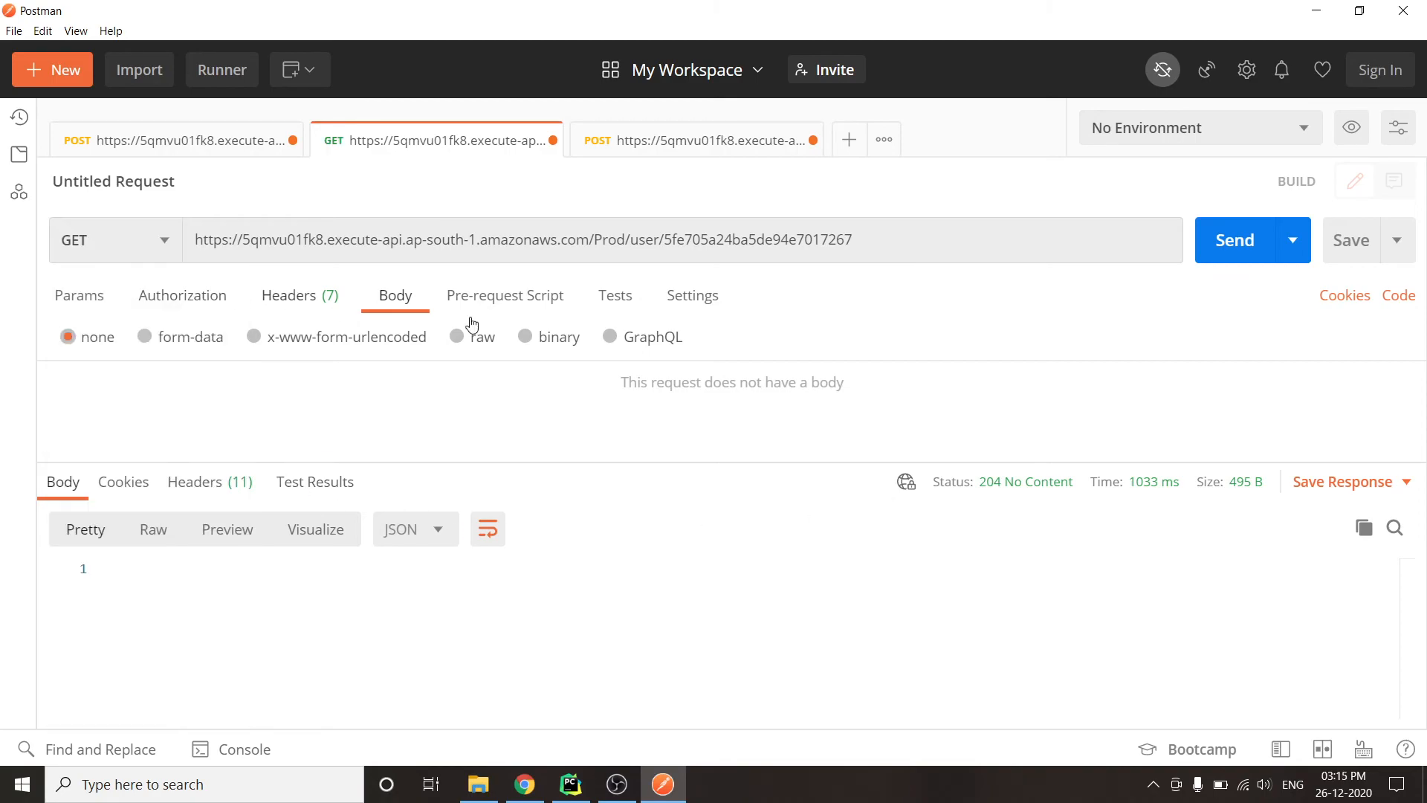
# - GET the deleted id to see it no longer exists, then list /Prod/user without Foo Bar
pyautogui.click(1234, 239)
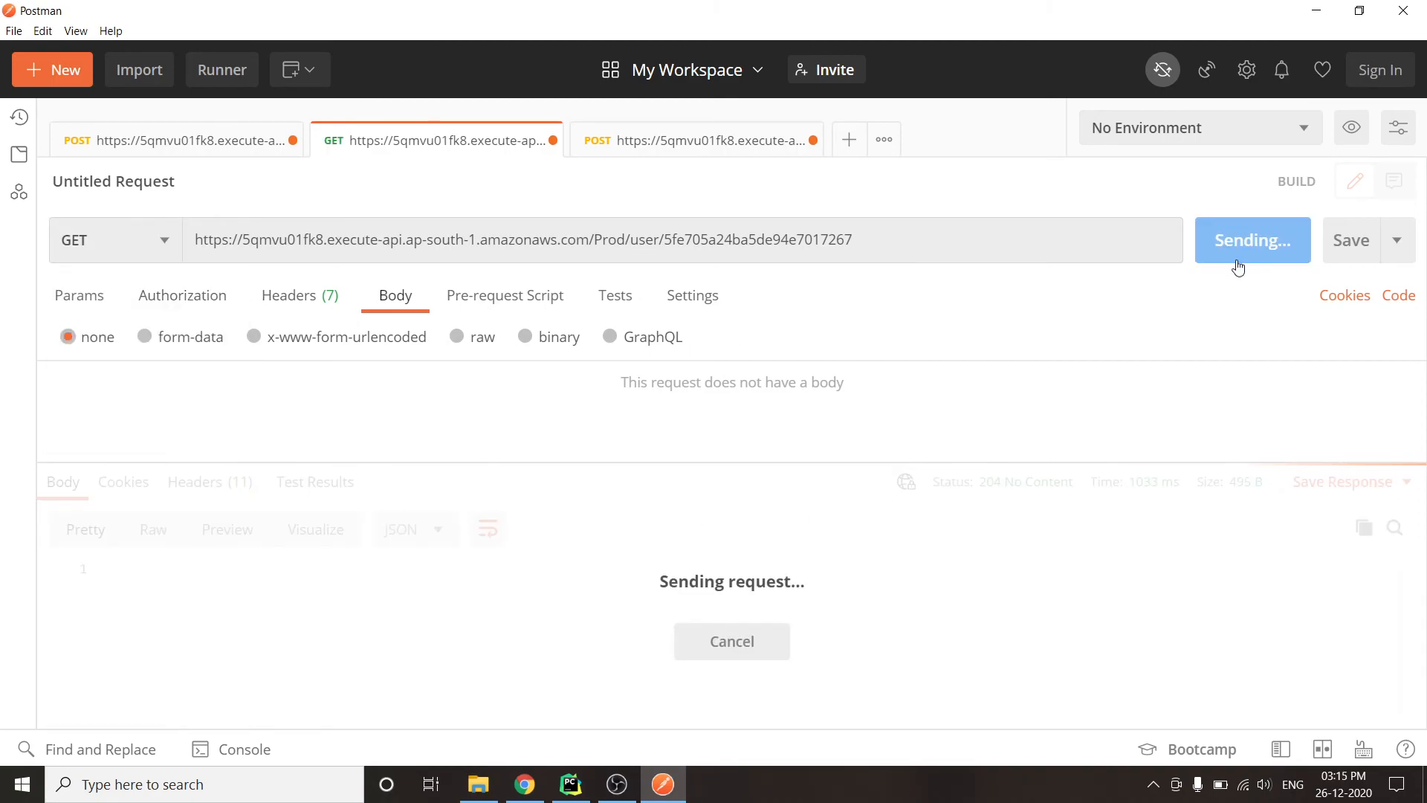
pyautogui.click(1252, 240)
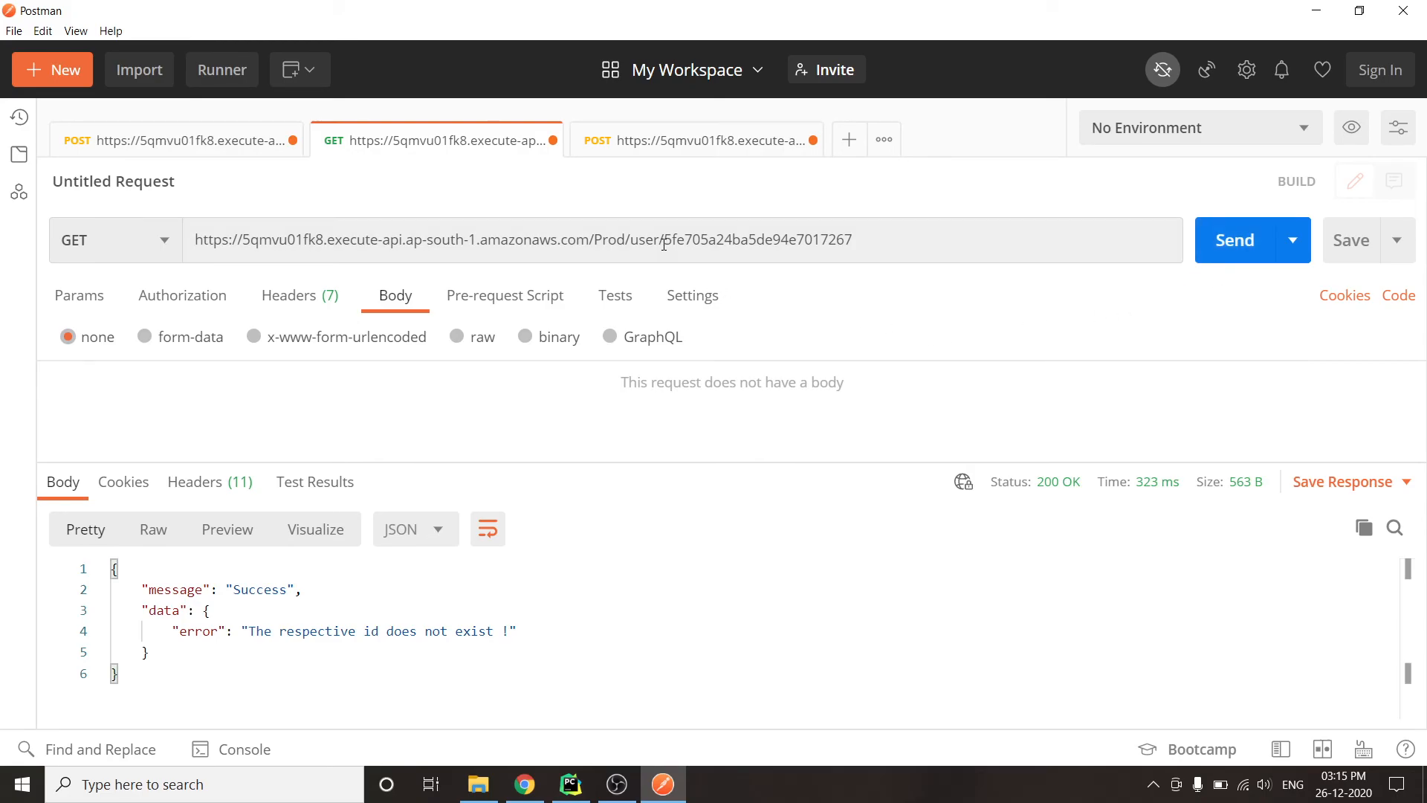
pyautogui.click(1234, 241)
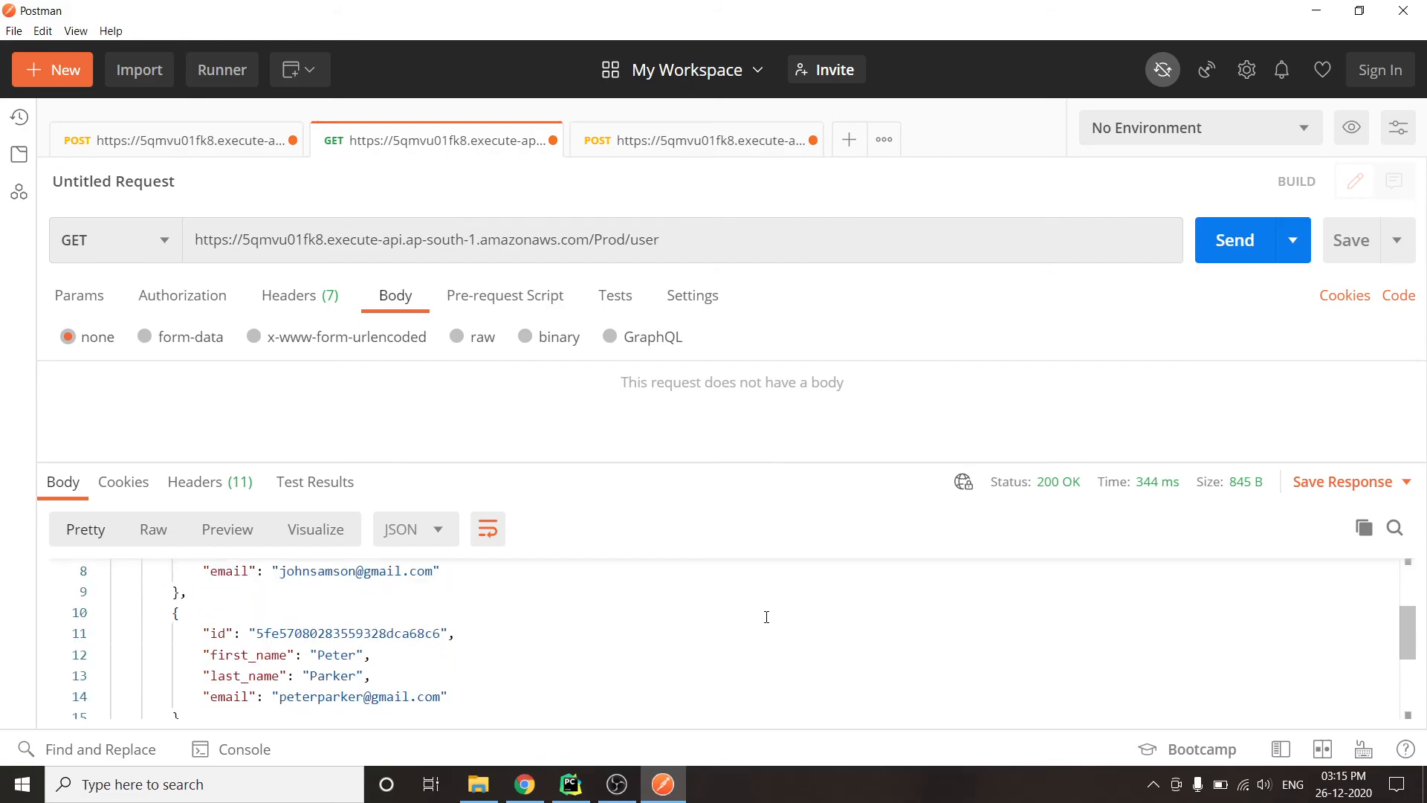
pyautogui.scroll(-3)
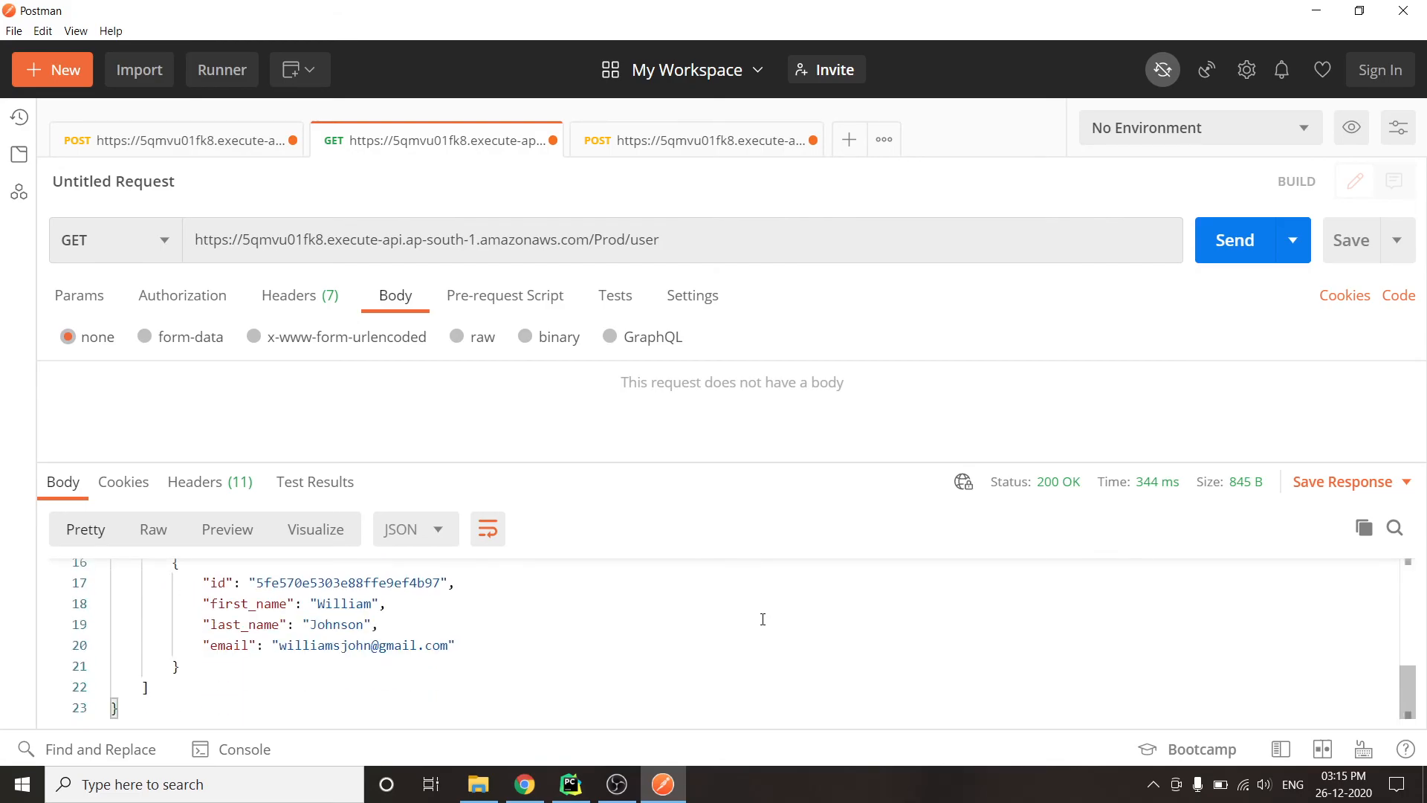